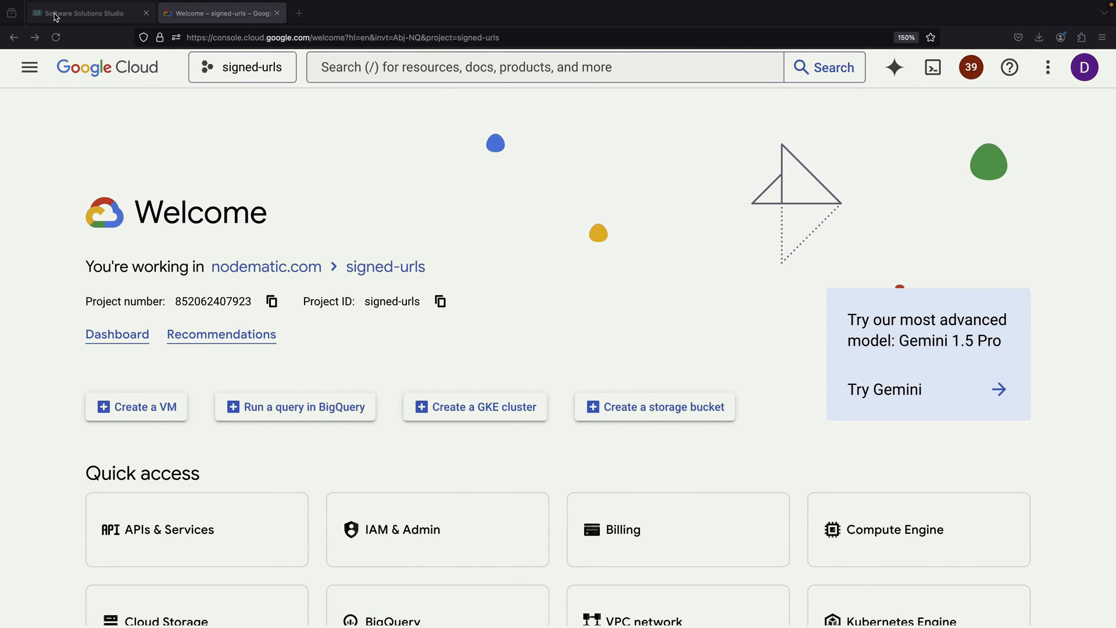
Generate a diagram from the prompt 'Flask application on Cloud Run that demonstrates signed Cloud Storage URLs'.
click(82, 13)
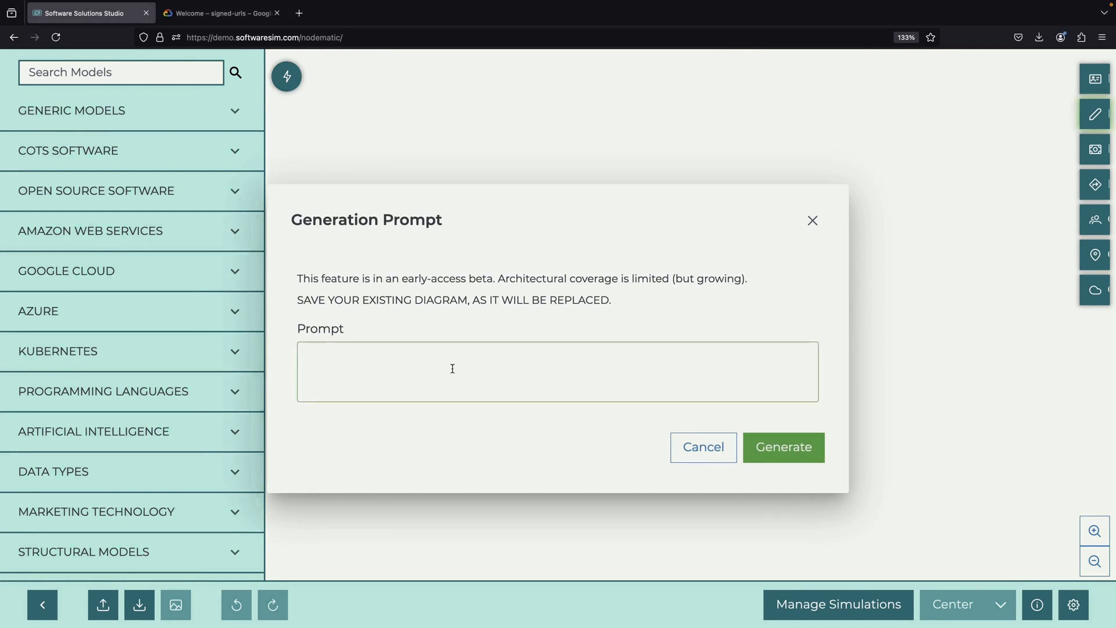
text(Flask application on Cloud Run that demonstrates signed Cloud Storage URL)
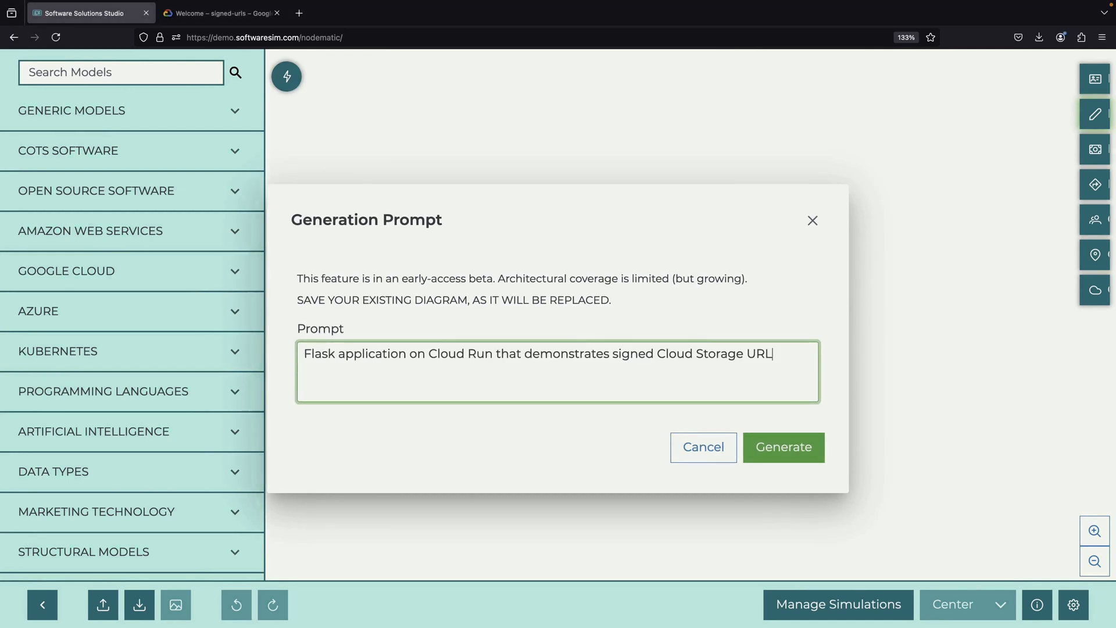
text(s)
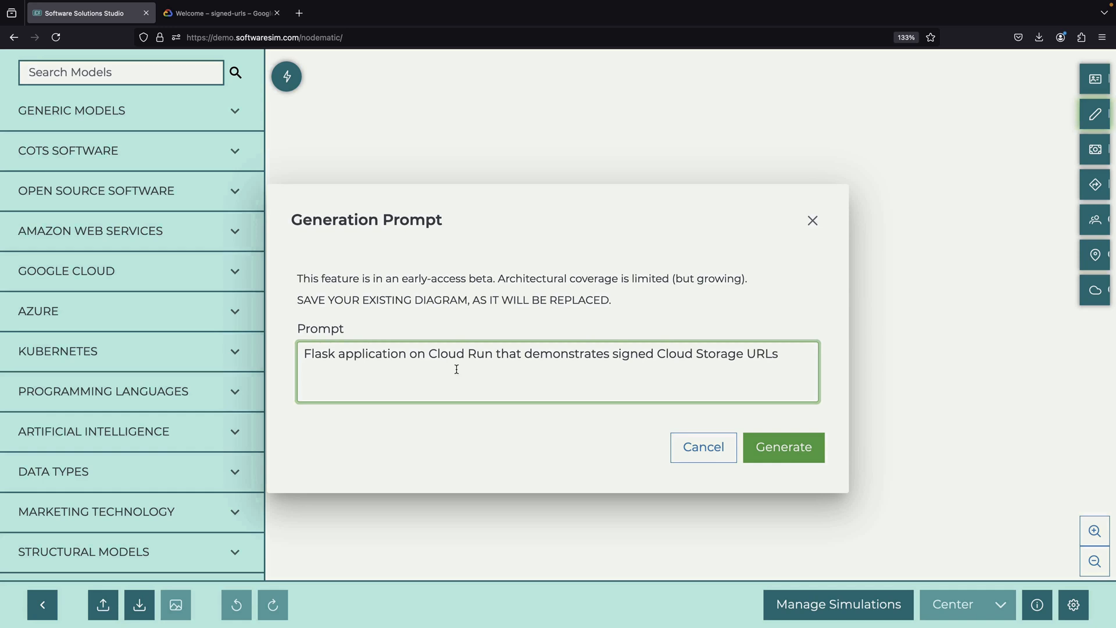
click(702, 446)
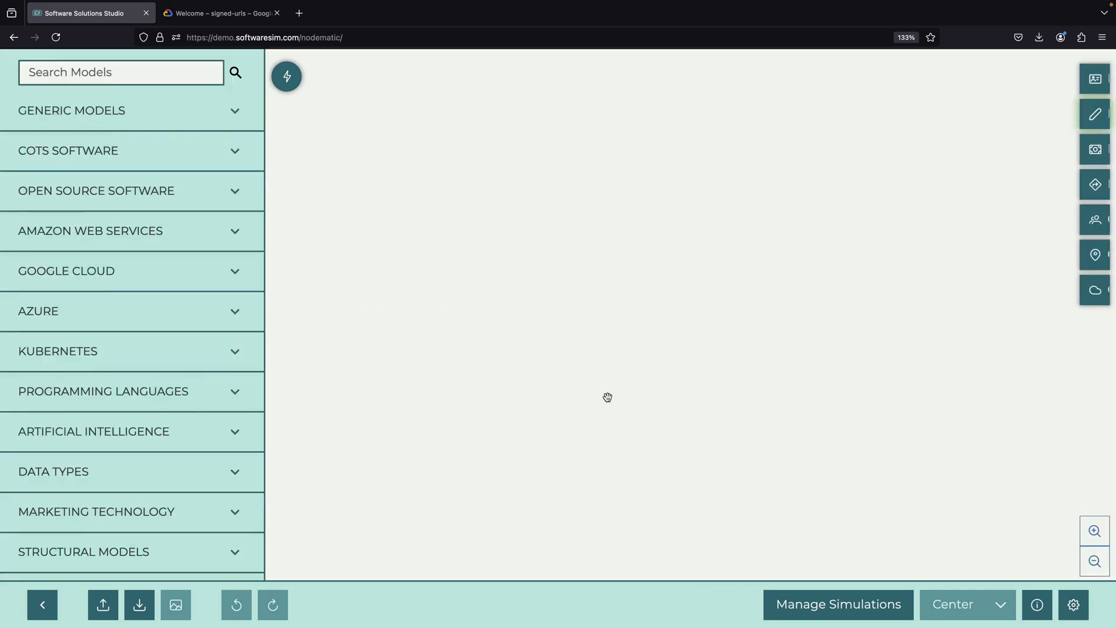
Set the Cloud Storage node's location to the [GCP] us-central1 region and save the properties.
click(272, 604)
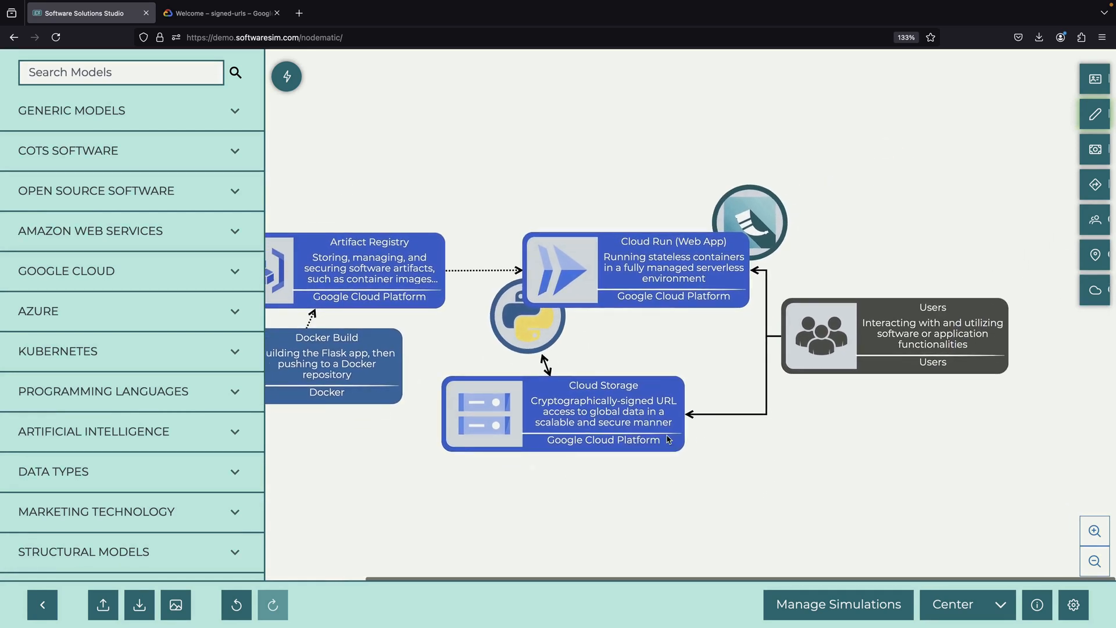
click(673, 268)
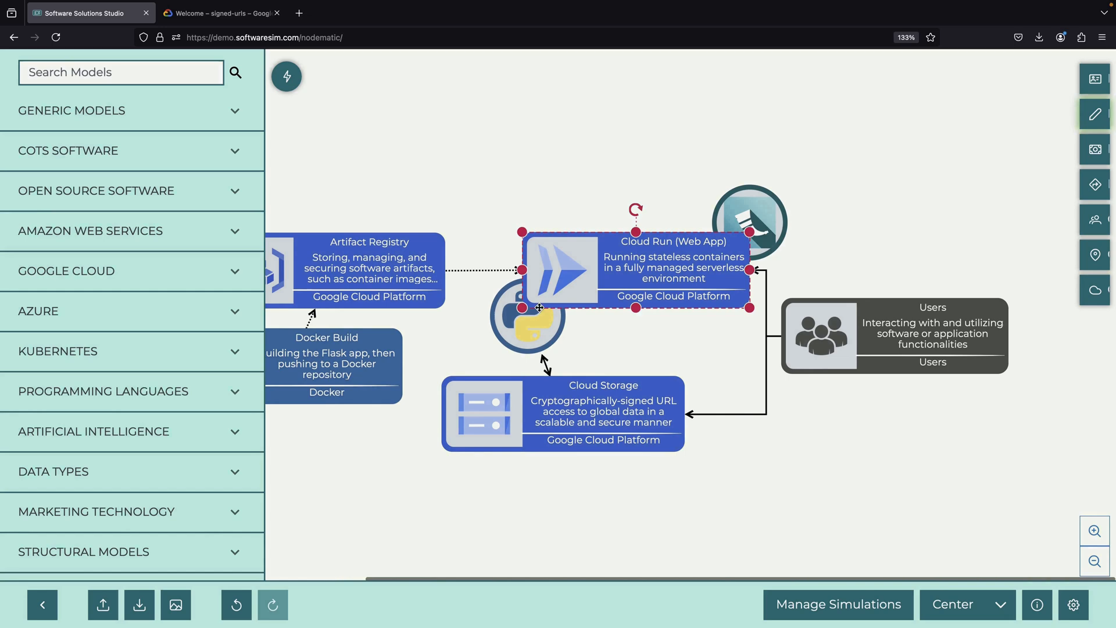
double_click(636, 269)
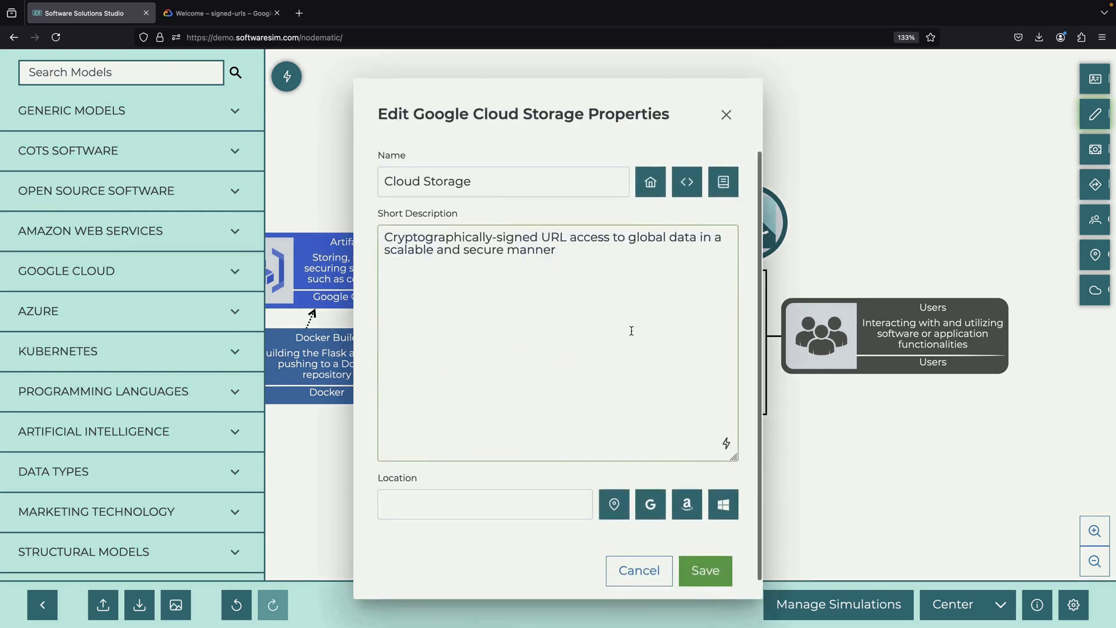
mouse_move(649, 503)
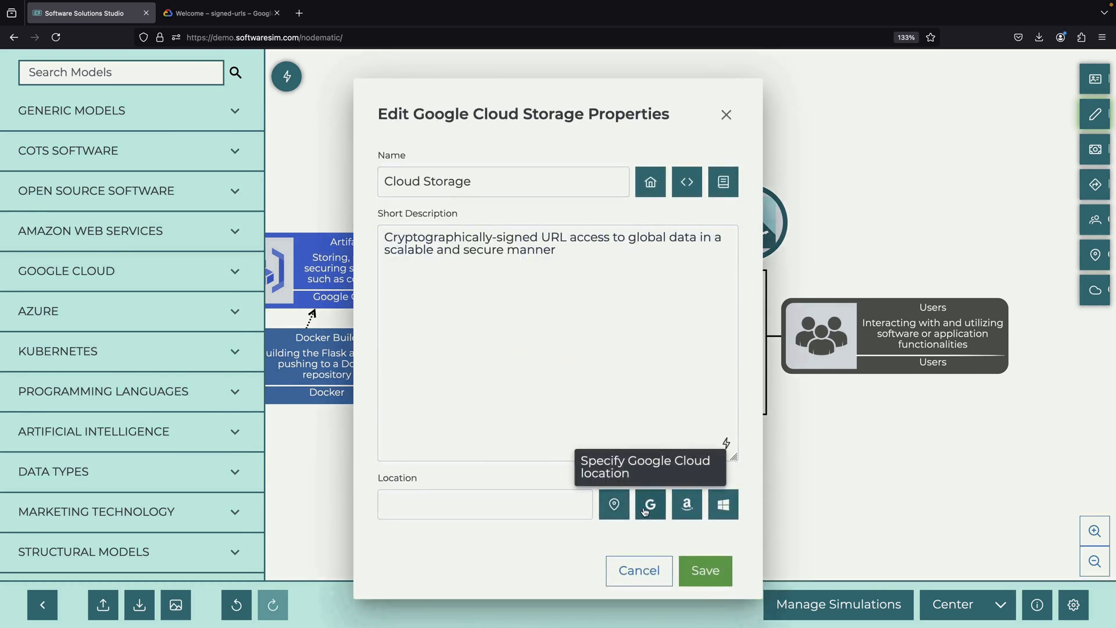
click(648, 504)
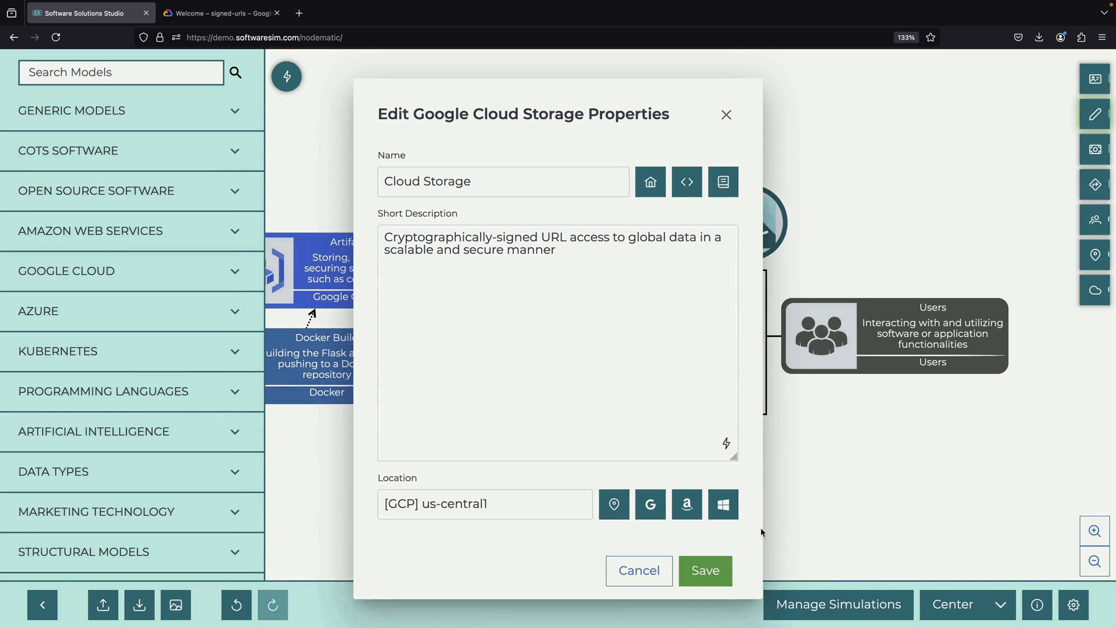
click(704, 570)
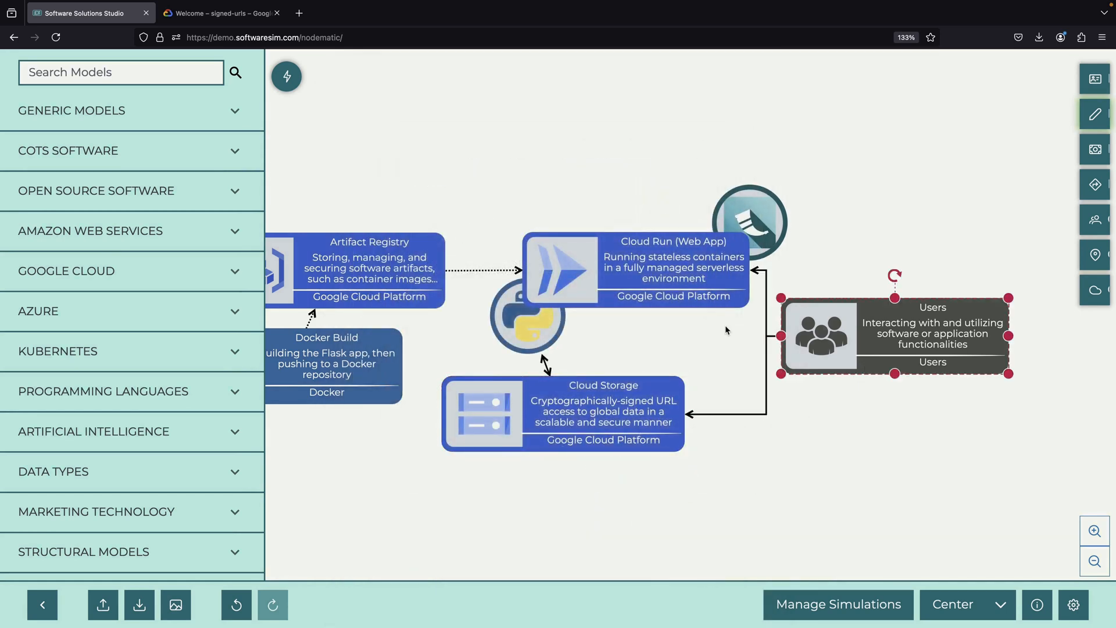
mouse_move(643, 395)
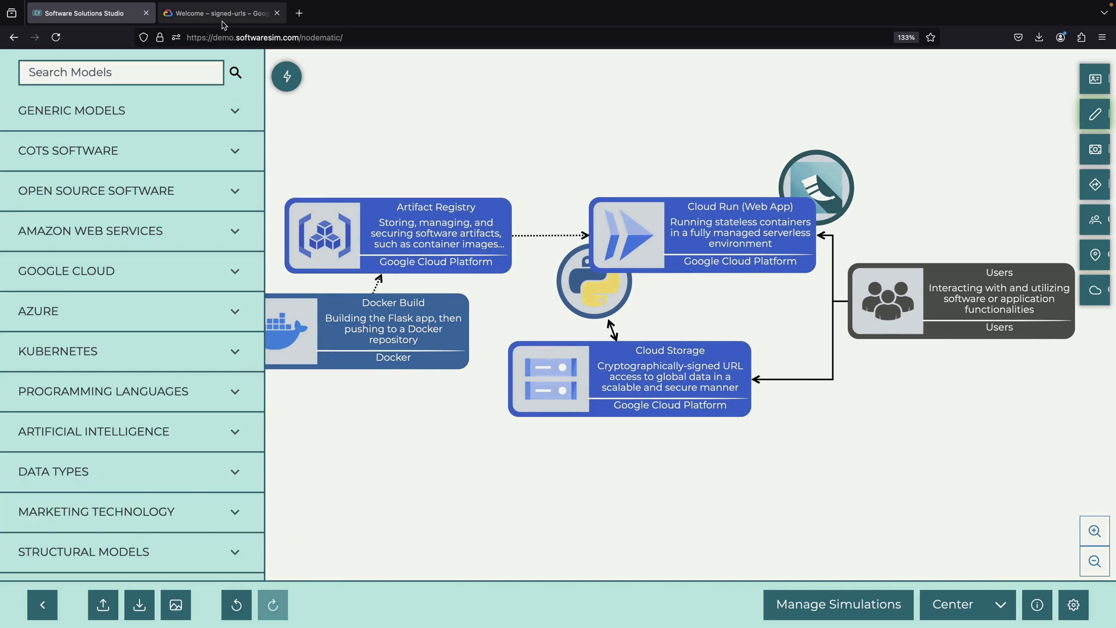
Start a new Cloud Storage bucket named signed-urls-demo and continue to location settings.
click(217, 13)
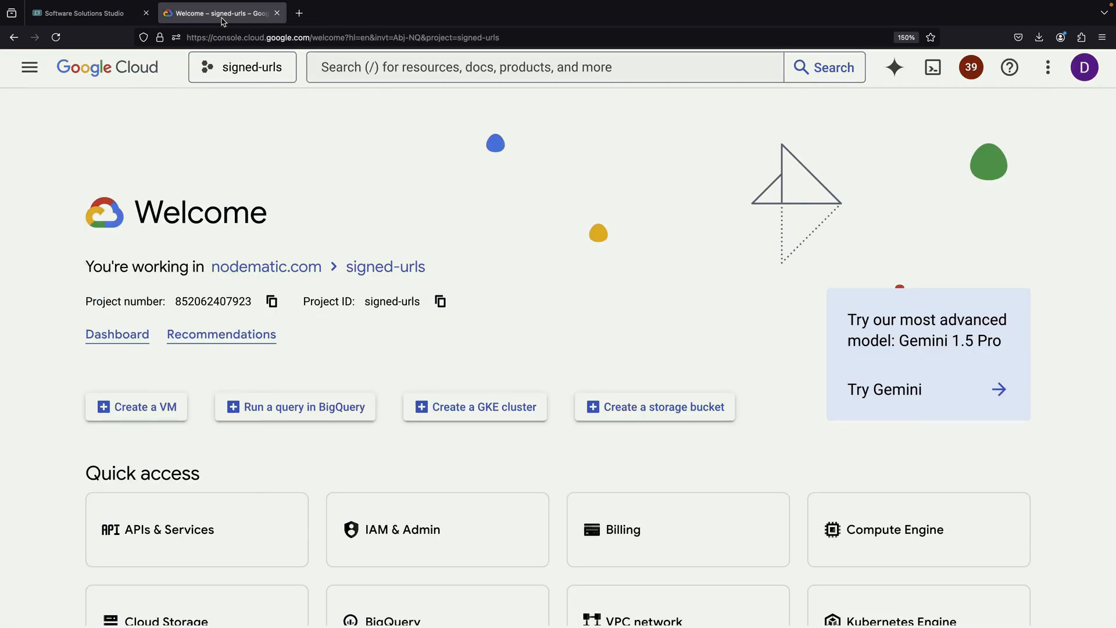
scroll(down, 3)
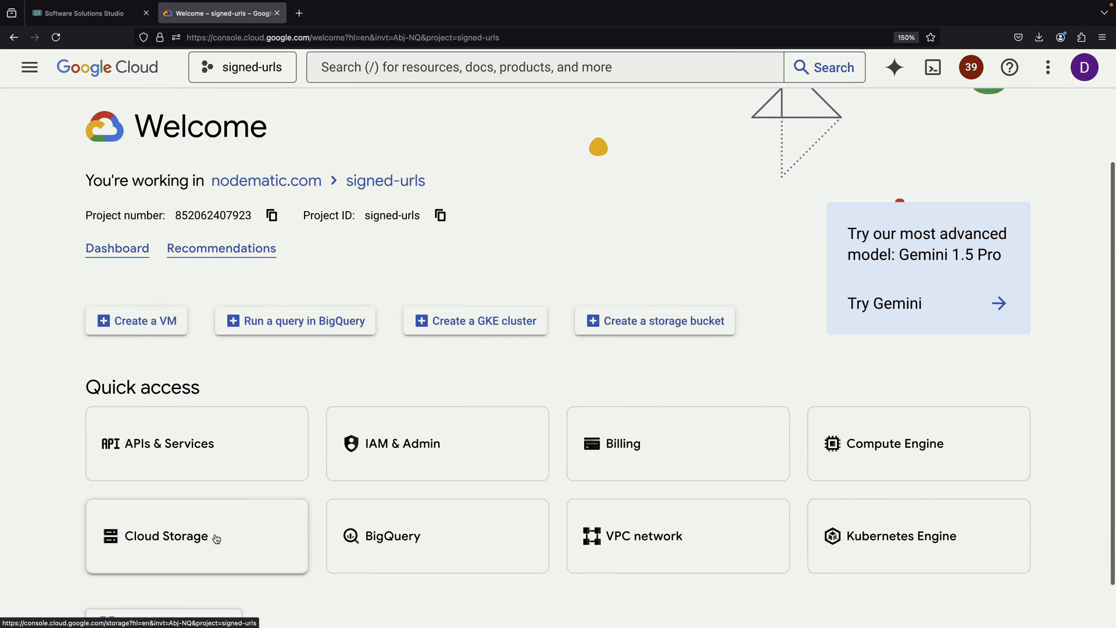
click(166, 536)
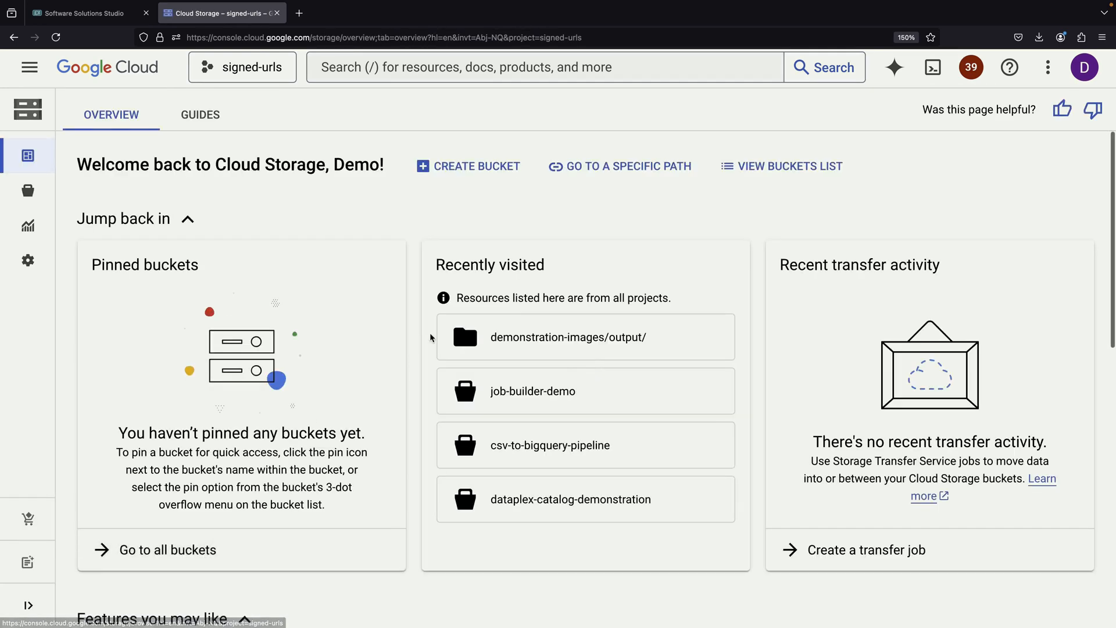
click(468, 166)
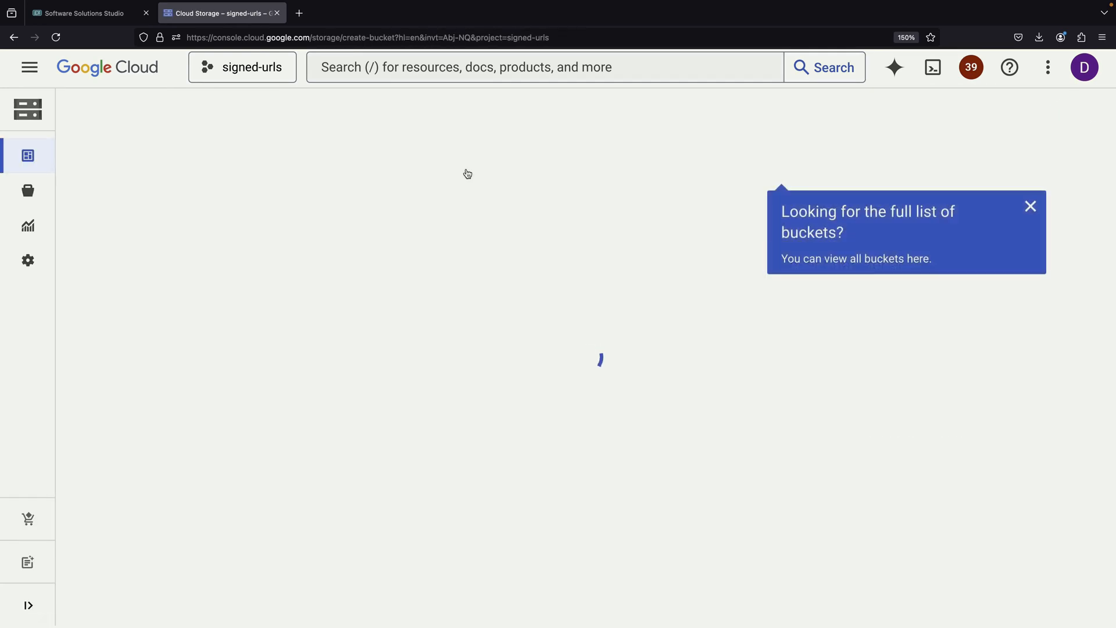
text(signed-ur)
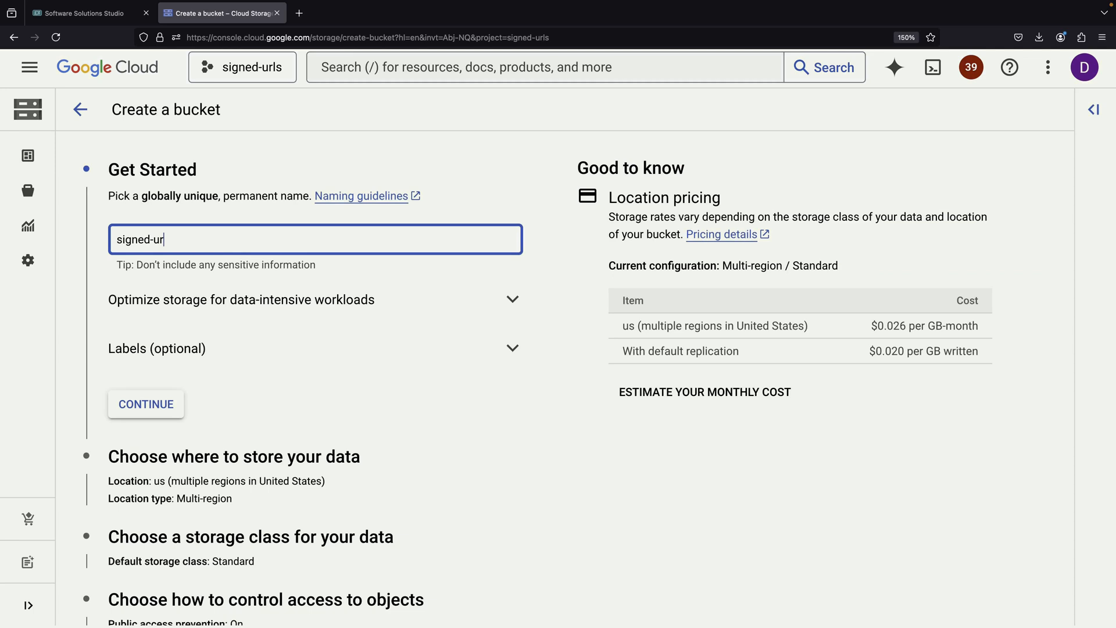
click(145, 403)
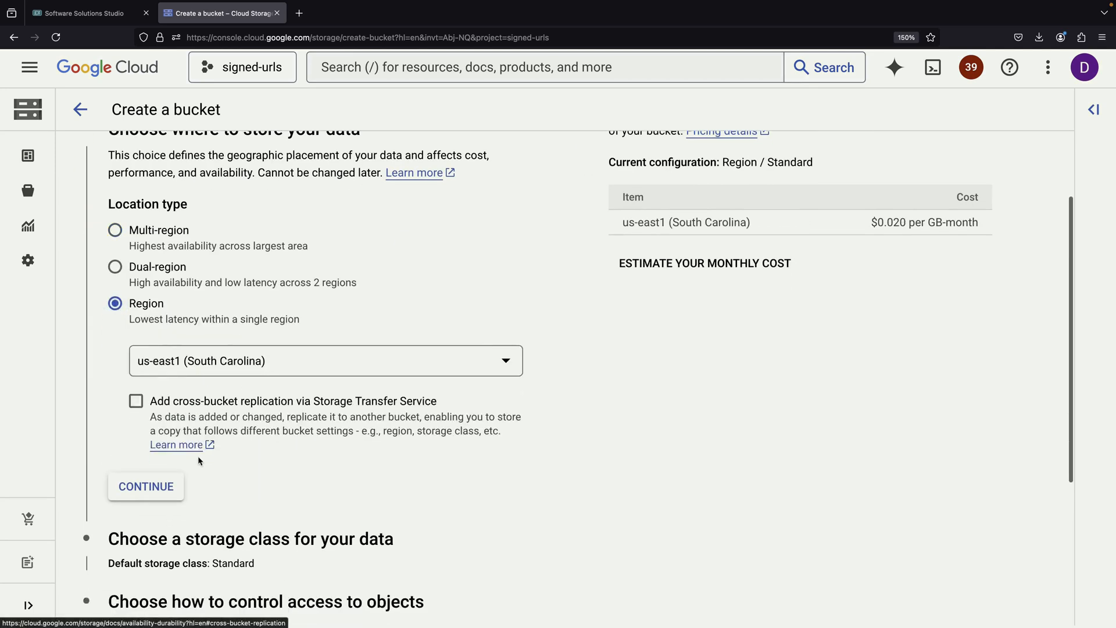
Choose Region us-central1 (Iowa), create the bucket, and confirm public access prevention.
click(326, 360)
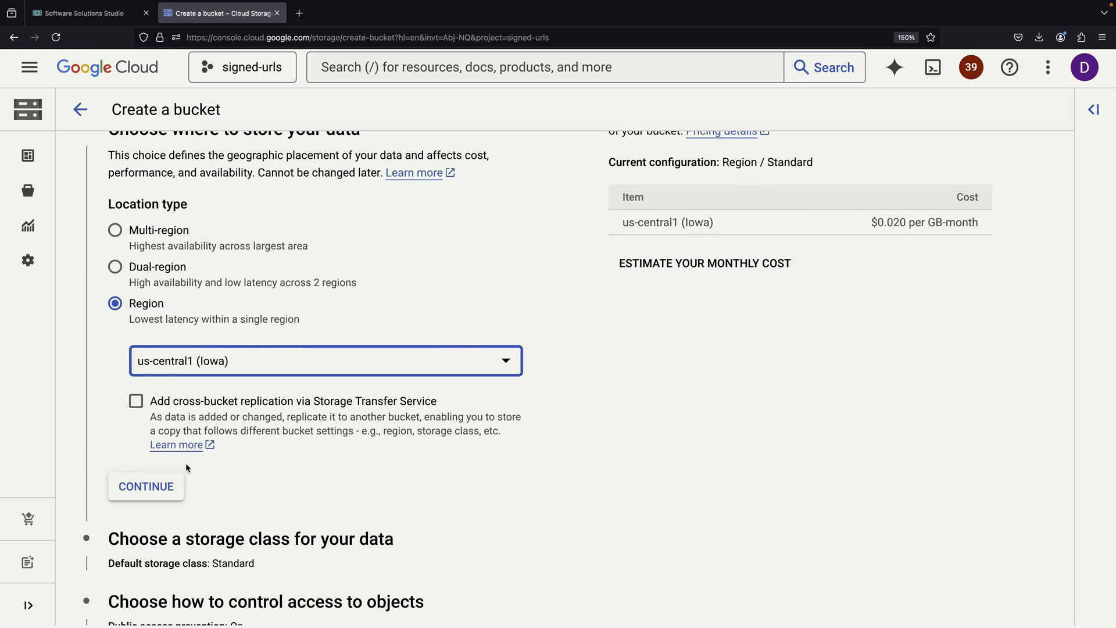
click(145, 486)
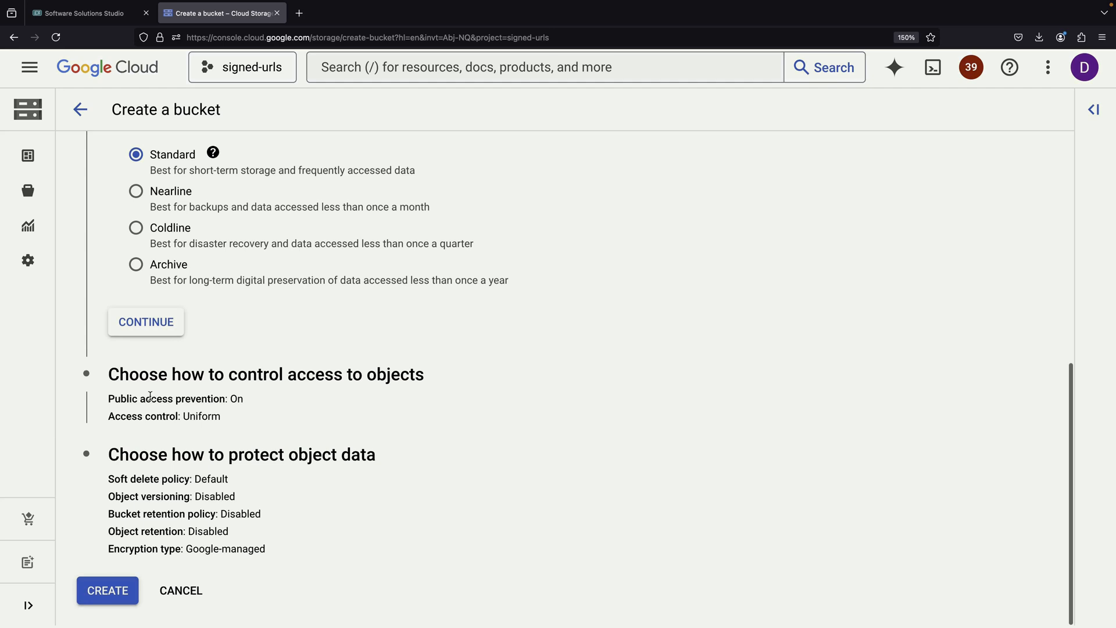
mouse_move(145, 574)
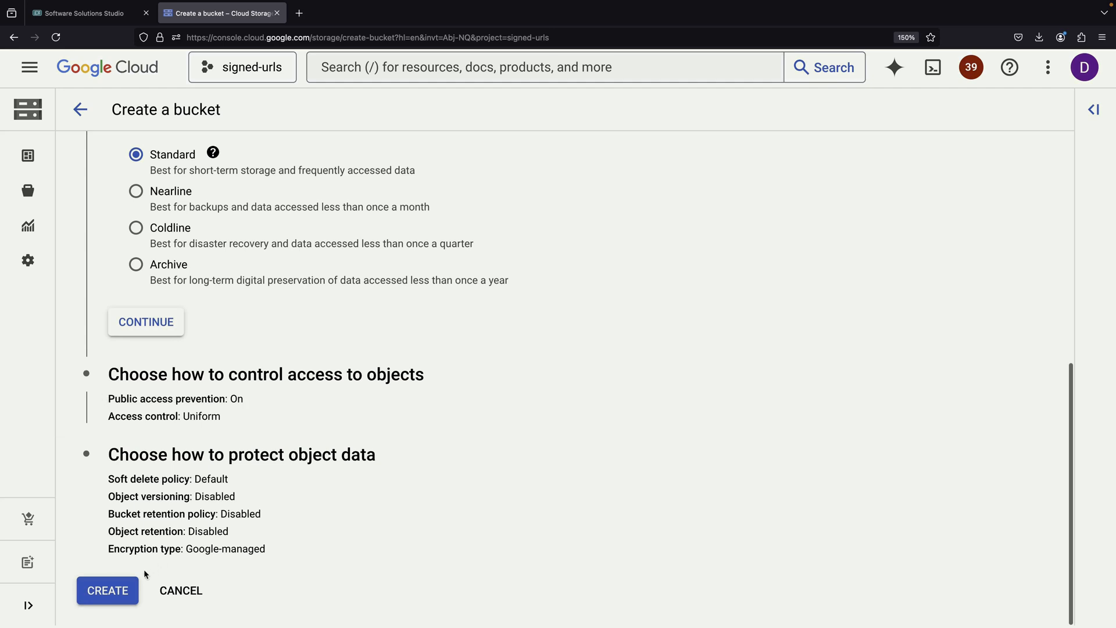
click(107, 591)
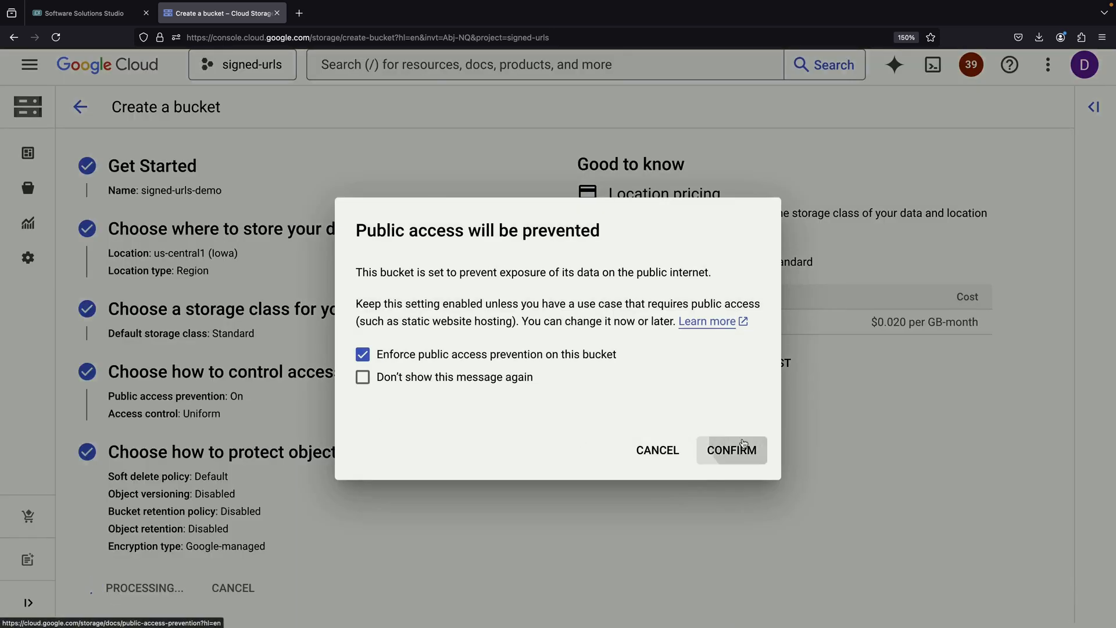
click(732, 450)
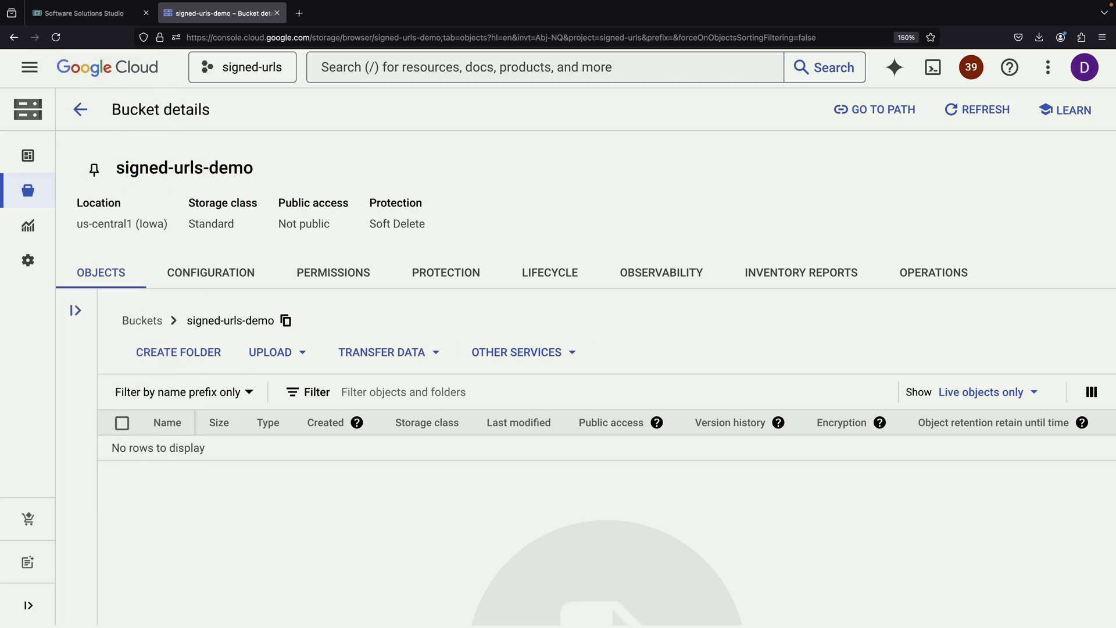
Upload the screenshot into the bucket and rename the object to secret-image.png.
click(269, 351)
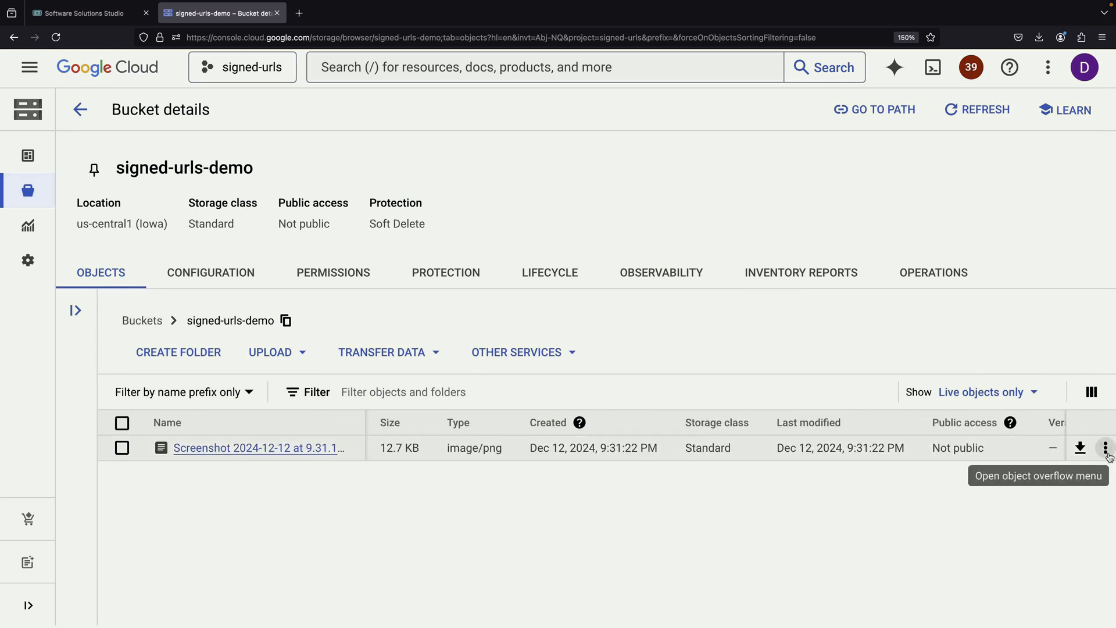
click(1105, 447)
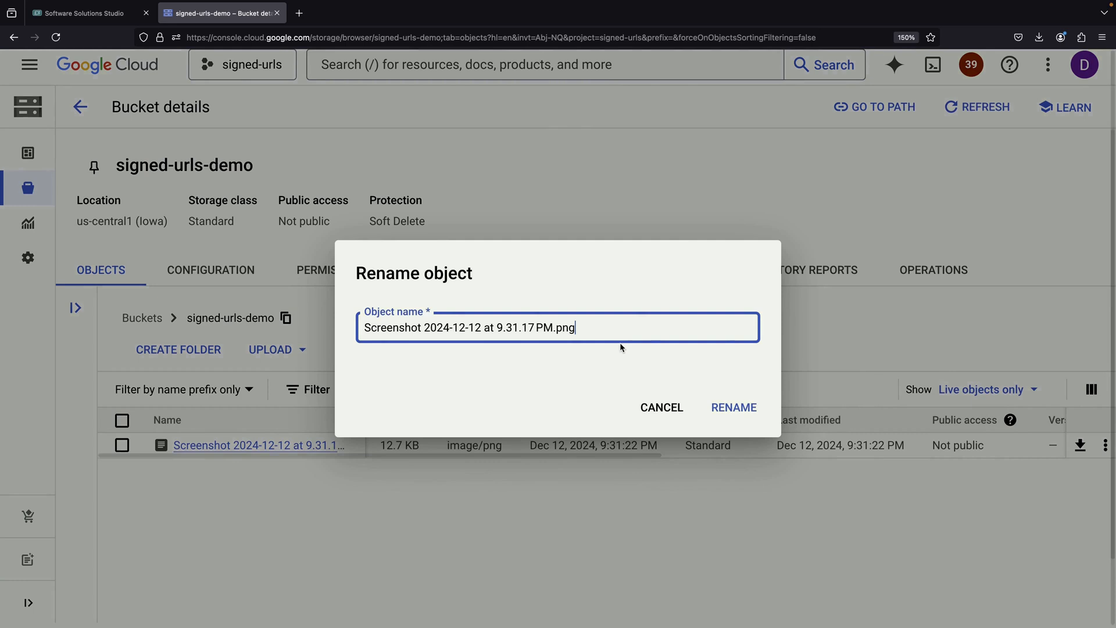
text(sec.png)
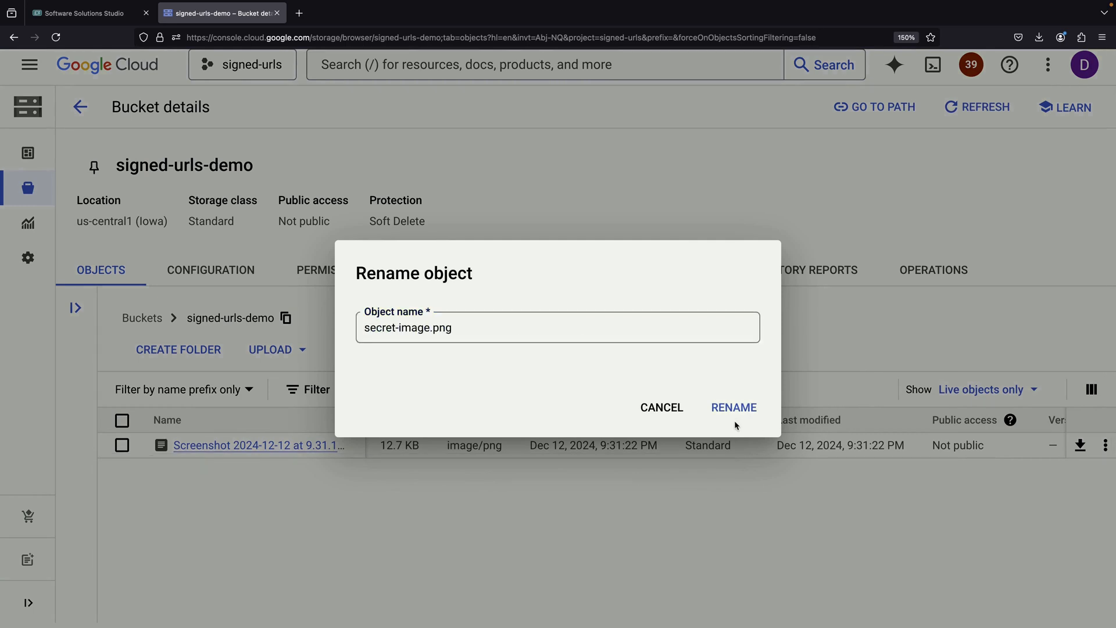
click(733, 407)
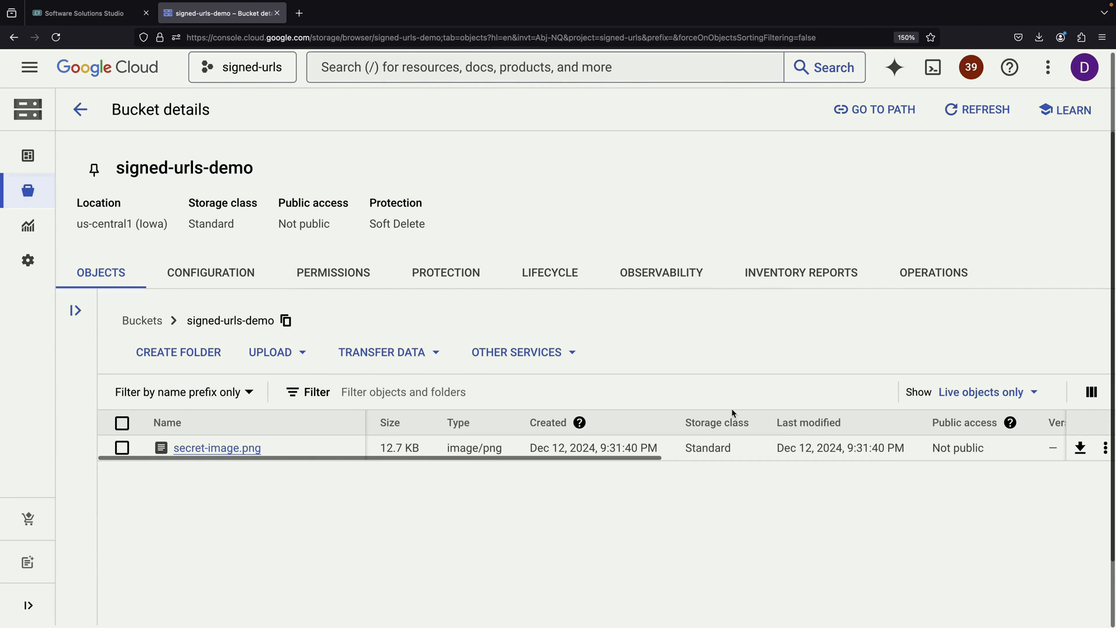
Bring up Cloud Shell Editor on the signed-urls-gcs folder with a bash terminal.
click(78, 13)
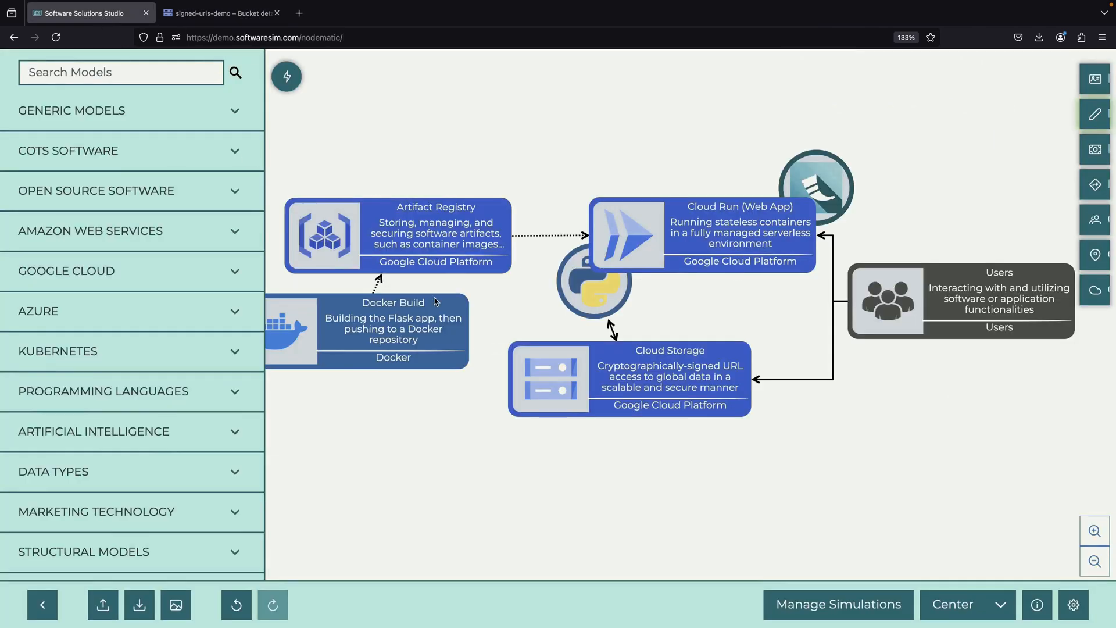
click(592, 281)
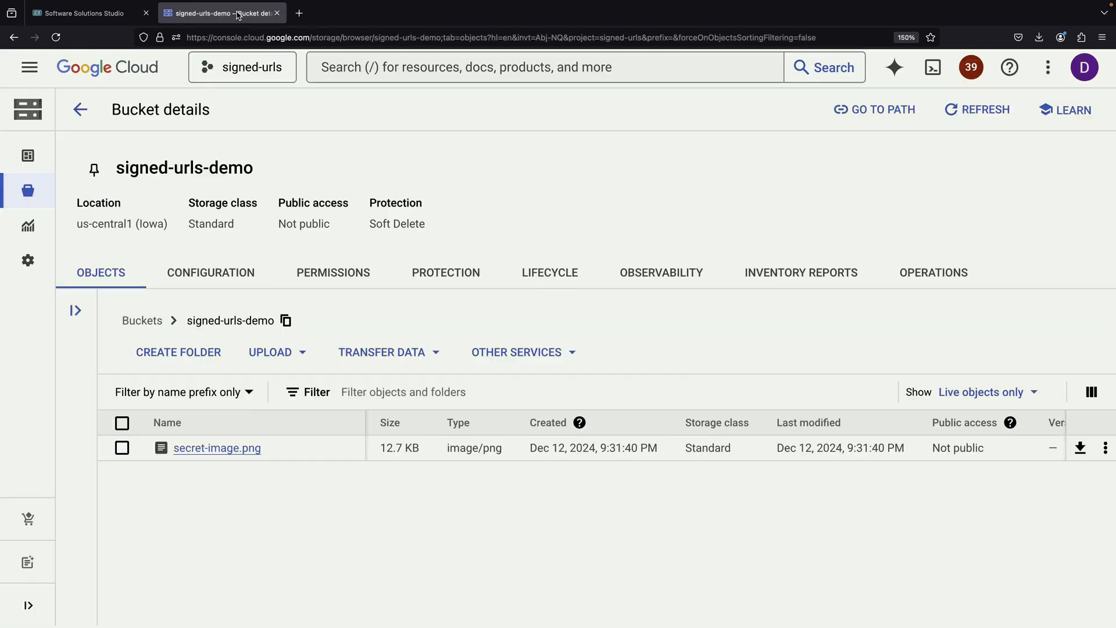
click(932, 68)
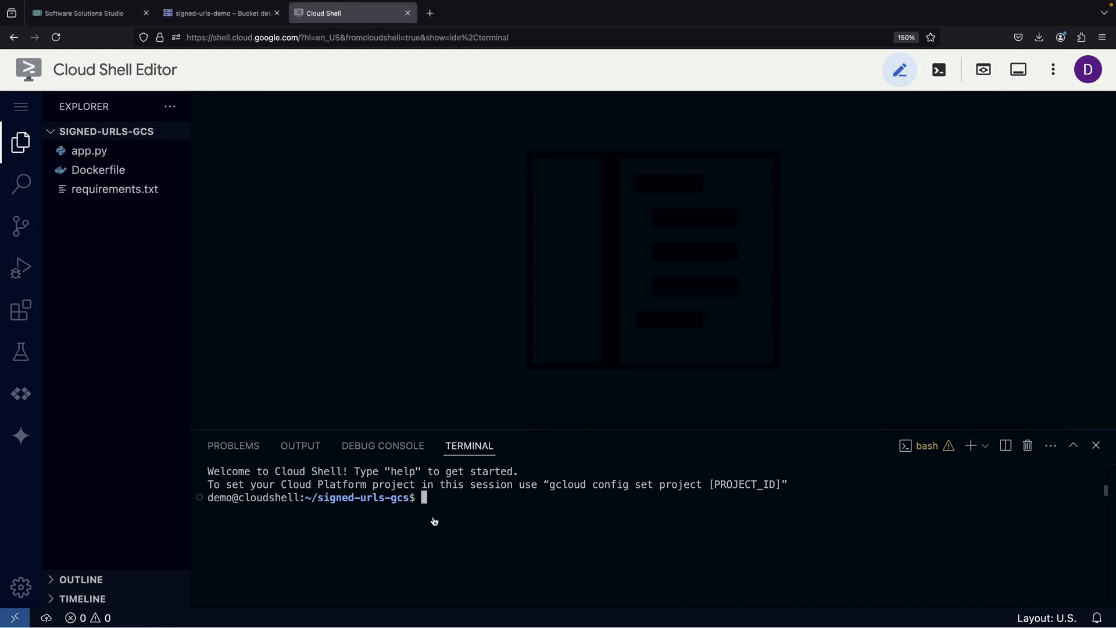
Run 'gcloud config set project signed-urls' and review app.py's storage import and generate_signed_url call.
text(gcloud config set project signed-urls)
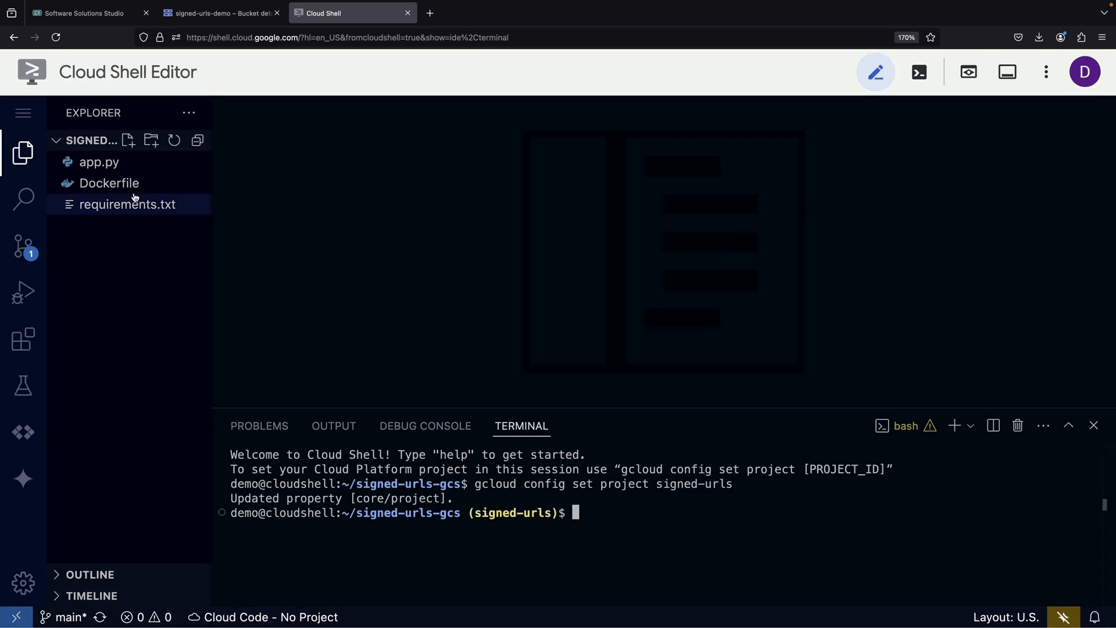
click(99, 161)
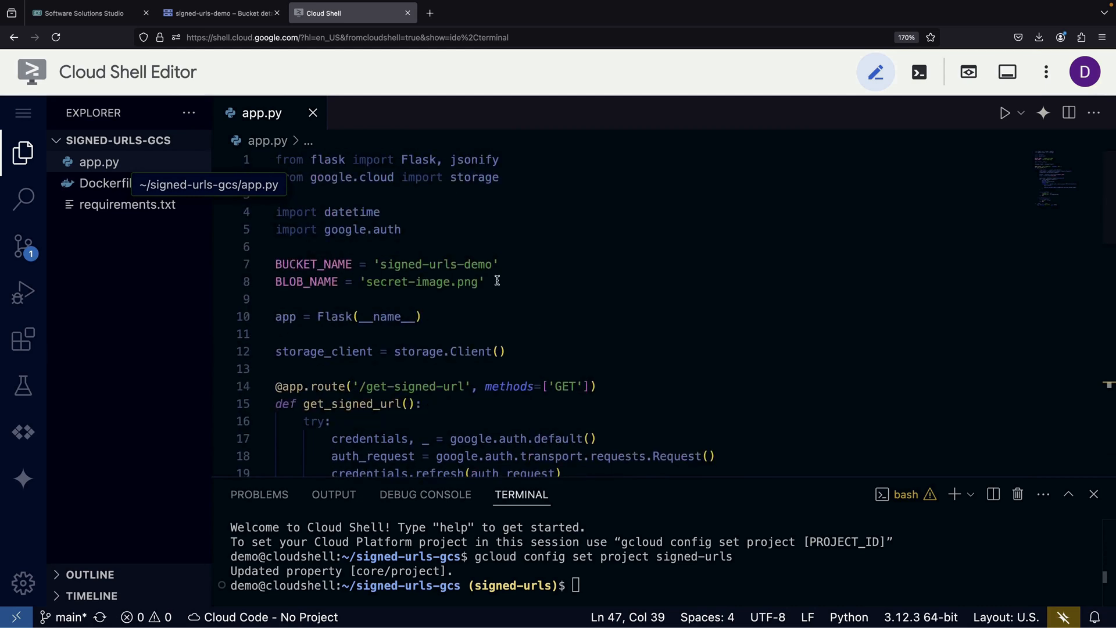
double_click(474, 176)
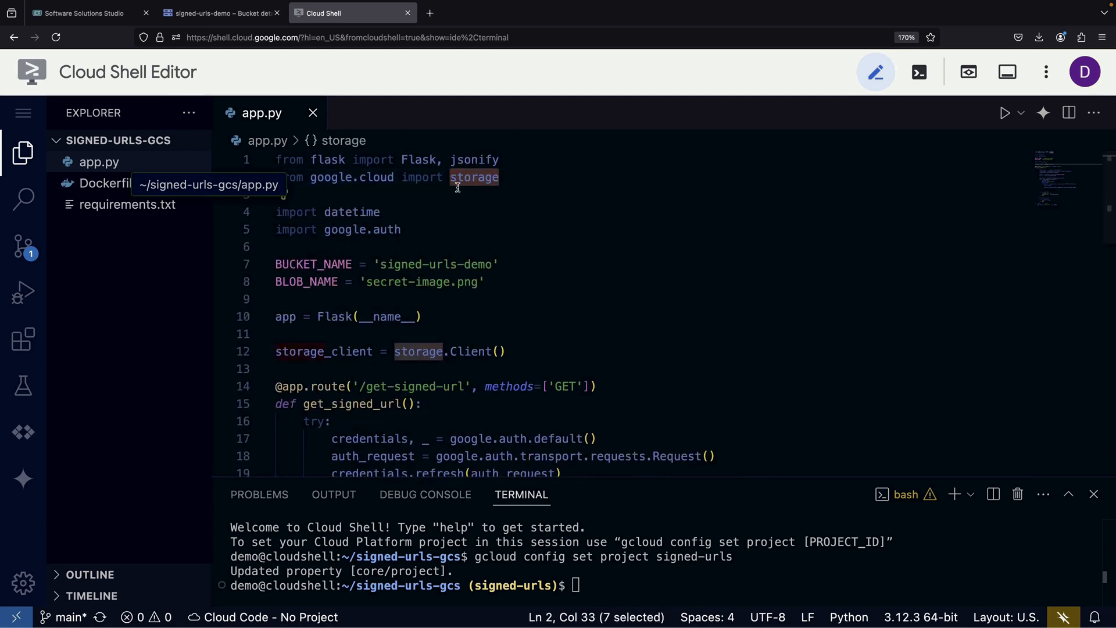
scroll(down, 3)
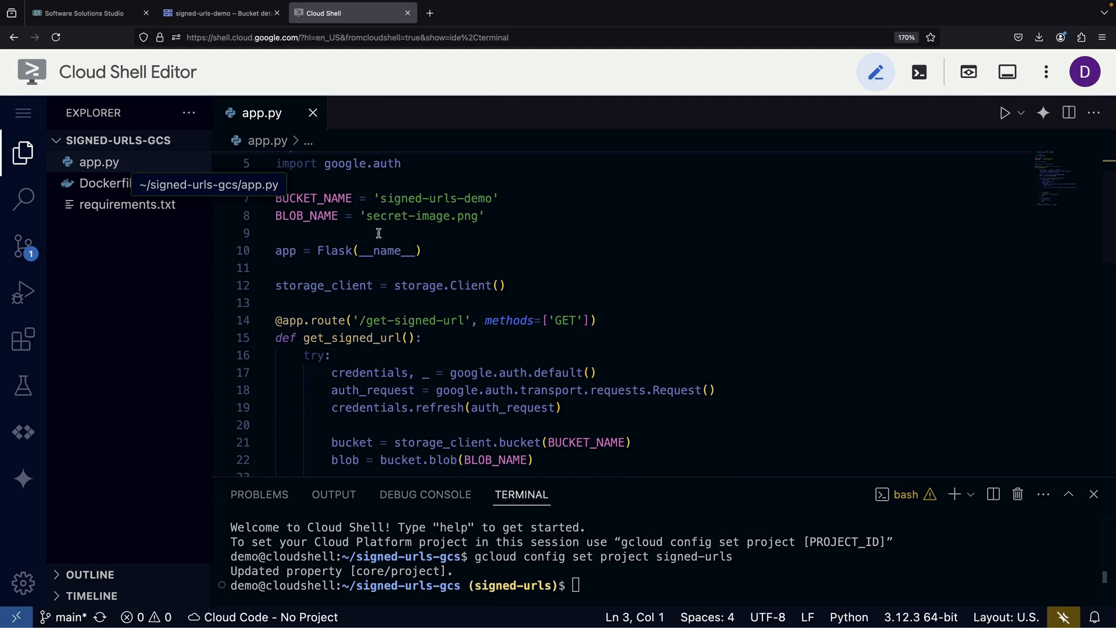
scroll(down, 3)
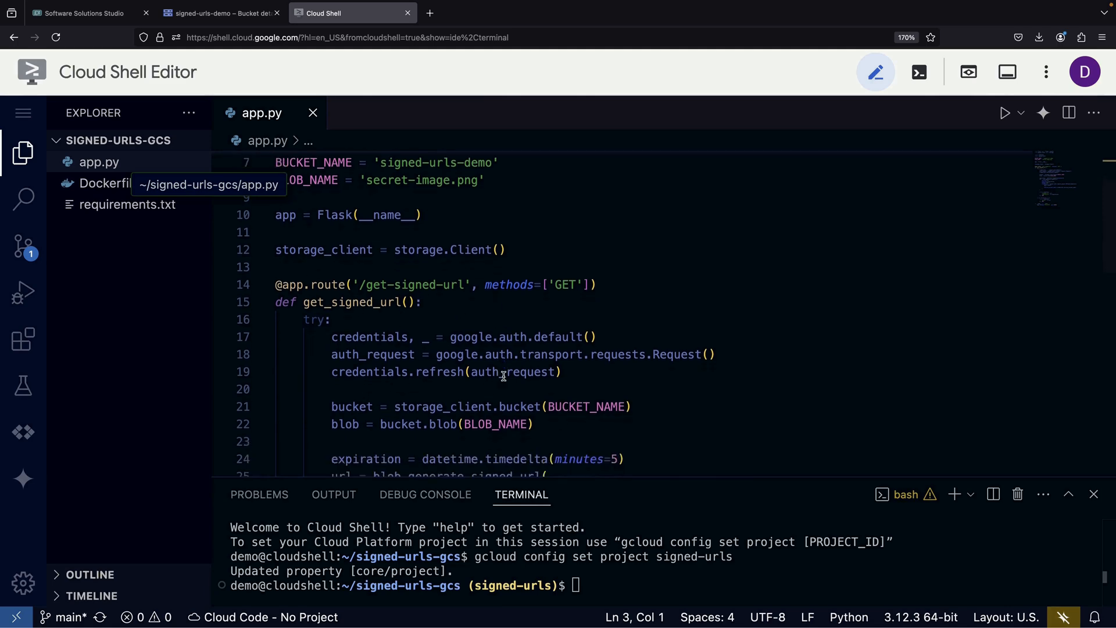
double_click(462, 369)
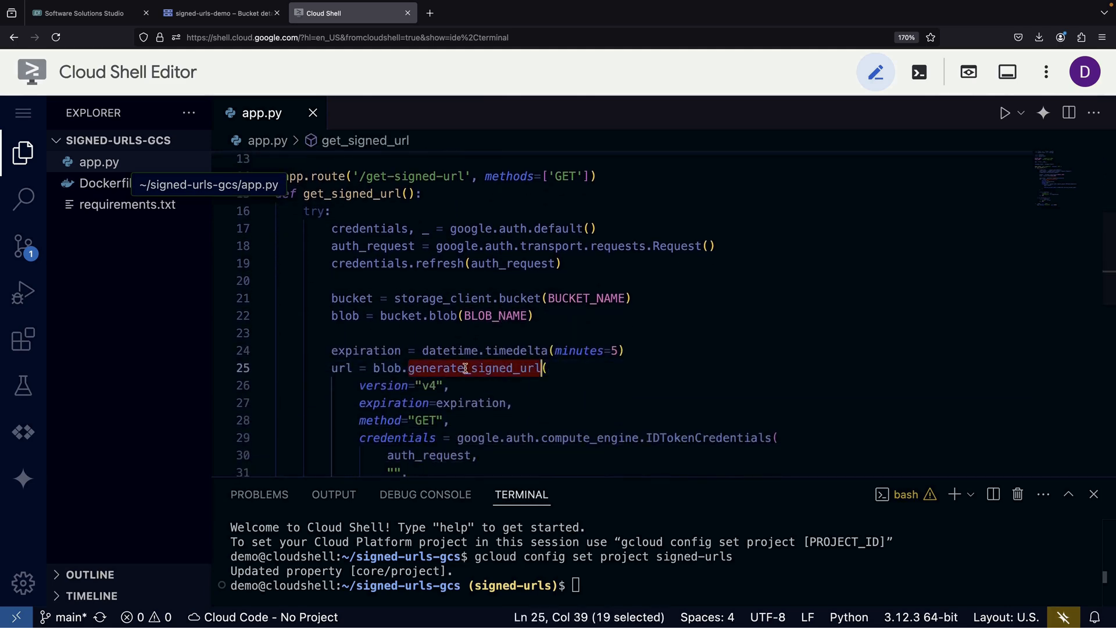
click(419, 369)
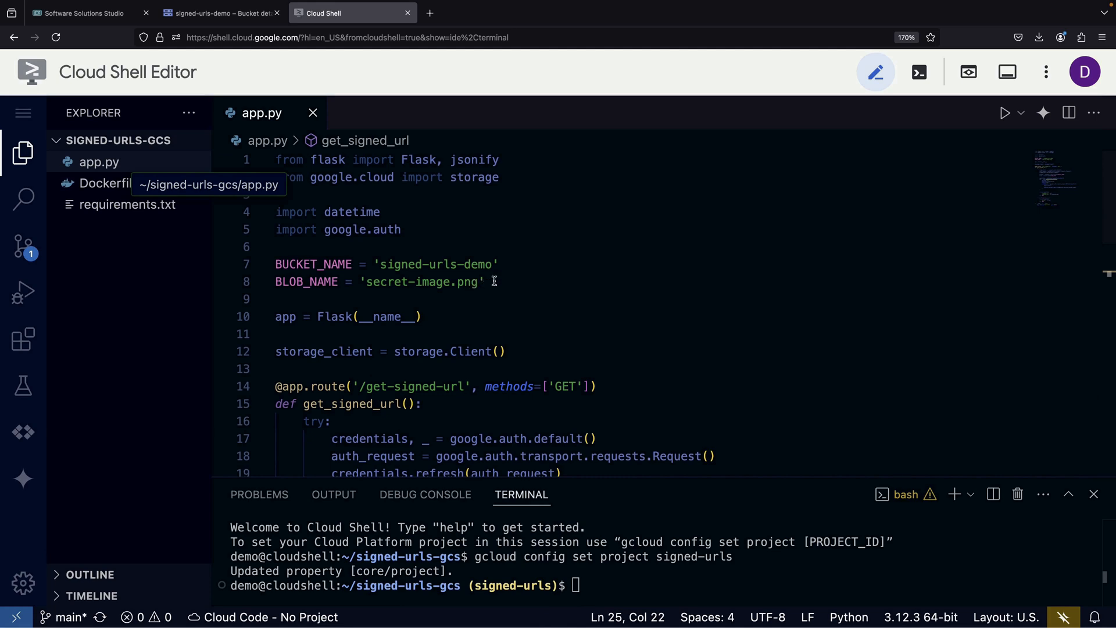
mouse_move(572, 306)
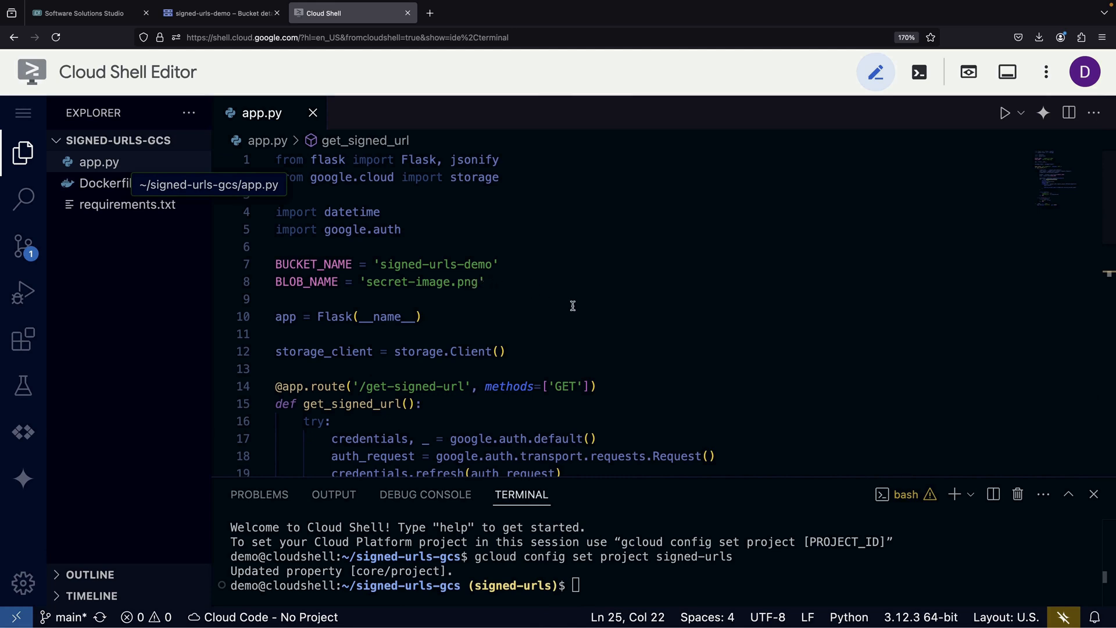
Scroll through the rest of app.py, then move on to the Dockerfile.
scroll(down, 3)
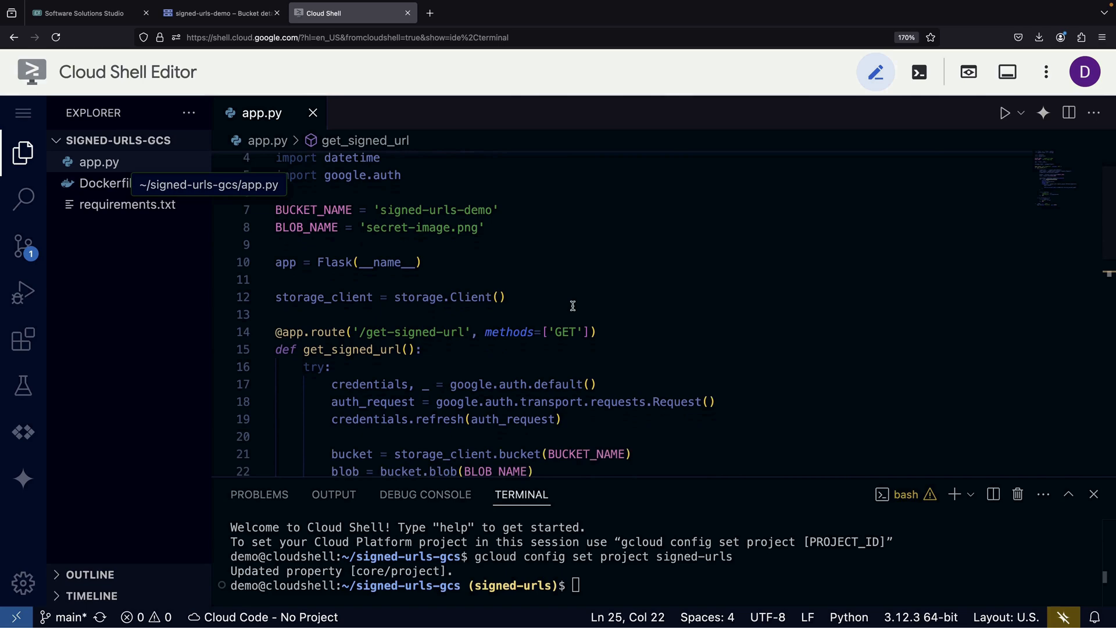
scroll(down, 3)
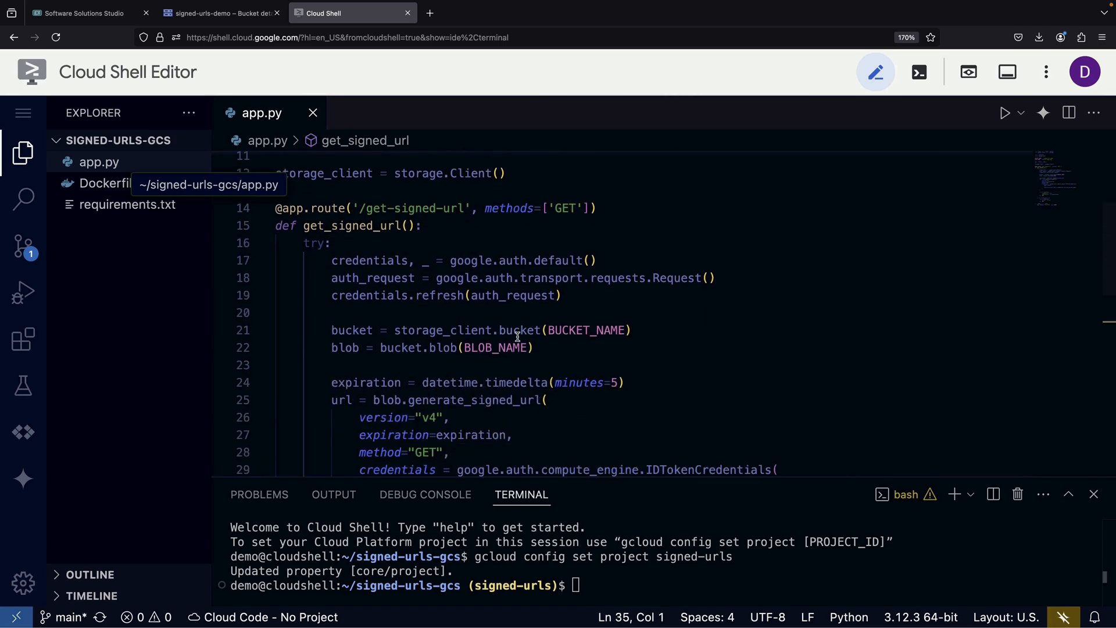
mouse_move(524, 315)
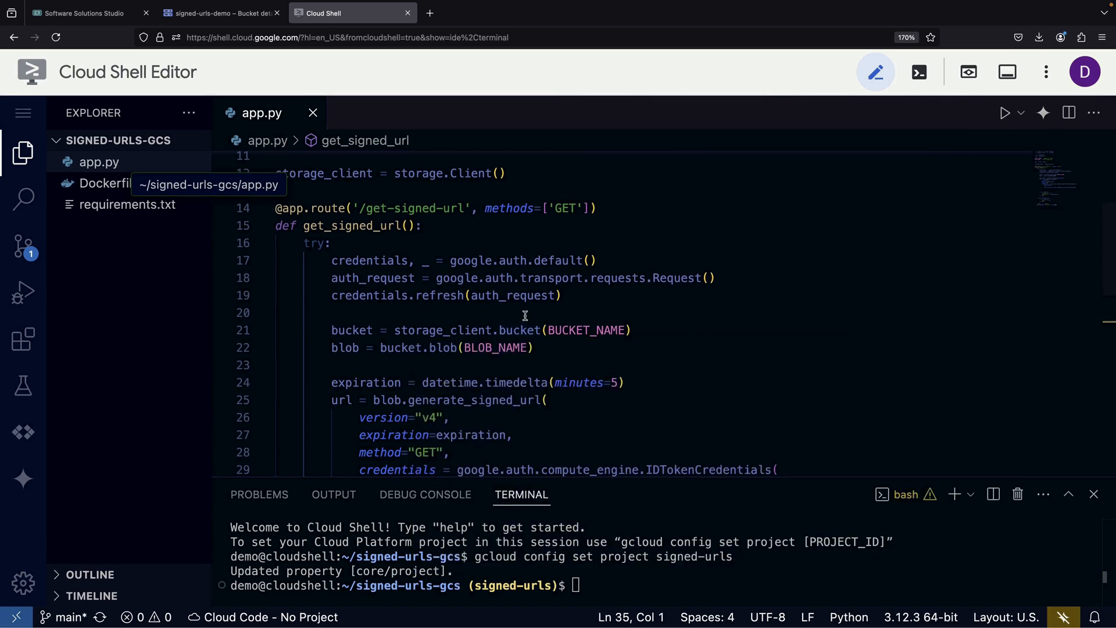
click(524, 312)
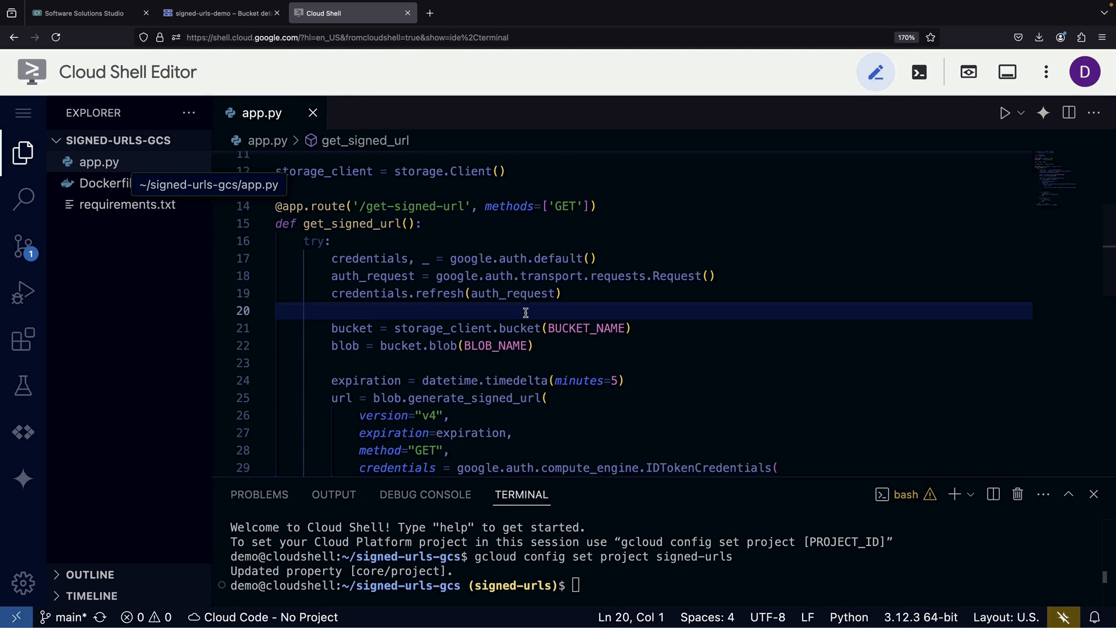
scroll(down, 3)
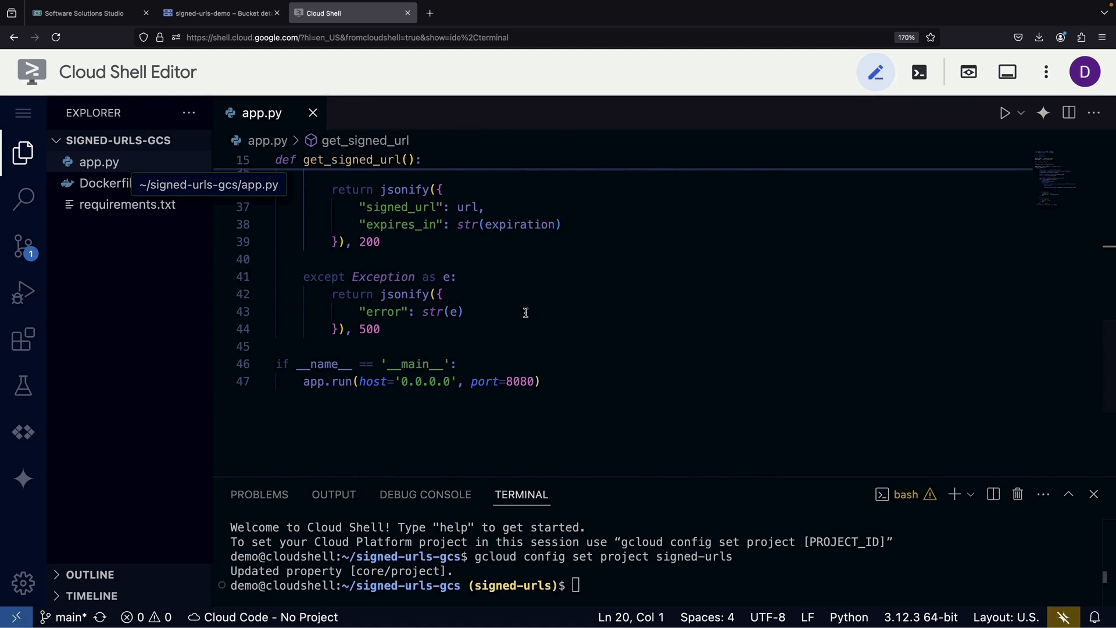
click(106, 182)
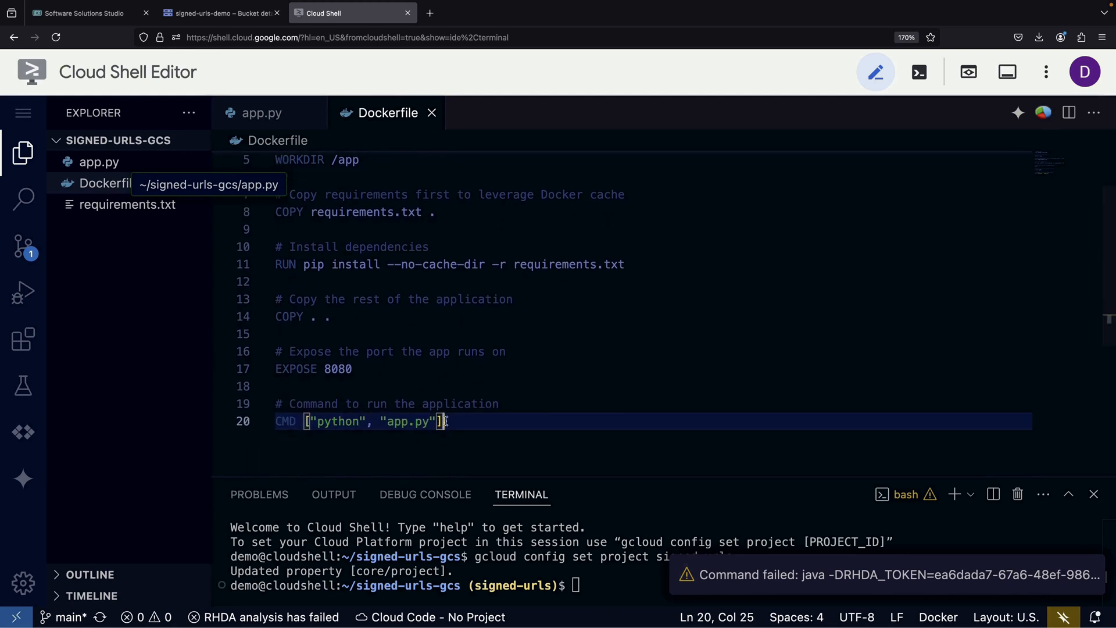
Review requirements.txt (flask 3.1.0, google-cloud-storage 2.19.0) and return to the signed-urls-demo bucket page.
click(128, 205)
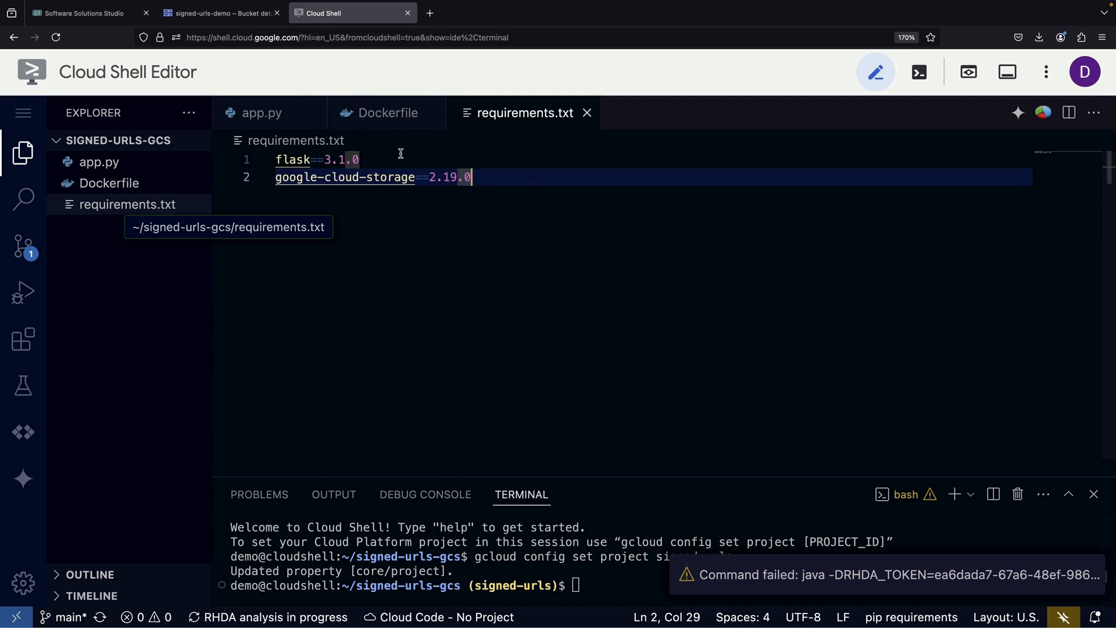
click(321, 159)
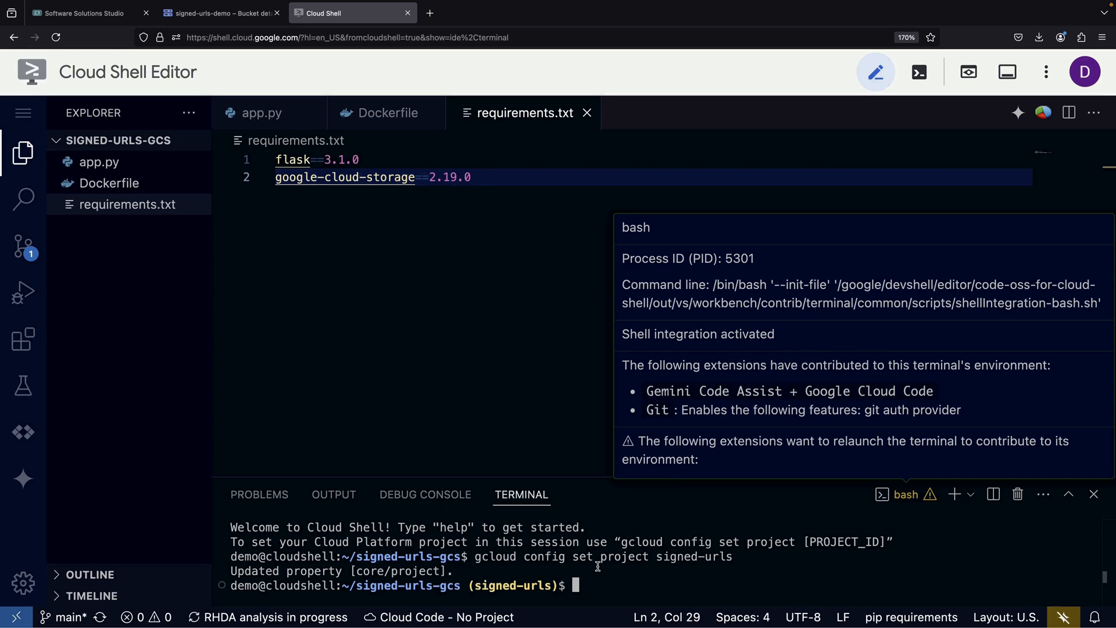
click(221, 13)
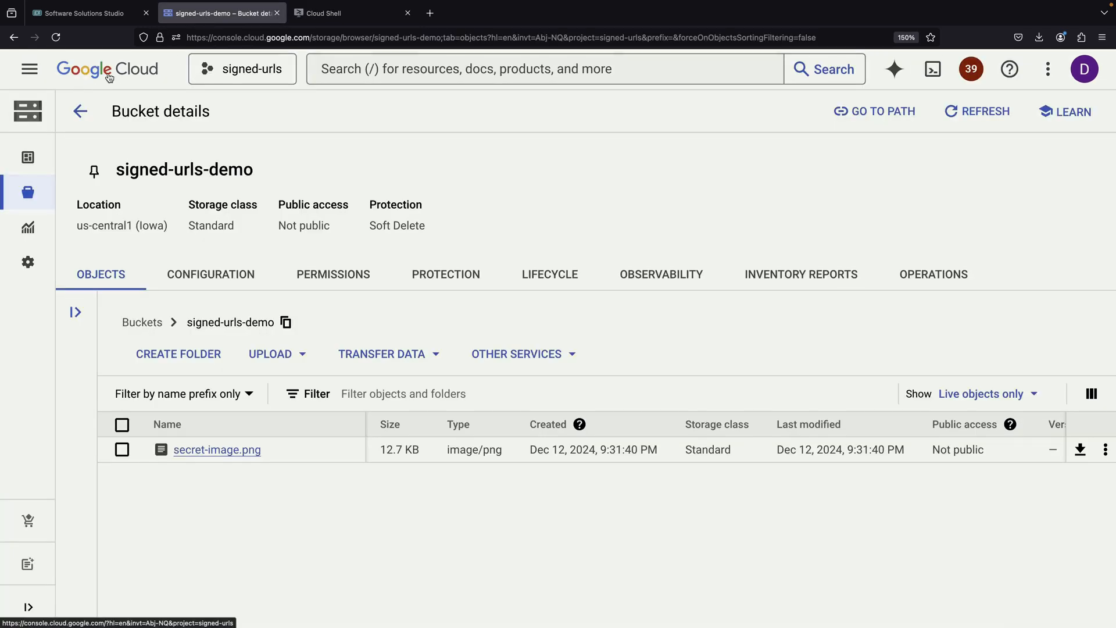
Find Artifact Registry, check its diagram node, and start creating a new repository.
text(arti)
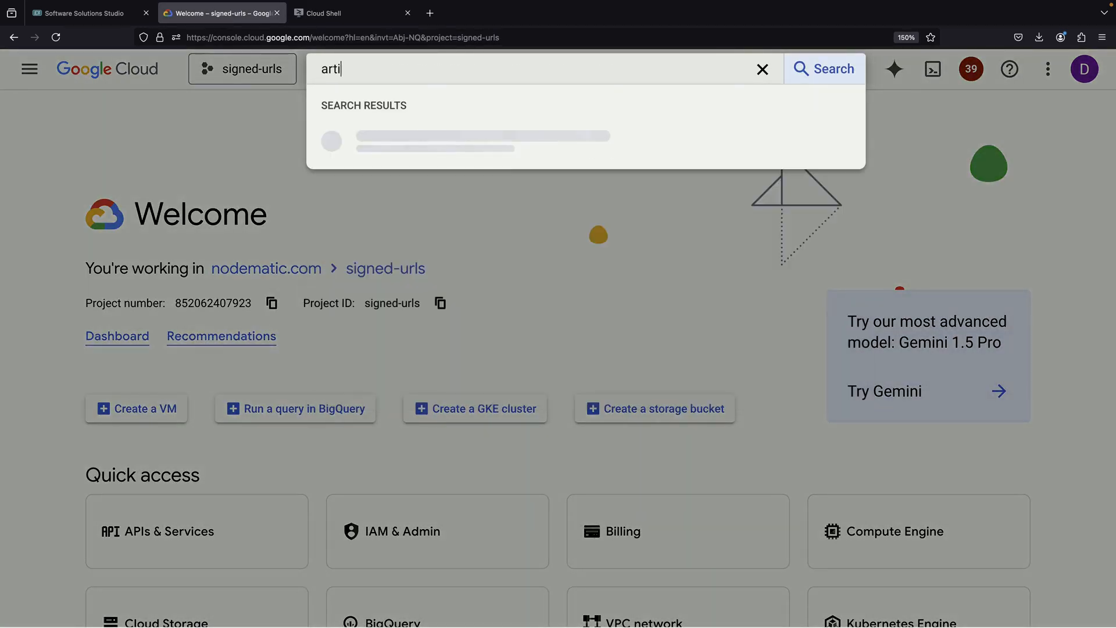
click(82, 13)
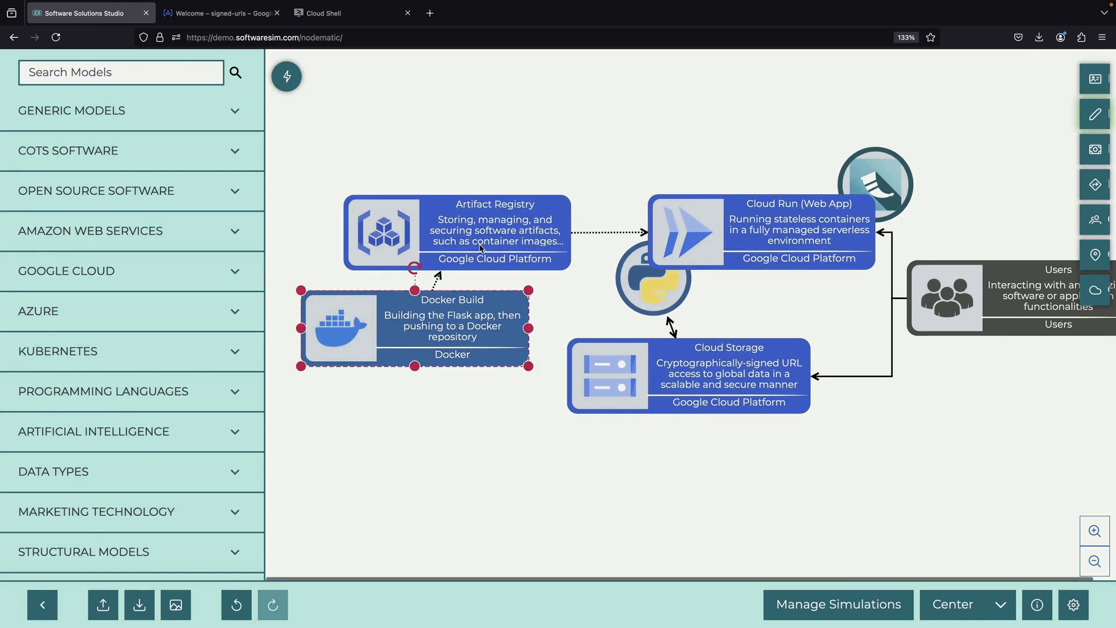
click(494, 205)
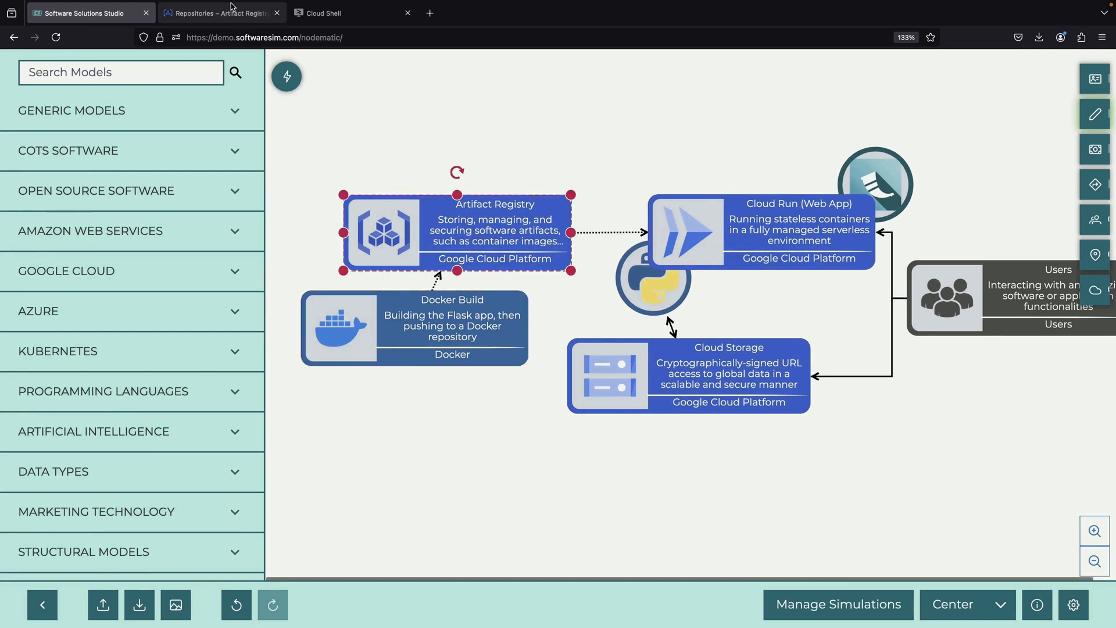
click(217, 13)
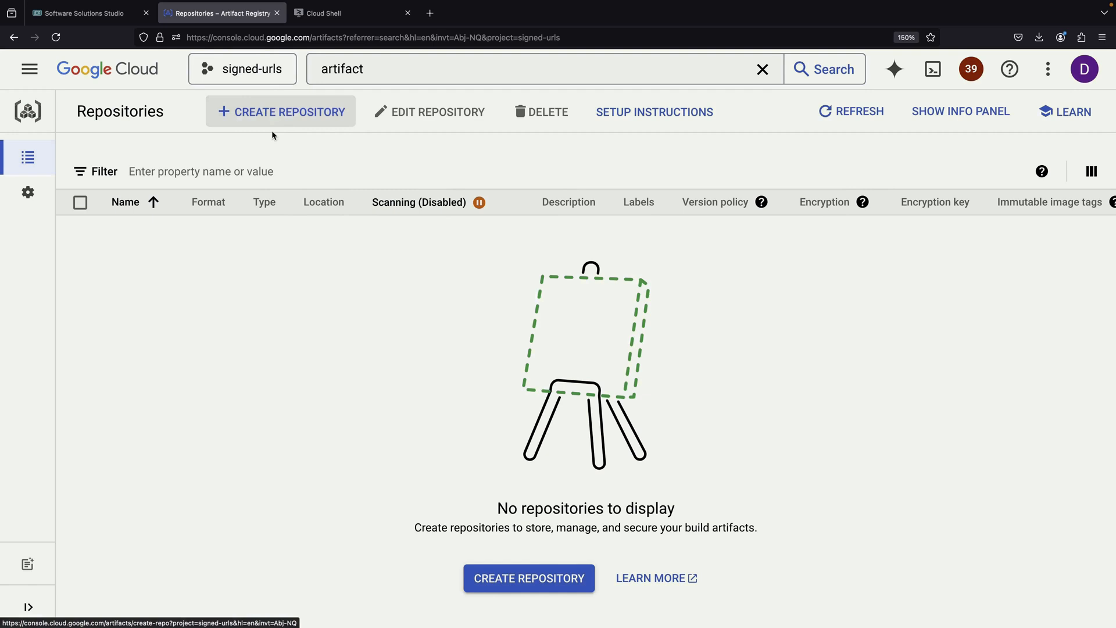
click(280, 112)
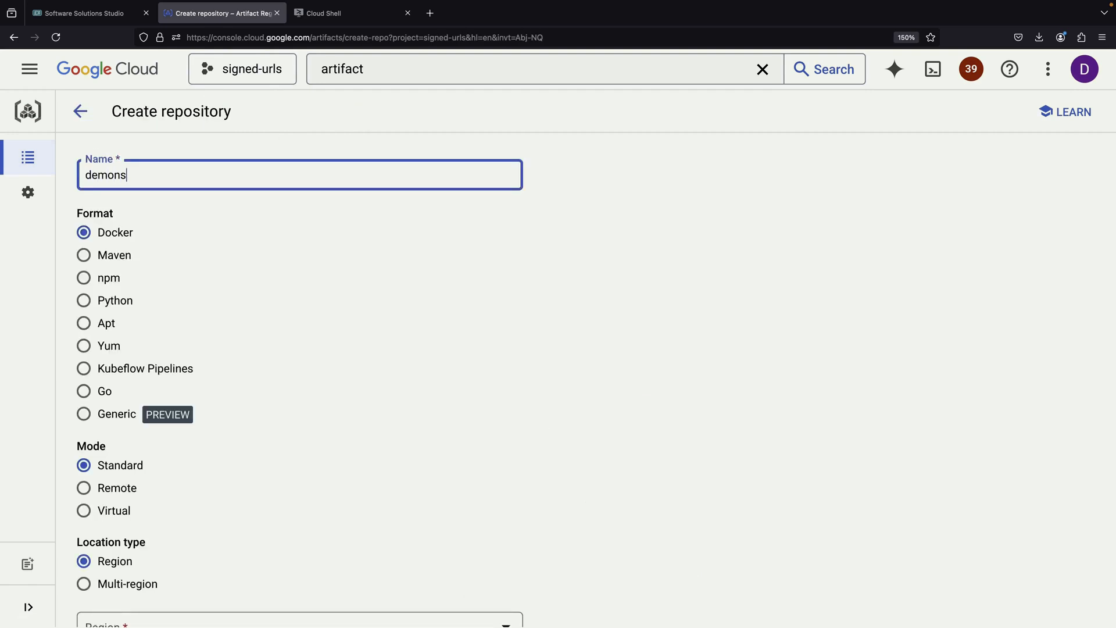
Create the demonstration Docker repository in us-central1 (Iowa) with vulnerability scanning disabled.
scroll(down, 3)
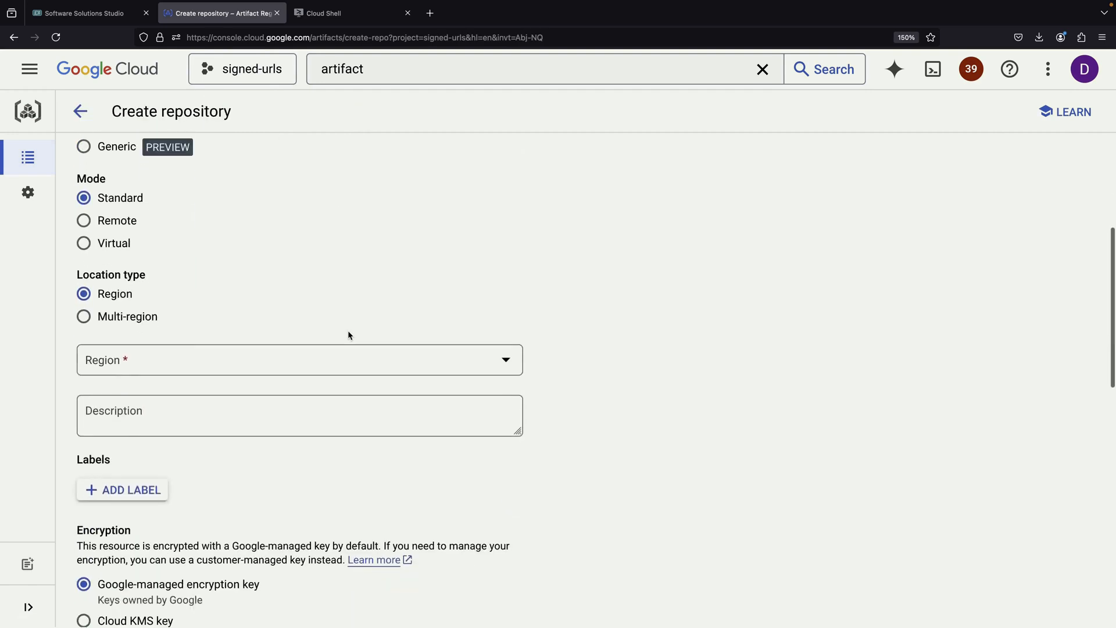
click(299, 359)
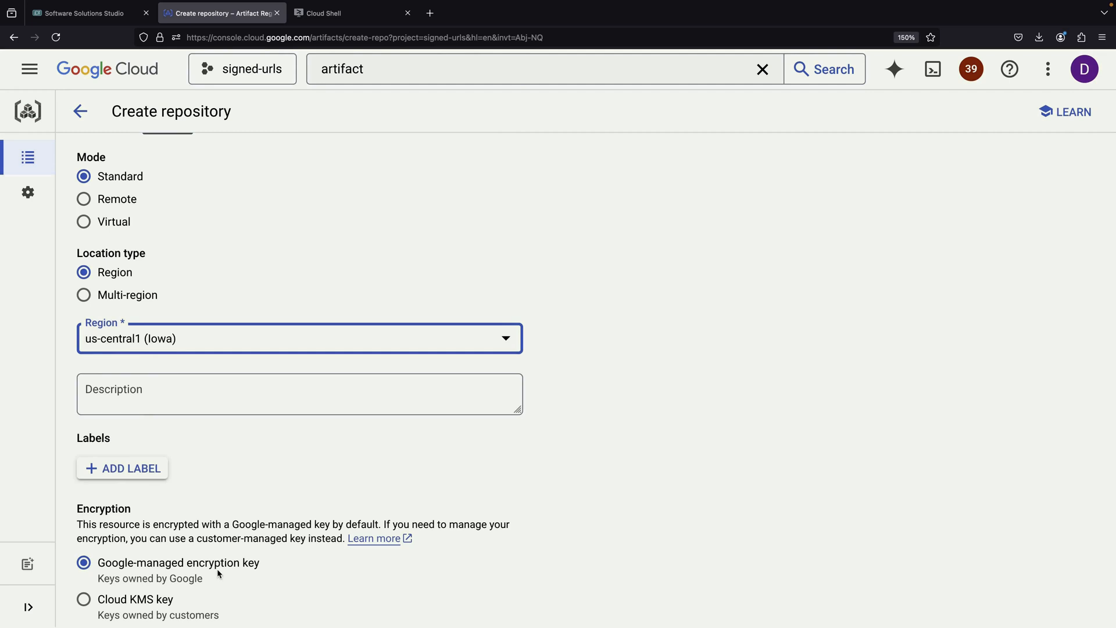
click(81, 13)
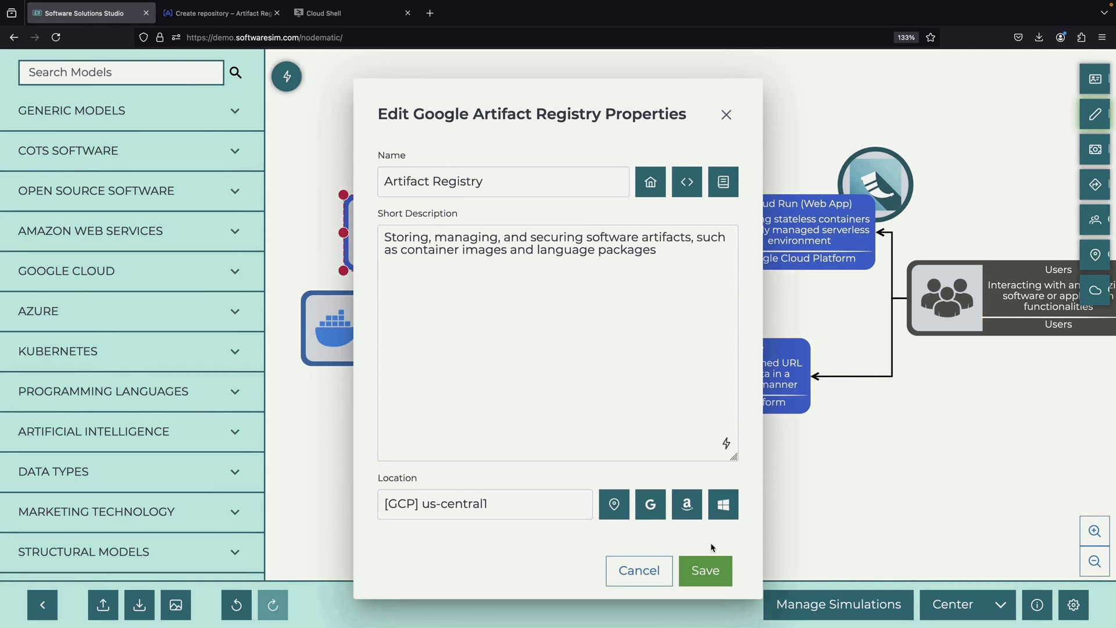
click(221, 13)
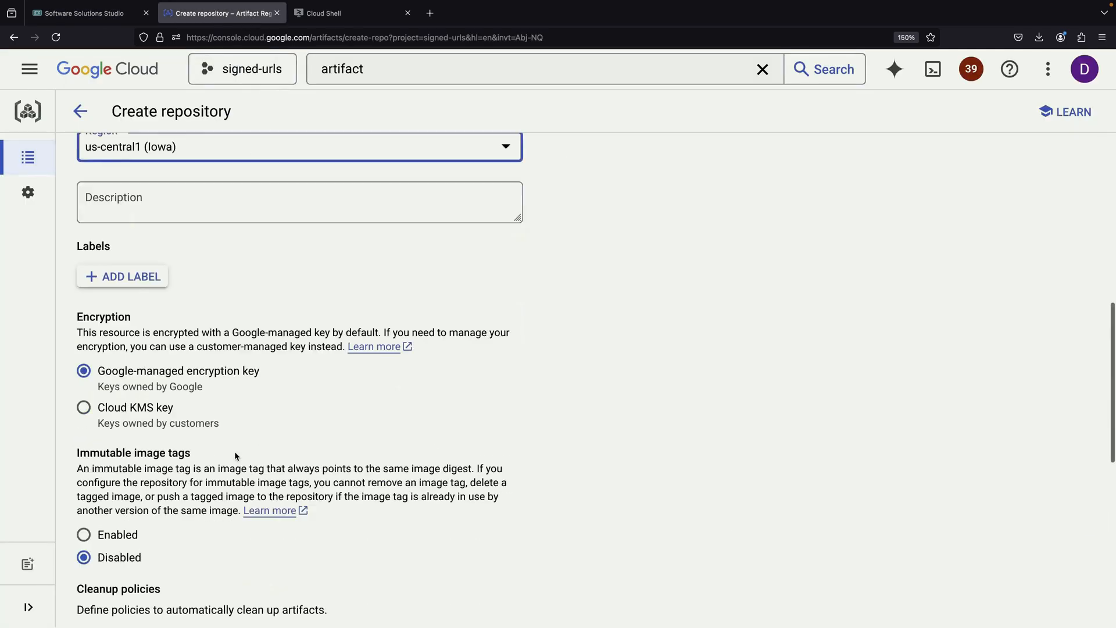
scroll(down, 3)
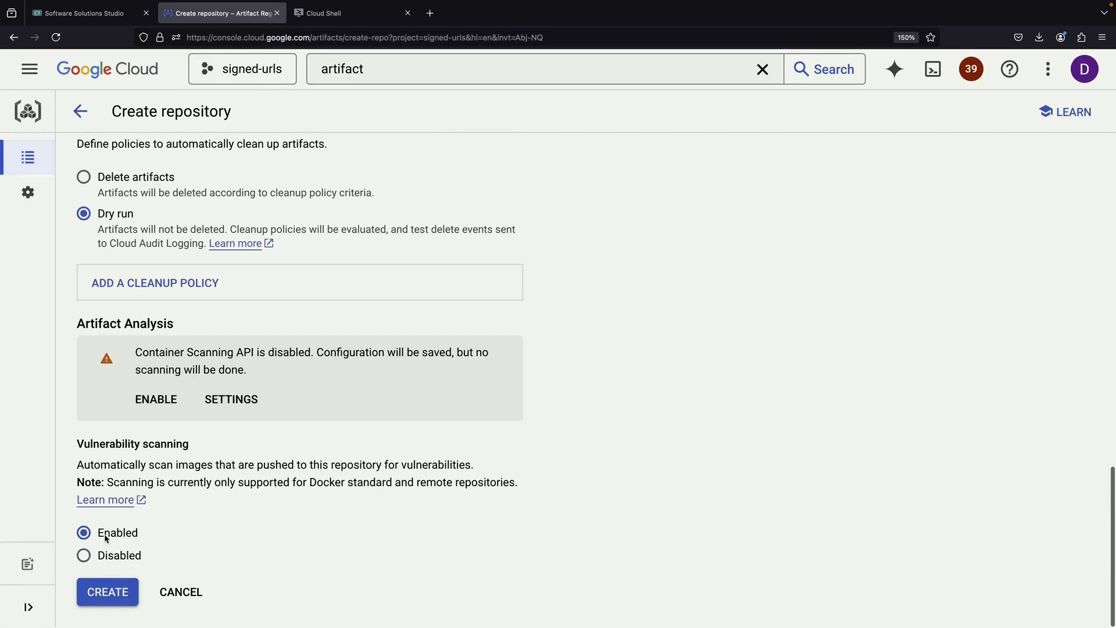
click(83, 556)
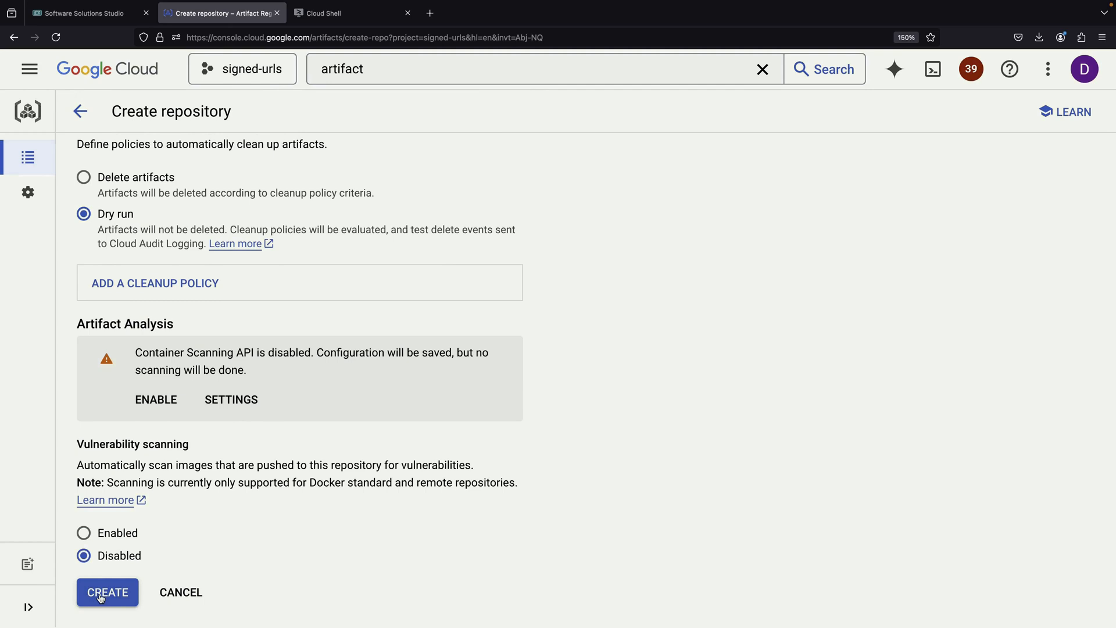
click(107, 592)
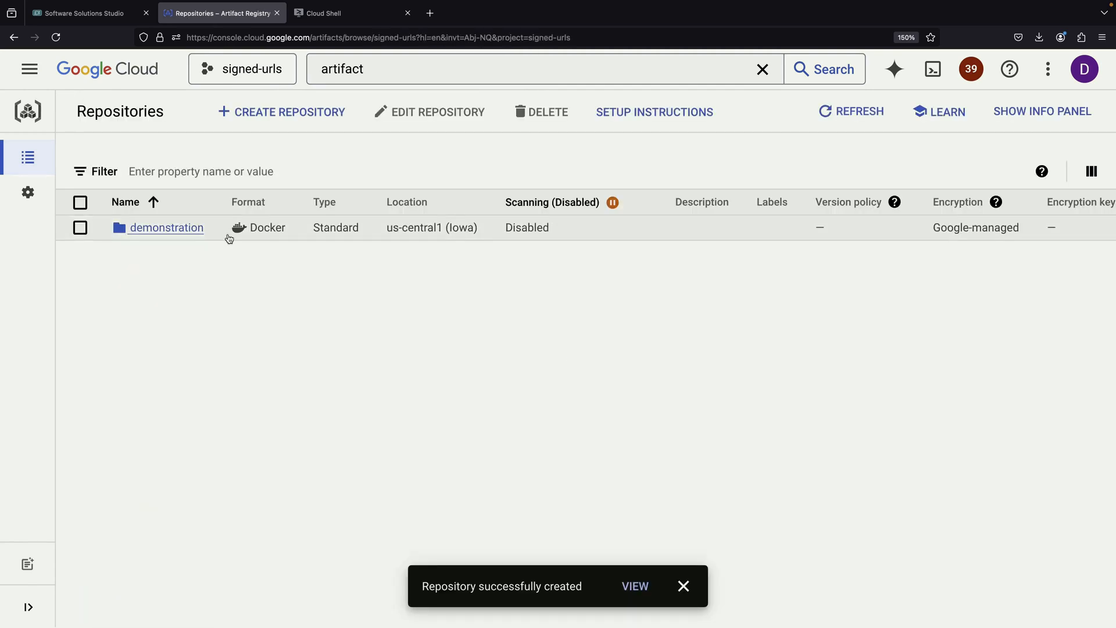
Copy the demonstration repository's full image path from its details page.
click(166, 226)
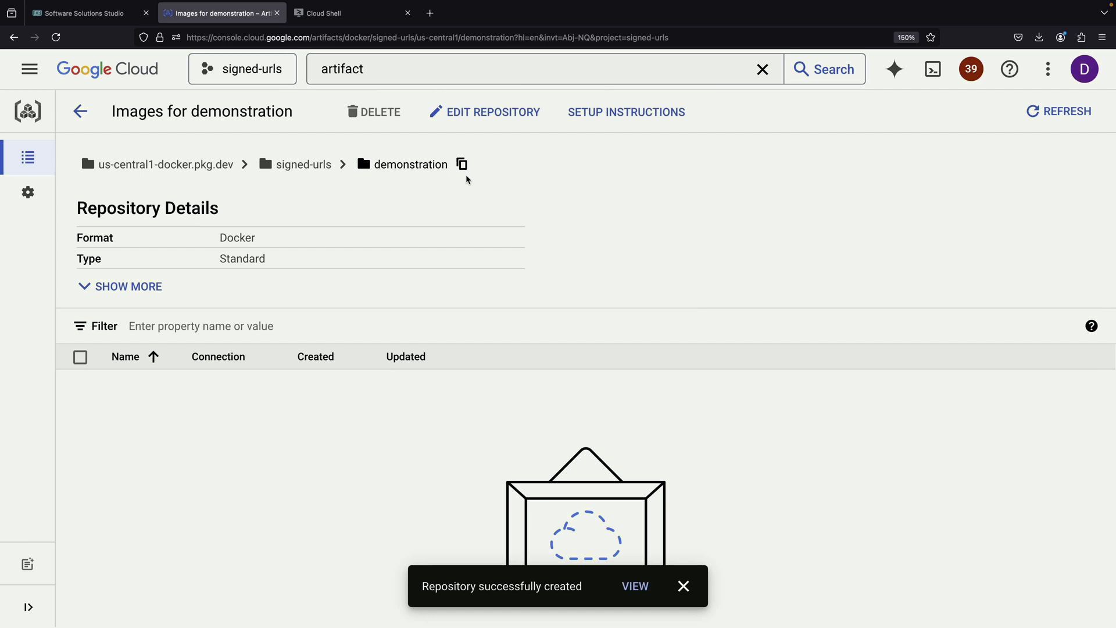
click(461, 164)
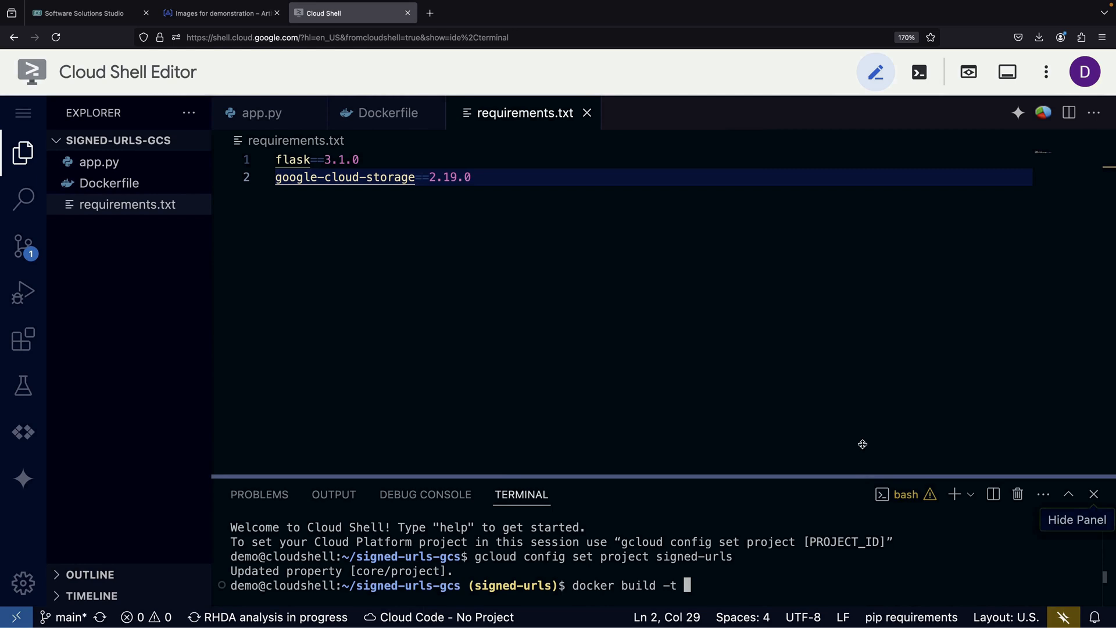
Build and push the image us-central1-docker.pkg.dev/signed-urls/demonstration/app:latest with docker.
key(ctrl+plus)
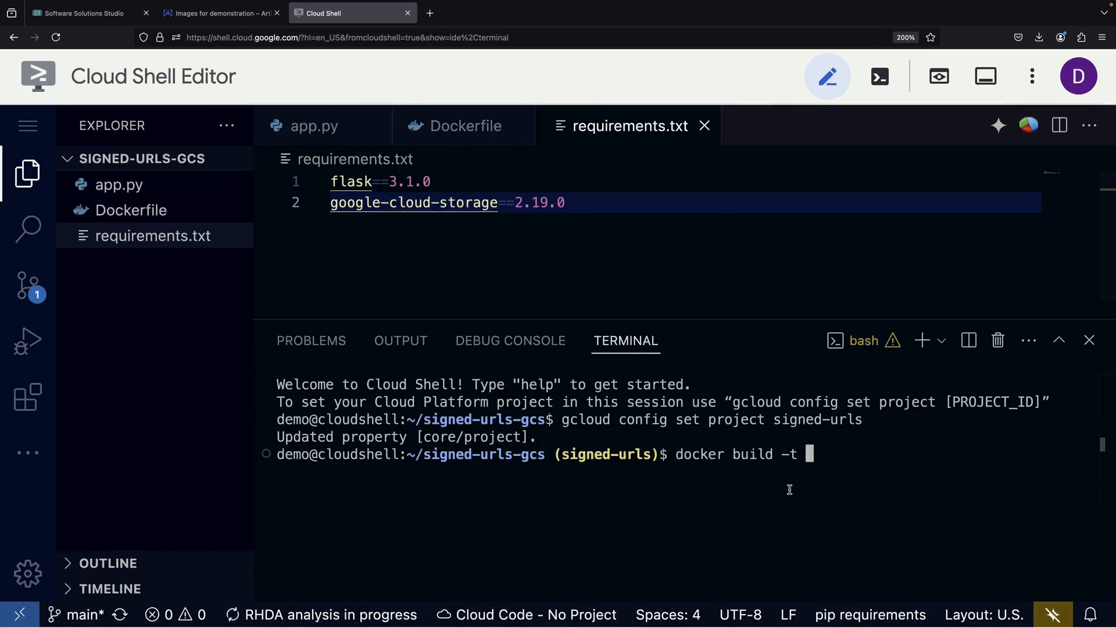
text(us-central1-docker.pkg.dev/signed-urls/demonstration/app)
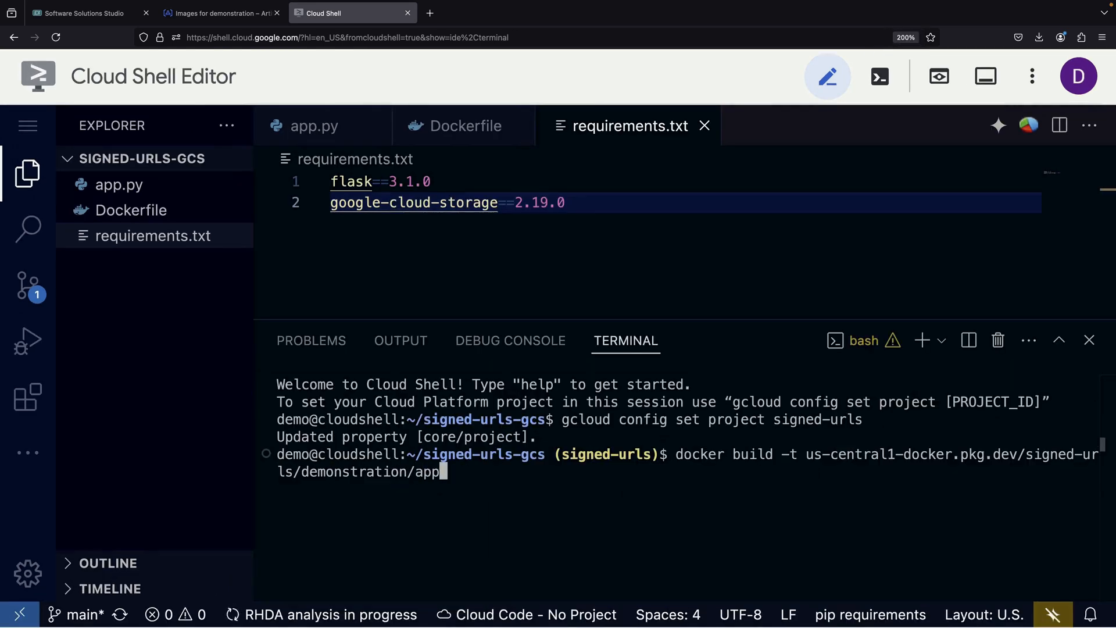
text(:latest)
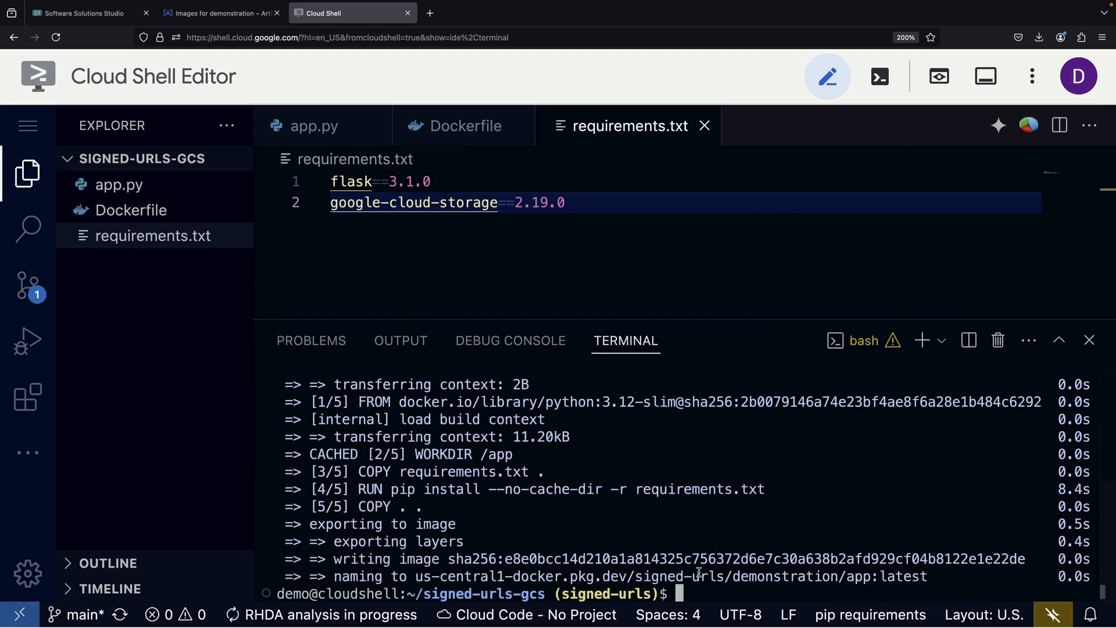
text(docker push us-central1-docker.pkg.dev/signed-urls/demonstration/app:latest)
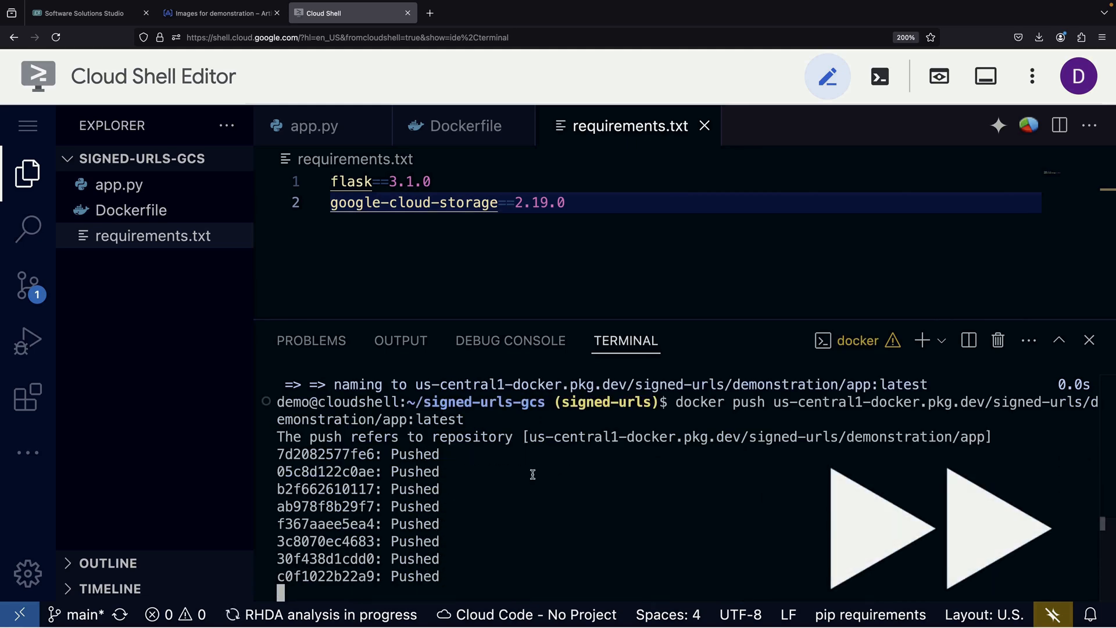
click(221, 13)
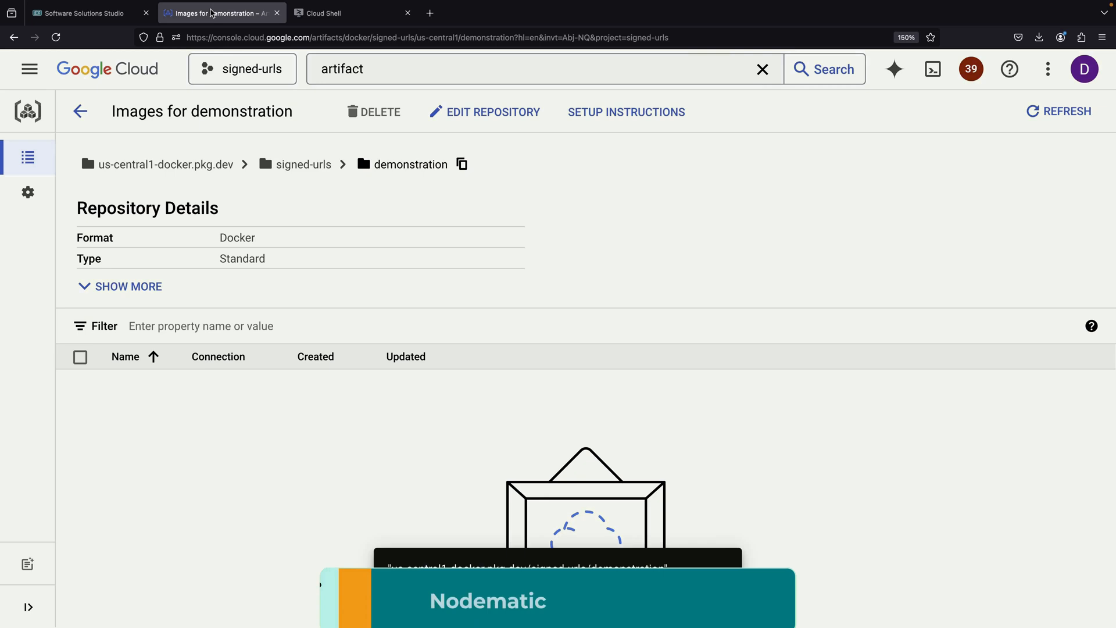
Refresh the demonstration repository and view the app image's latest-tagged version, then search for Cloud Run.
click(1060, 111)
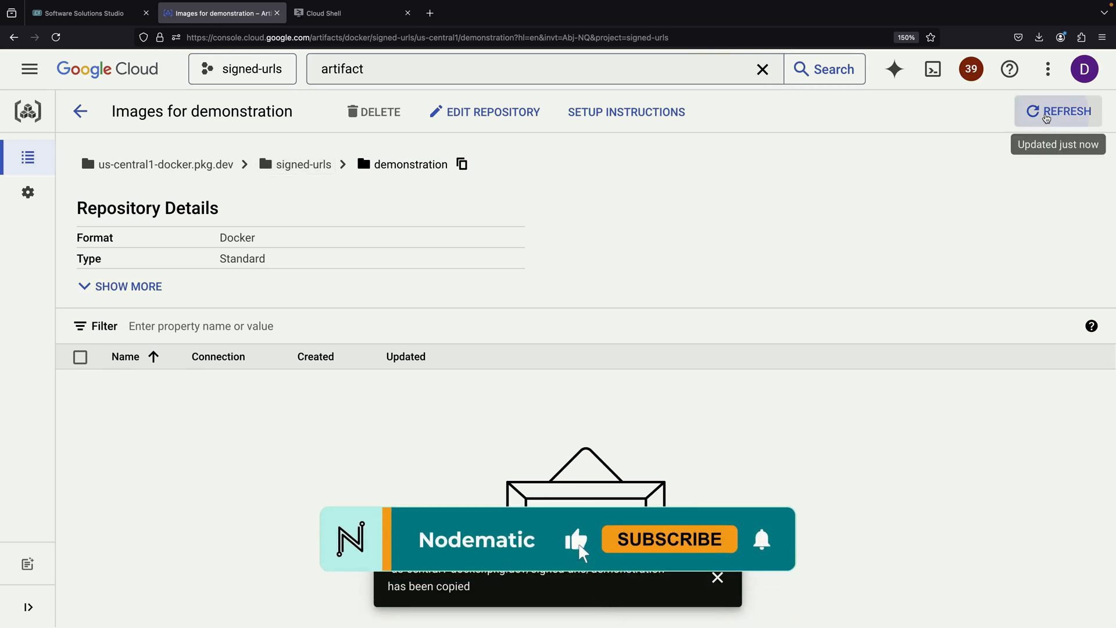
click(1058, 111)
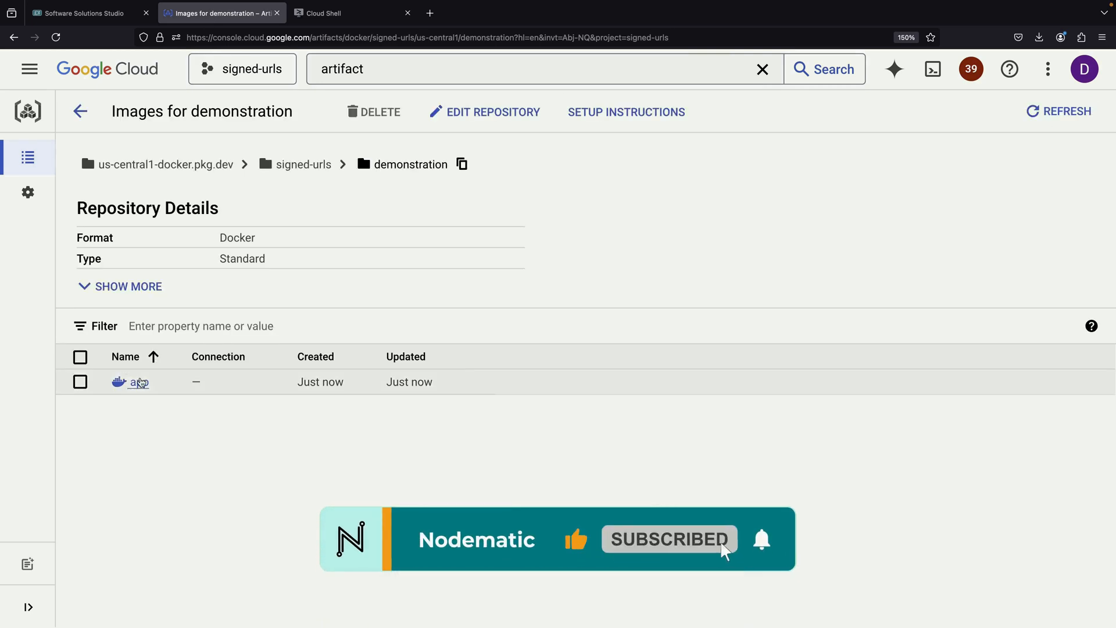
click(137, 382)
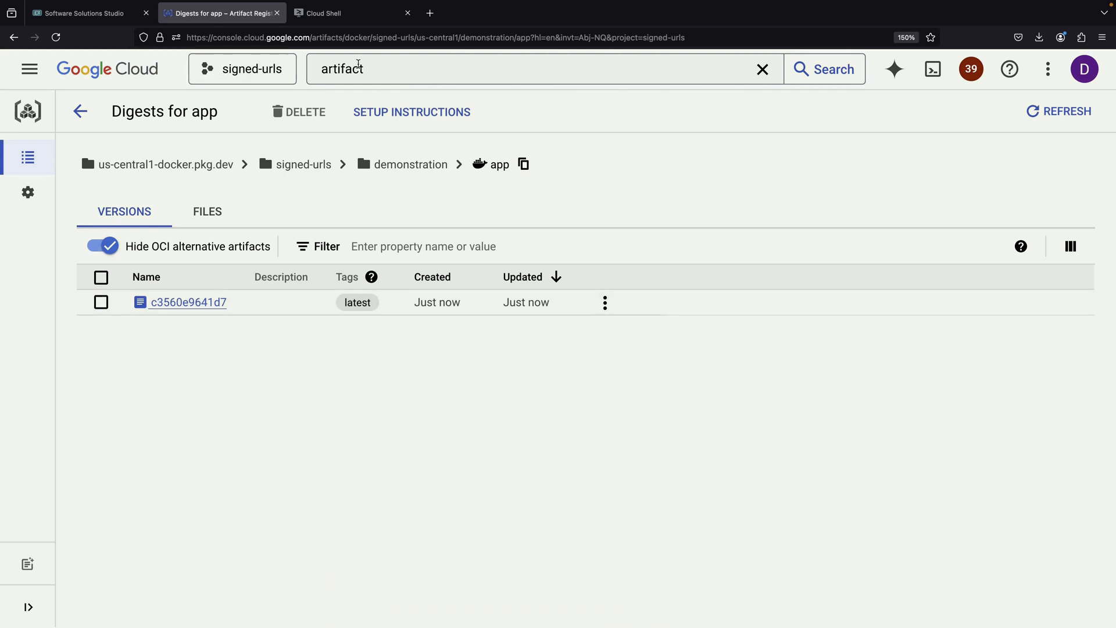
text(cloud run)
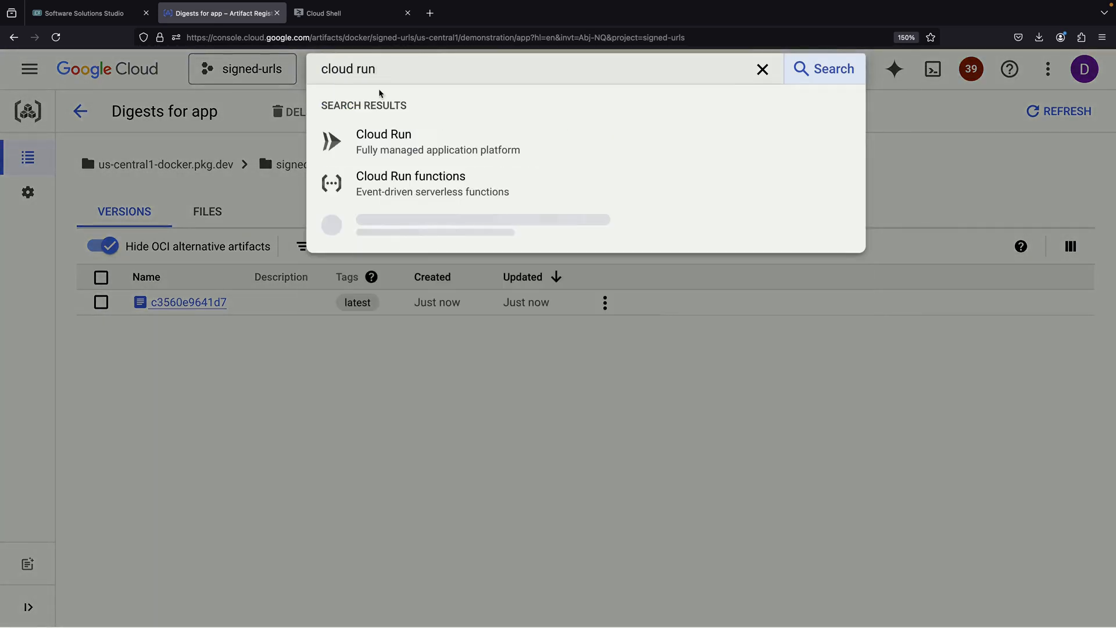
Start a new Cloud Run service using the pushed app image as the container.
click(85, 13)
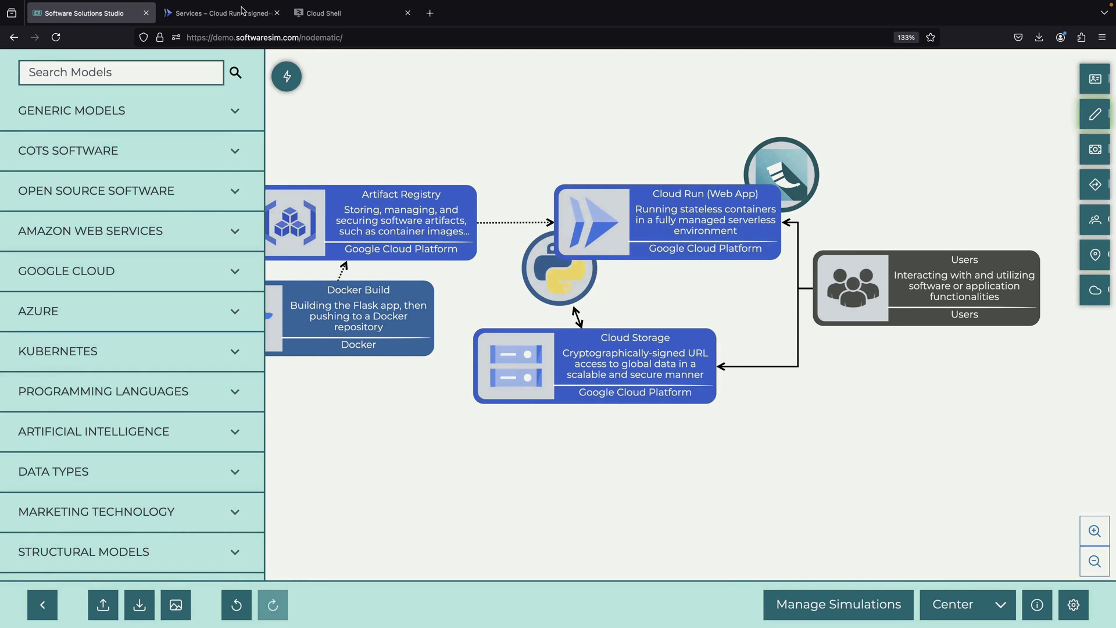
click(221, 13)
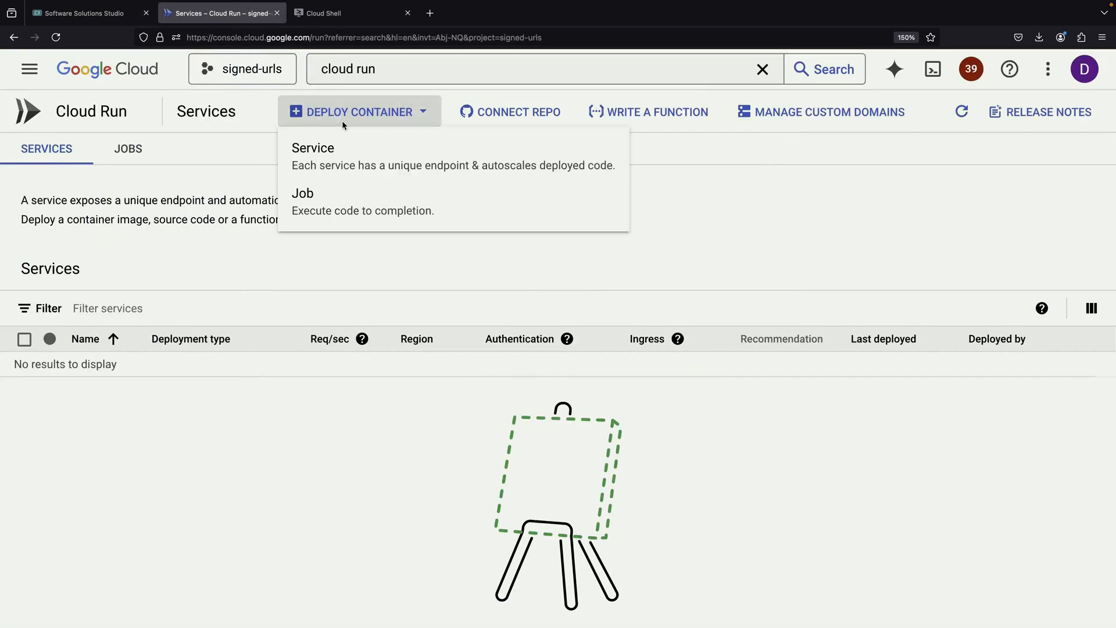
click(313, 147)
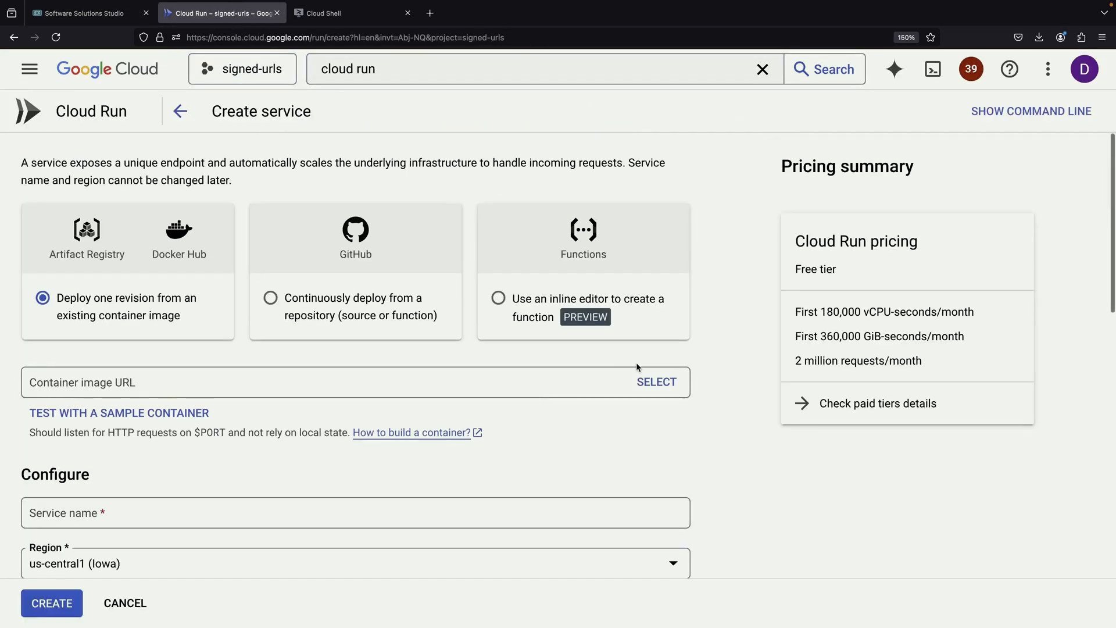
click(656, 383)
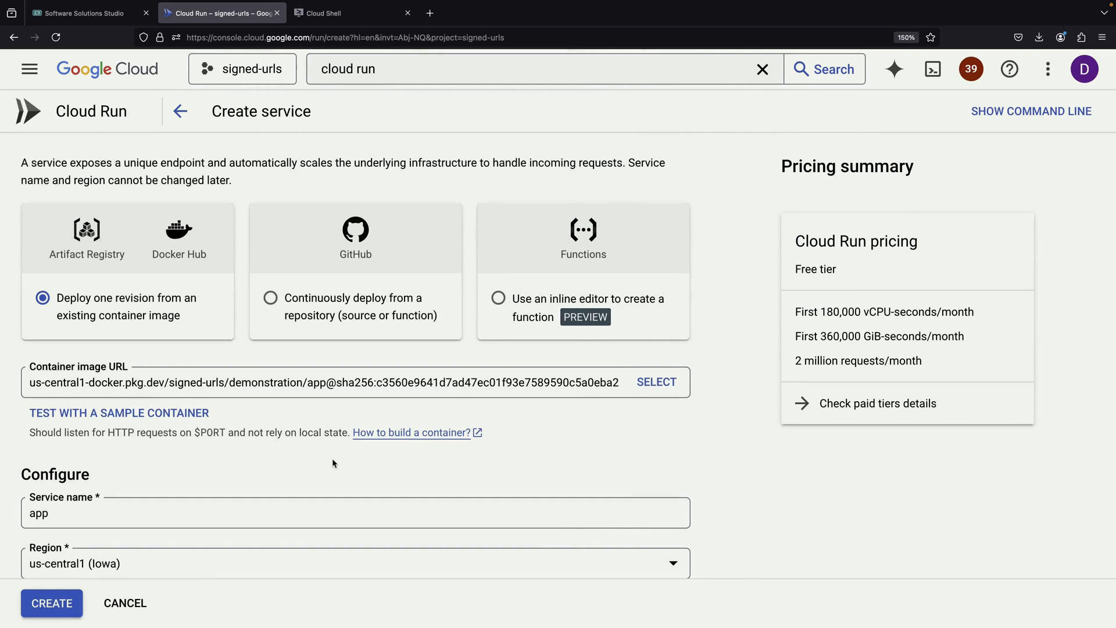
Allow unauthenticated invocations and create the app service in us-central1.
scroll(down, 3)
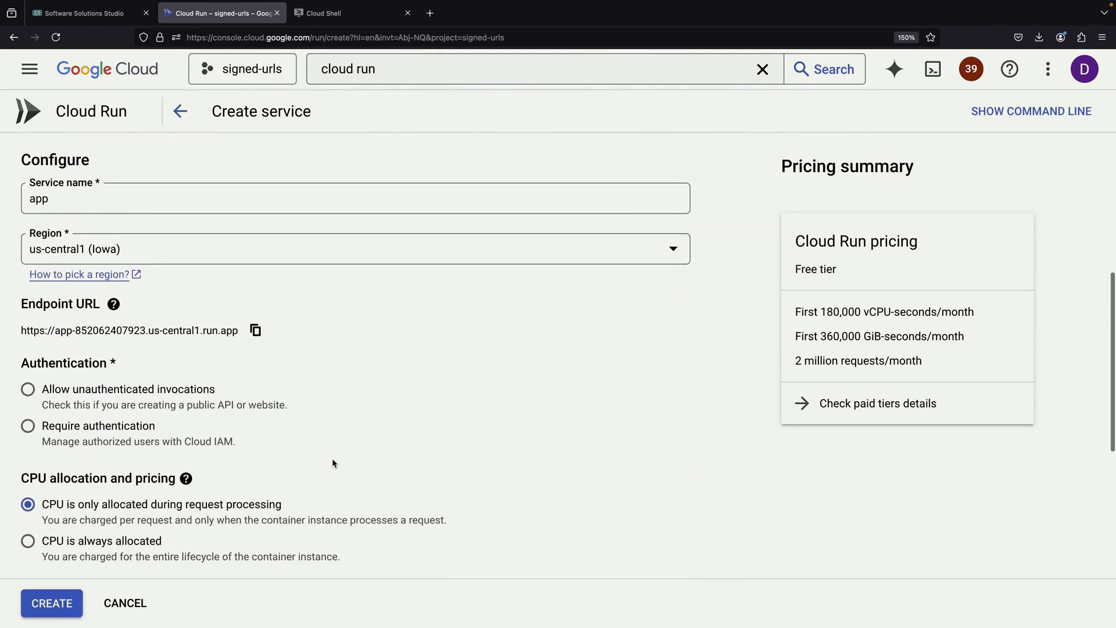
click(28, 390)
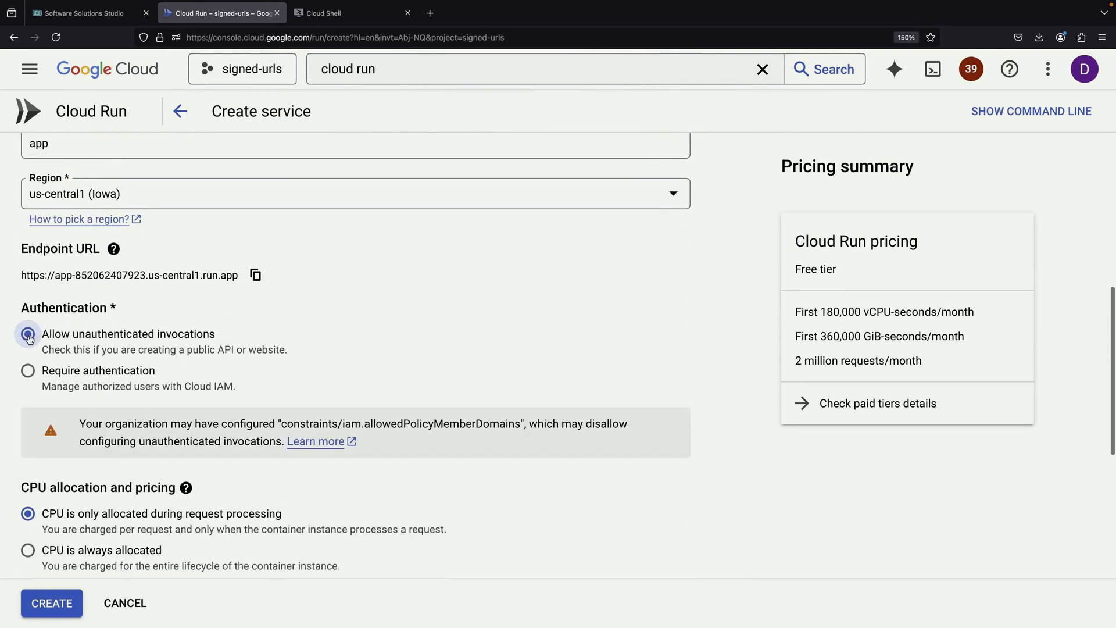
scroll(down, 3)
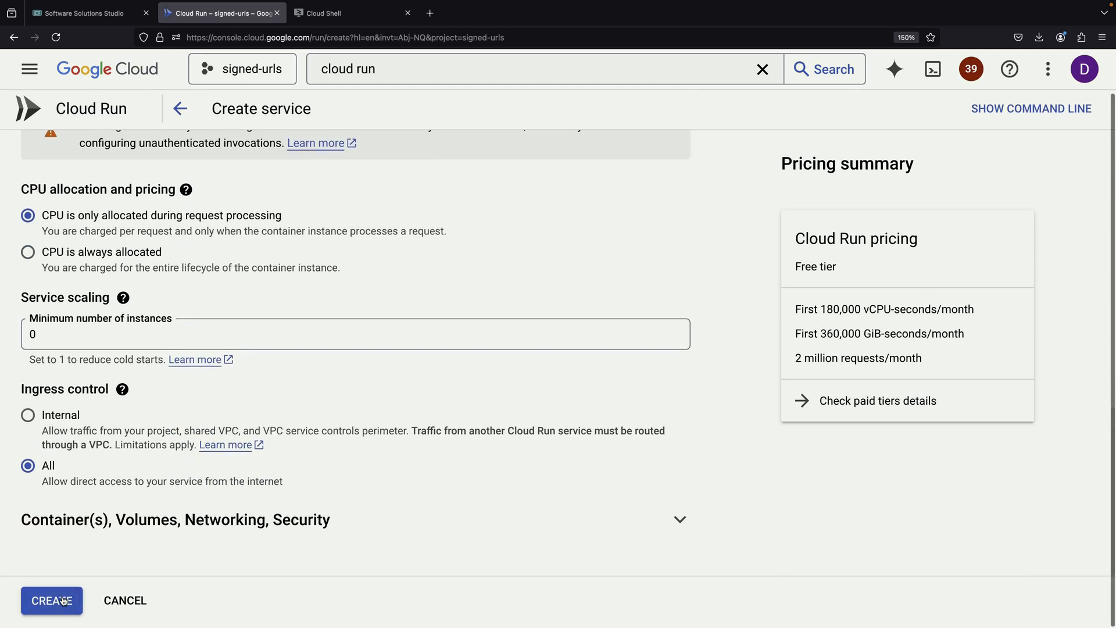
click(51, 600)
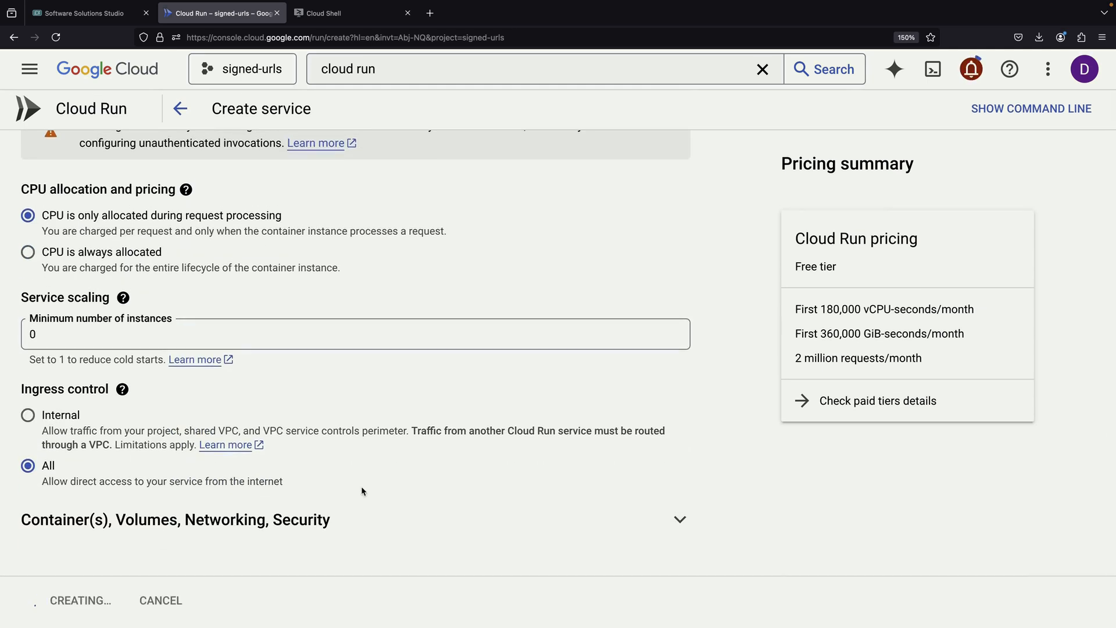
click(80, 600)
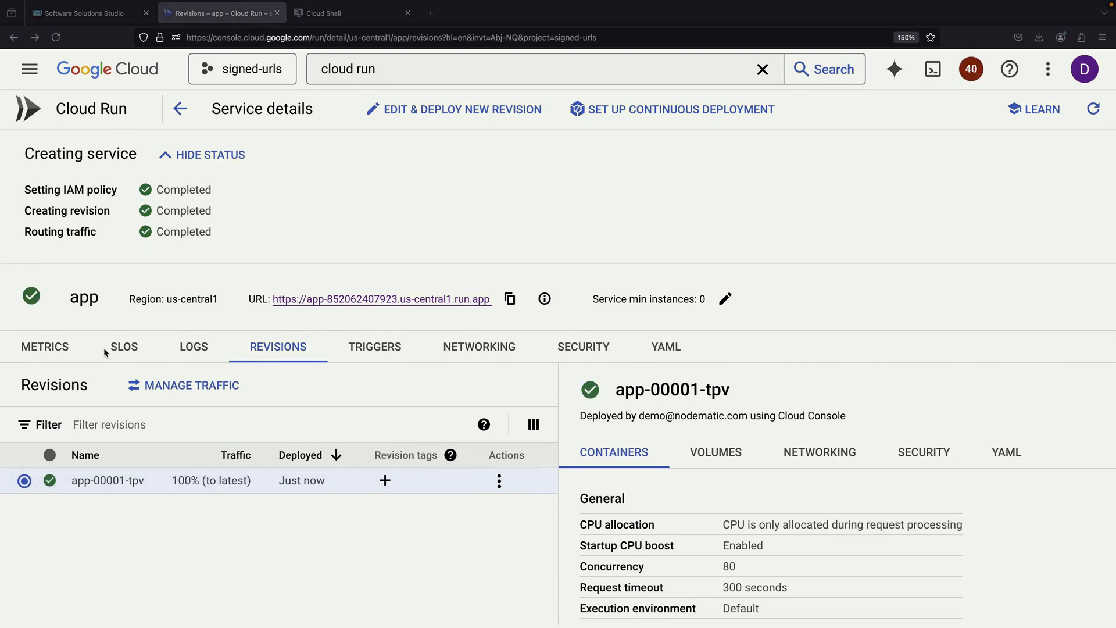
Visit the service's public URL (Not Found) and check app.py's routes in Cloud Shell.
click(210, 154)
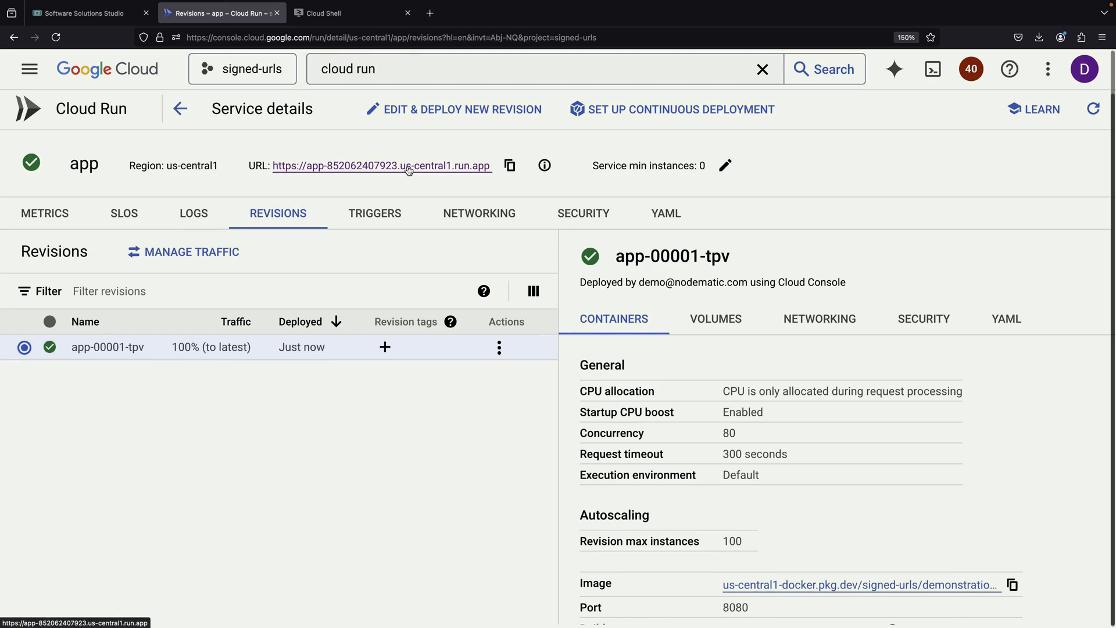
click(382, 166)
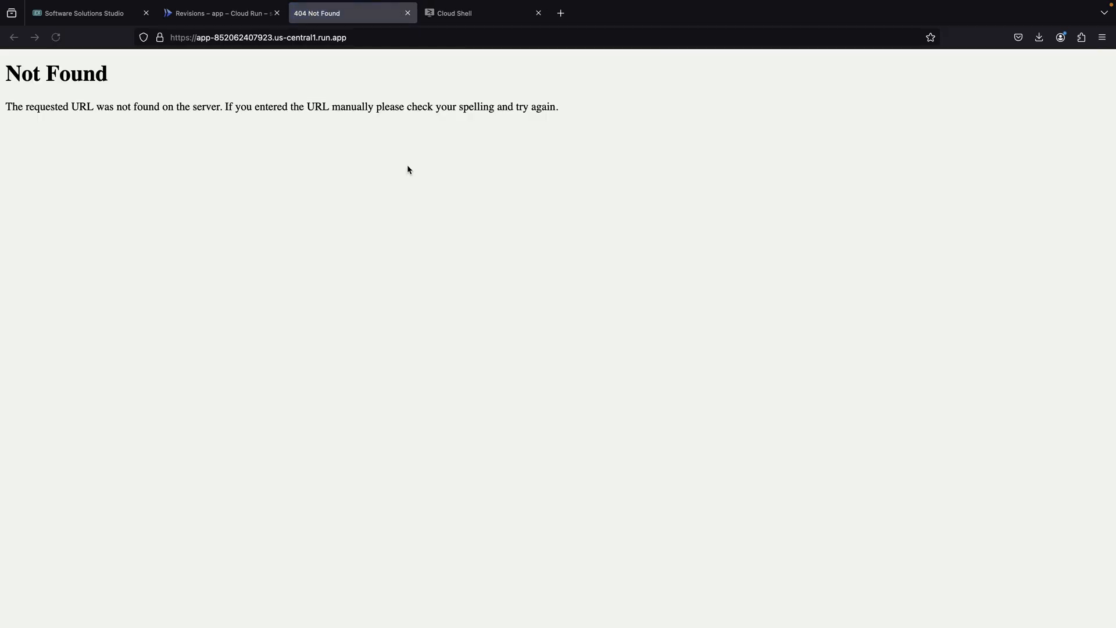
click(481, 13)
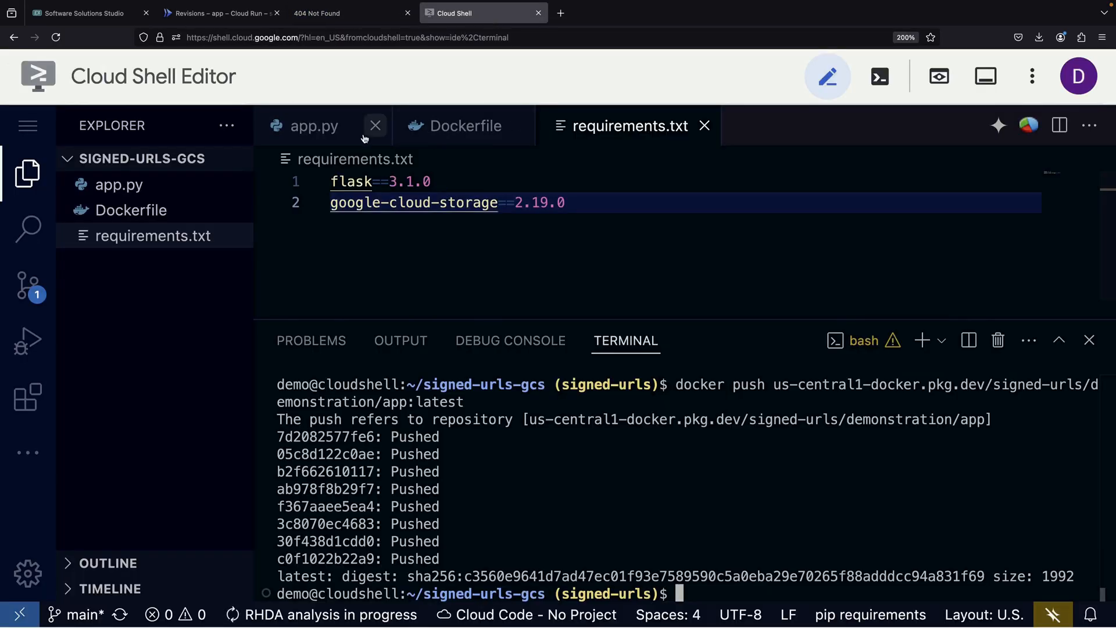
click(313, 126)
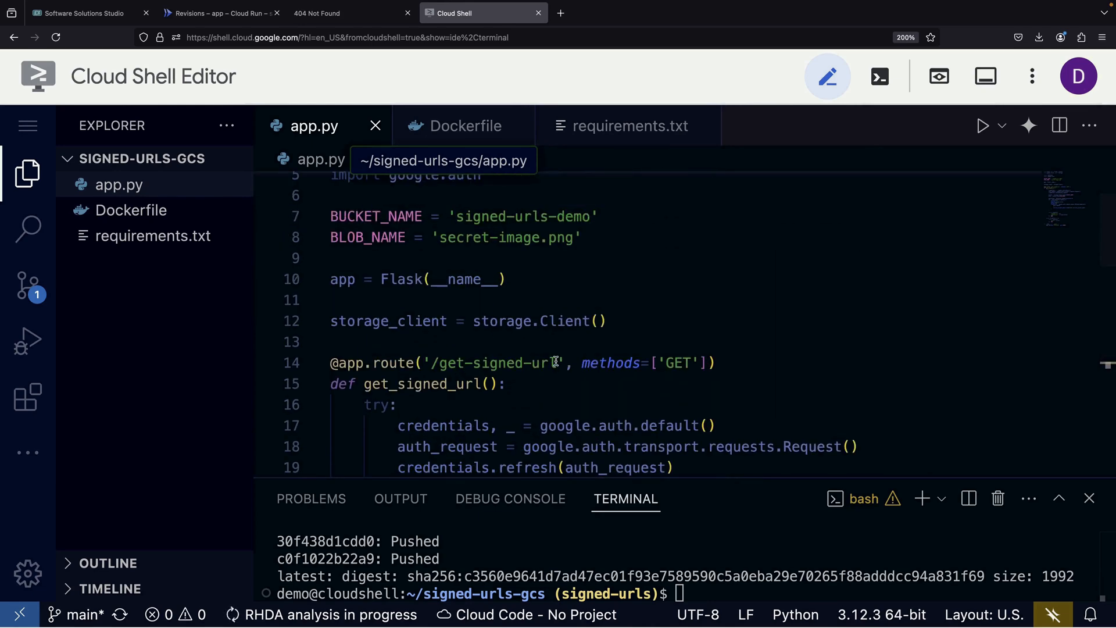
Request the /get-signed-url route, which returns a 403 signBlob permission-denied error.
double_click(493, 363)
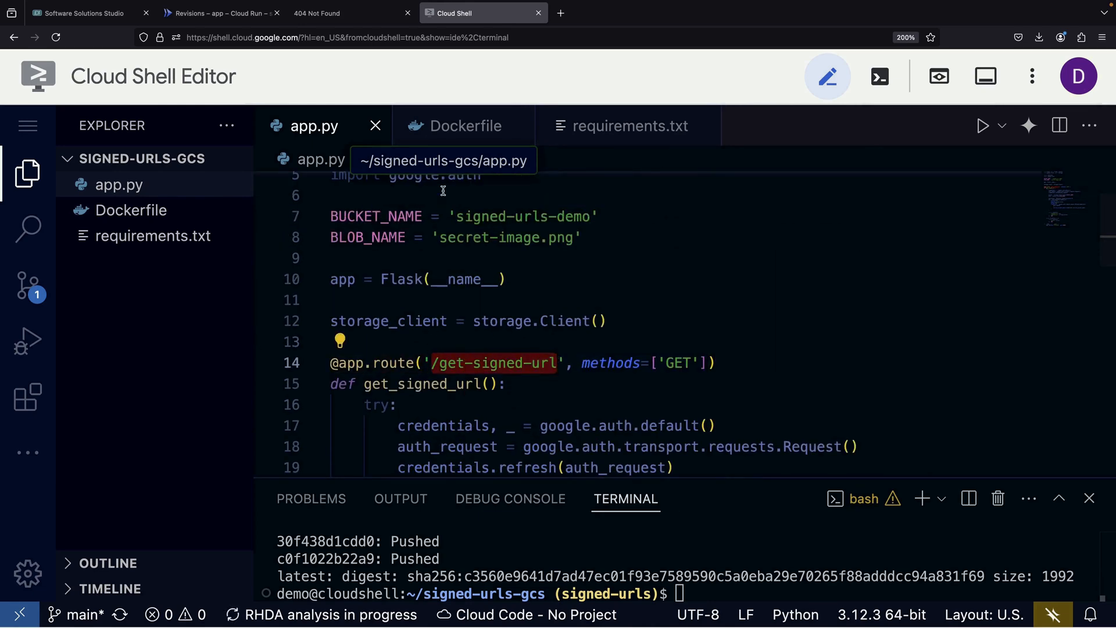
click(335, 13)
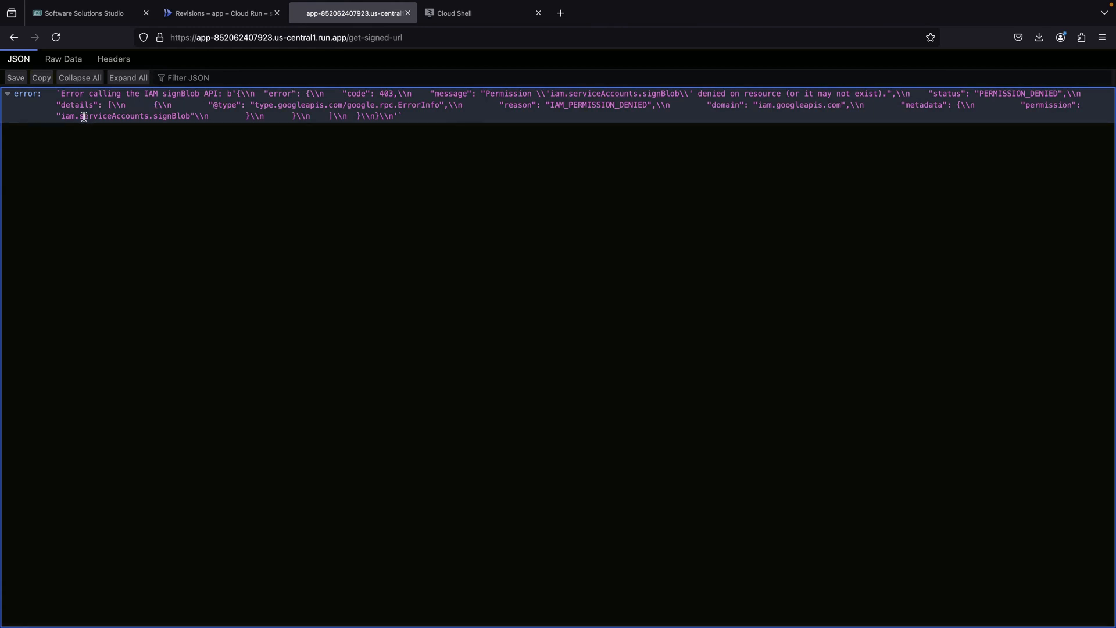
click(221, 12)
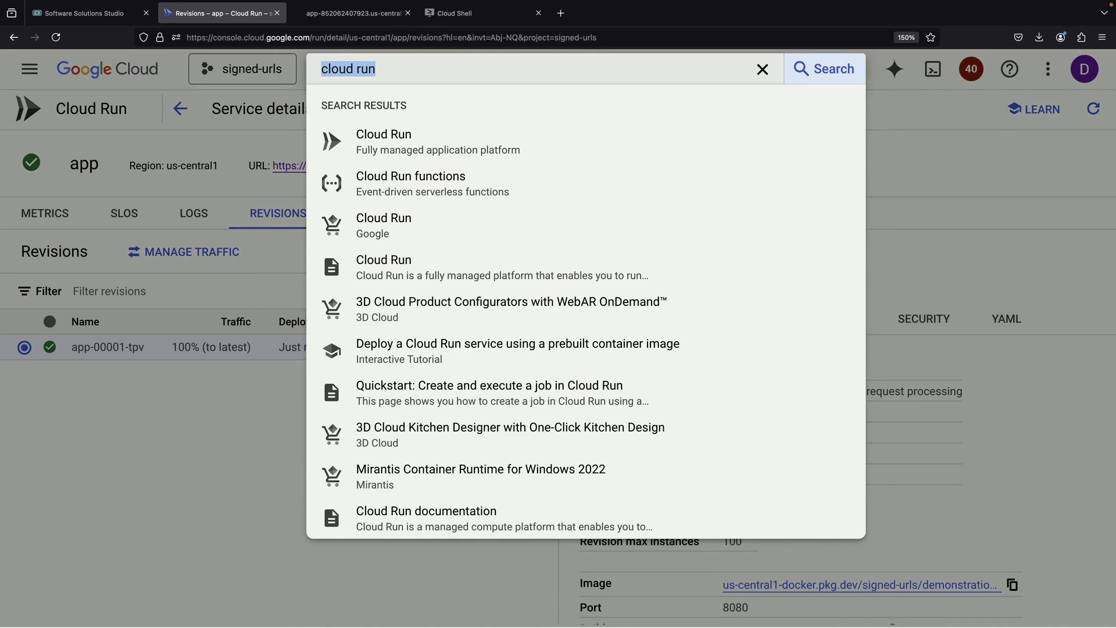
Go to IAM, start granting access, look up the default compute service account, and return to the panel.
text(iam & admin)
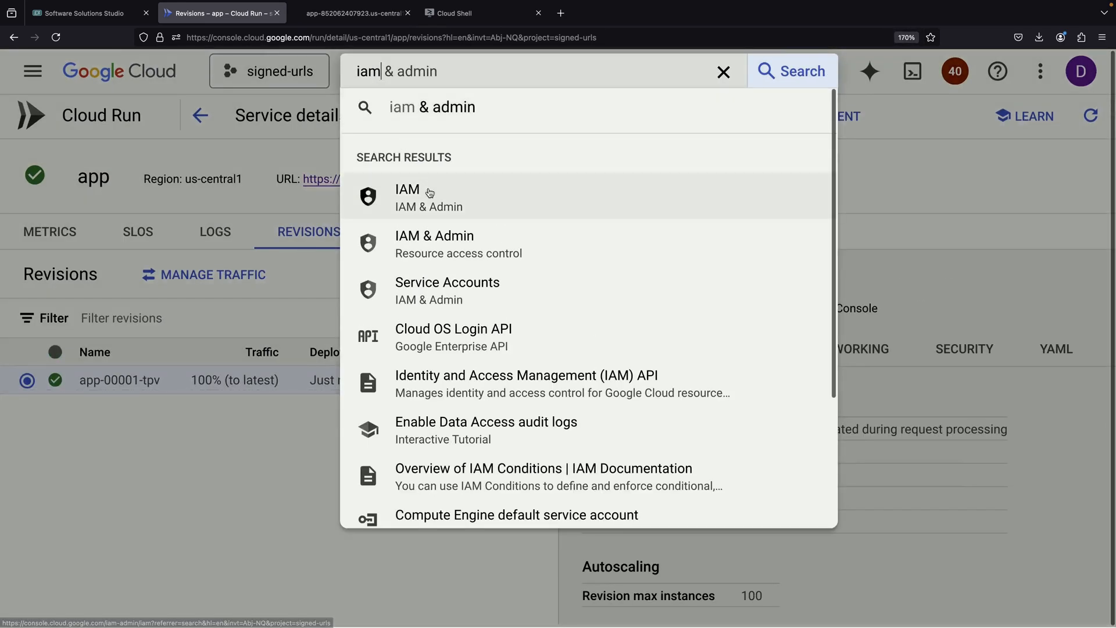
click(406, 197)
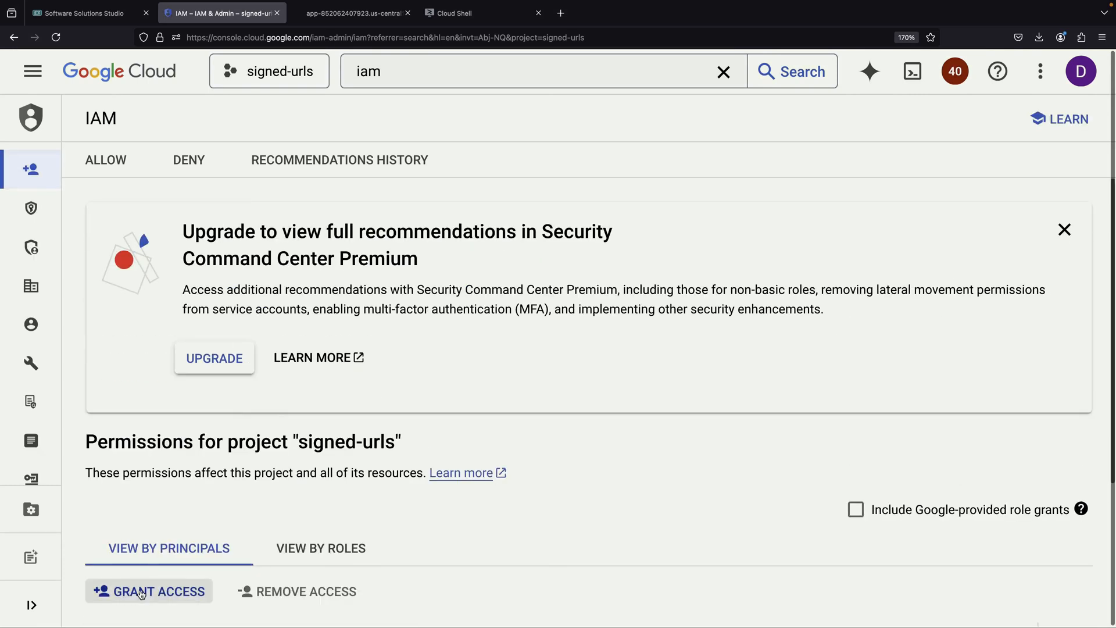
click(149, 591)
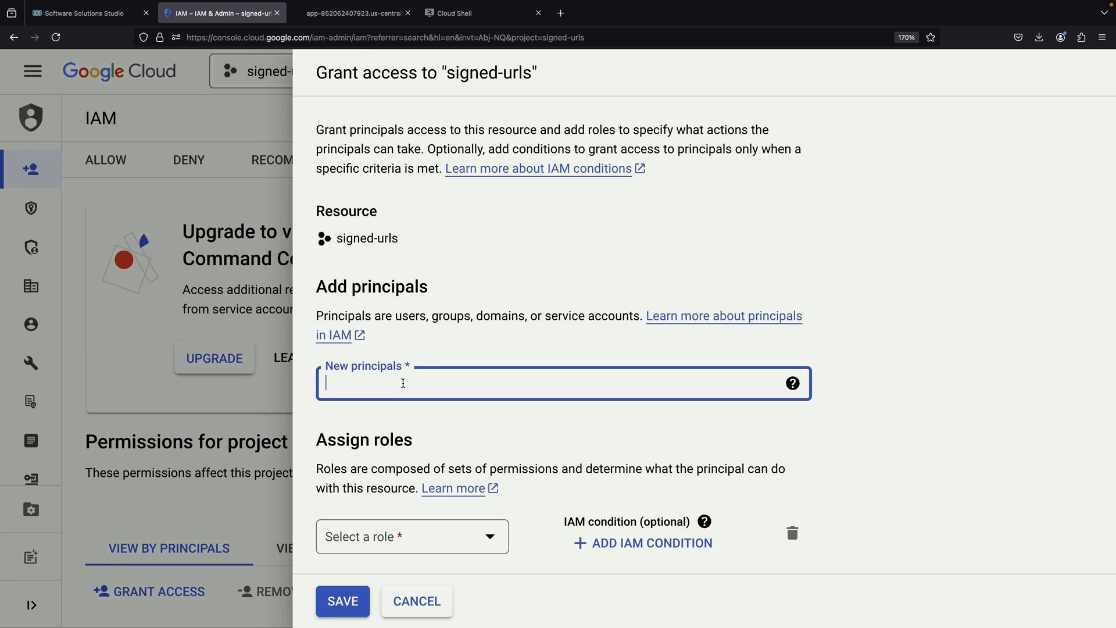
mouse_move(248, 32)
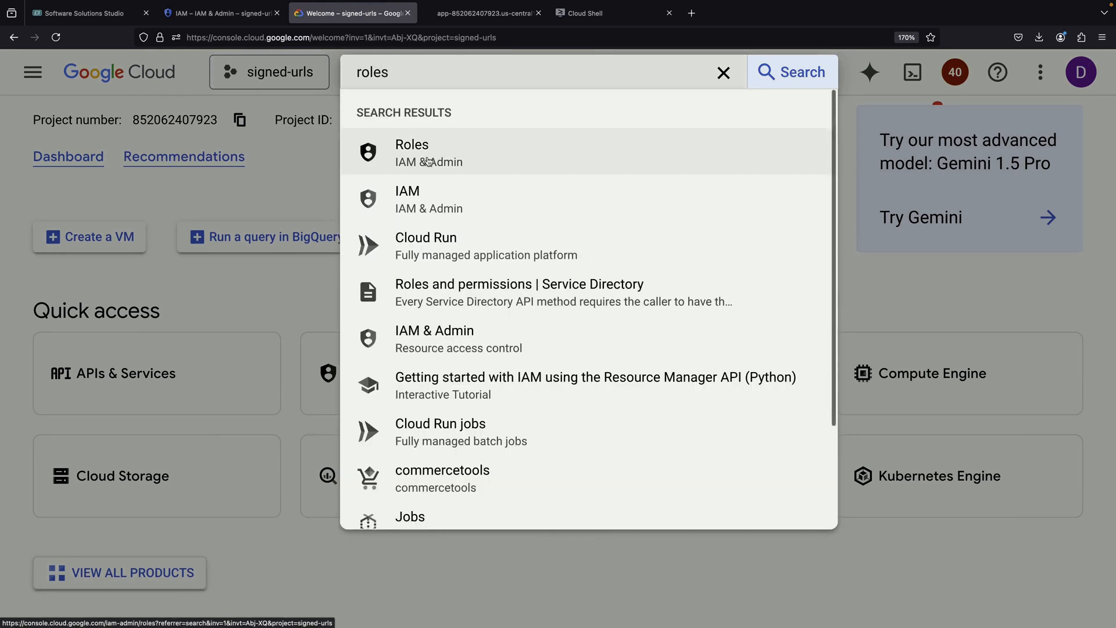
click(412, 151)
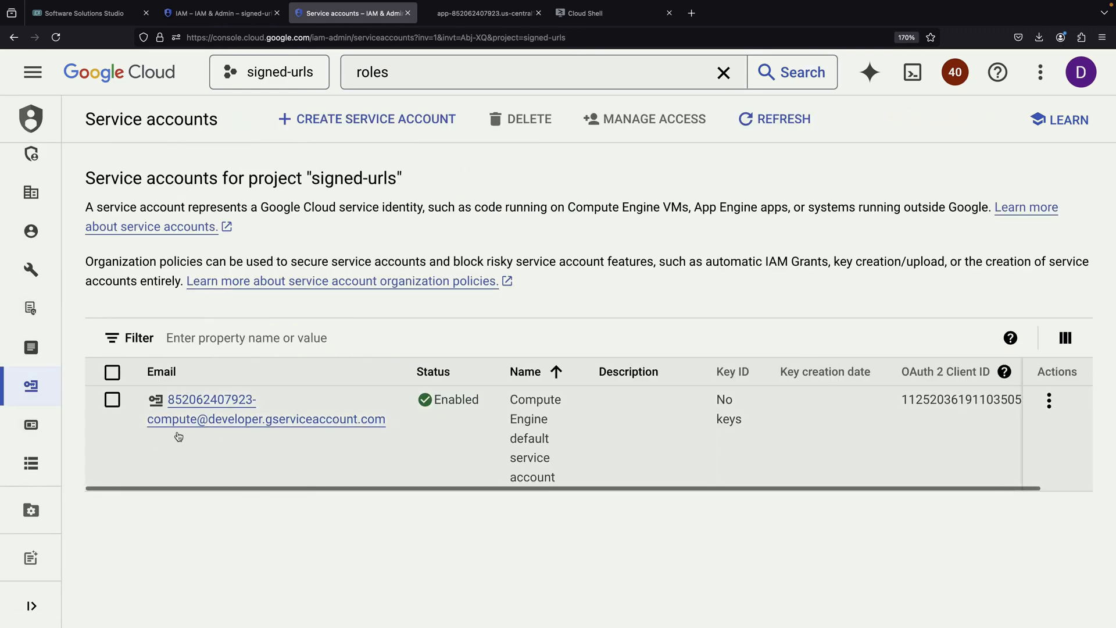
click(221, 13)
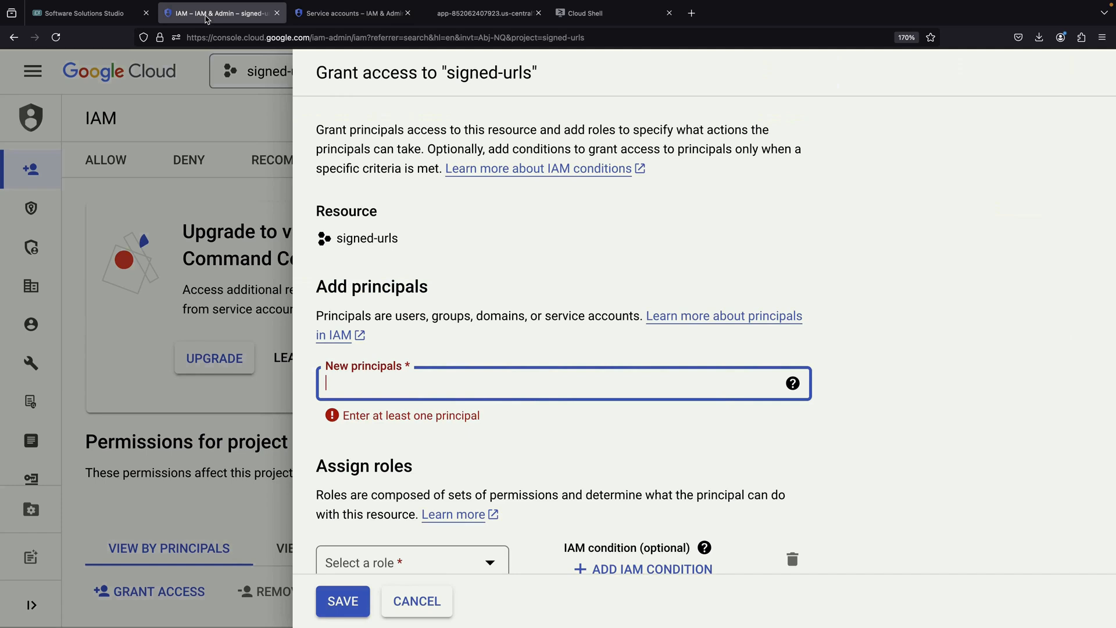
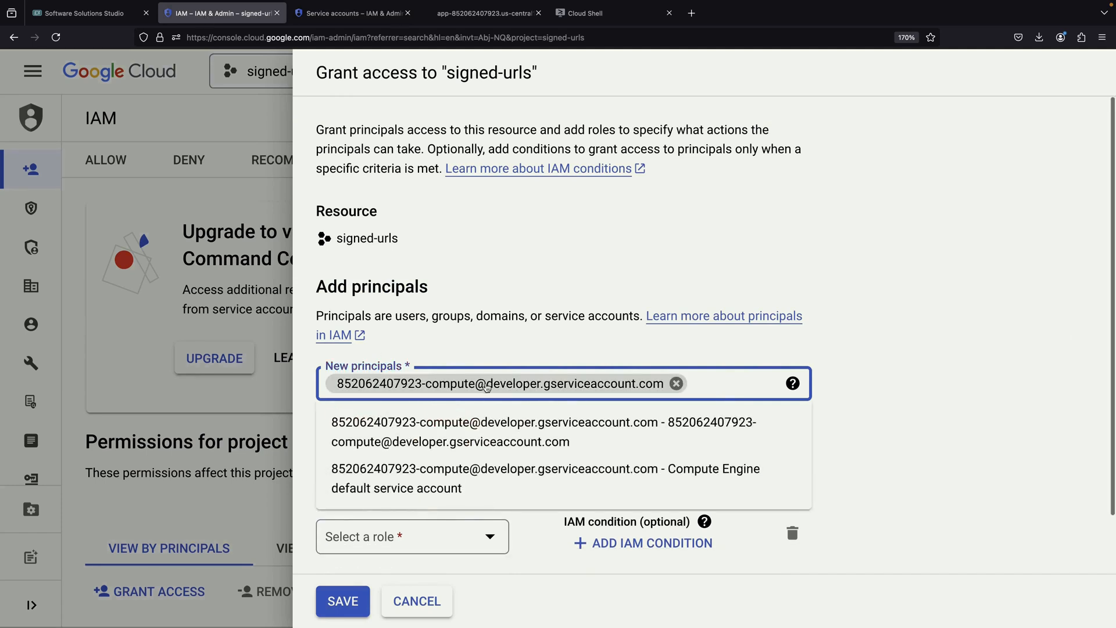
click(544, 421)
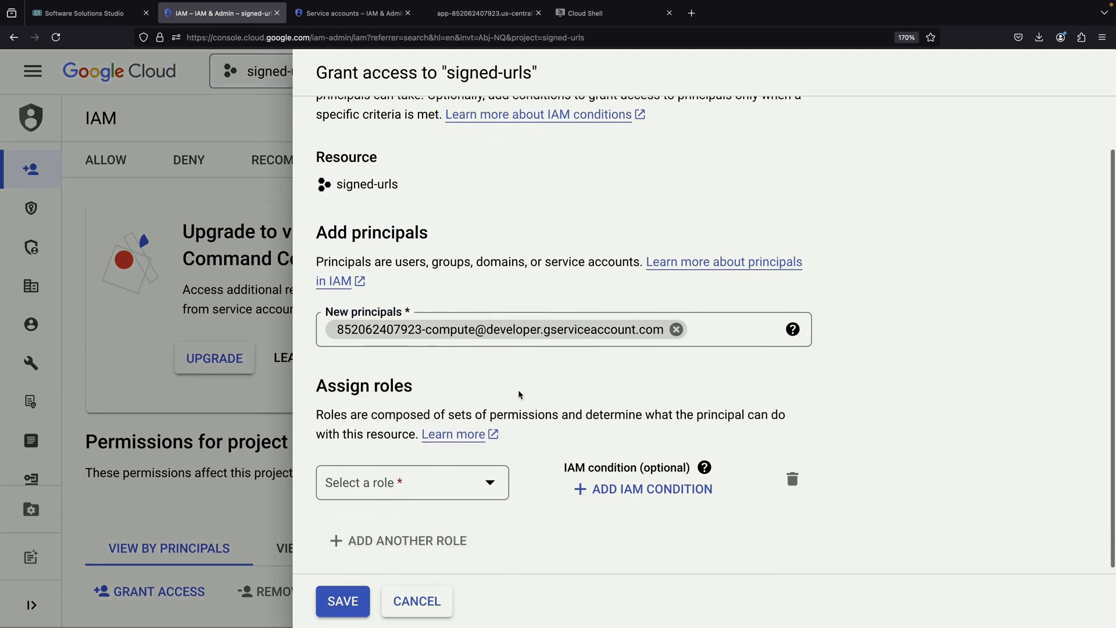
scroll(down, 3)
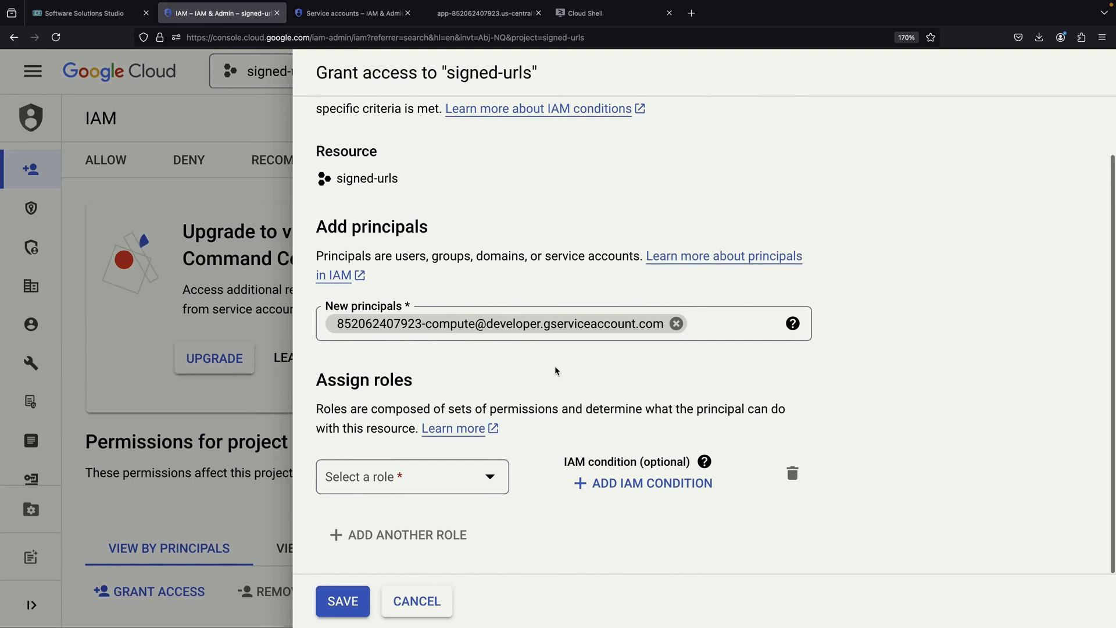
click(411, 477)
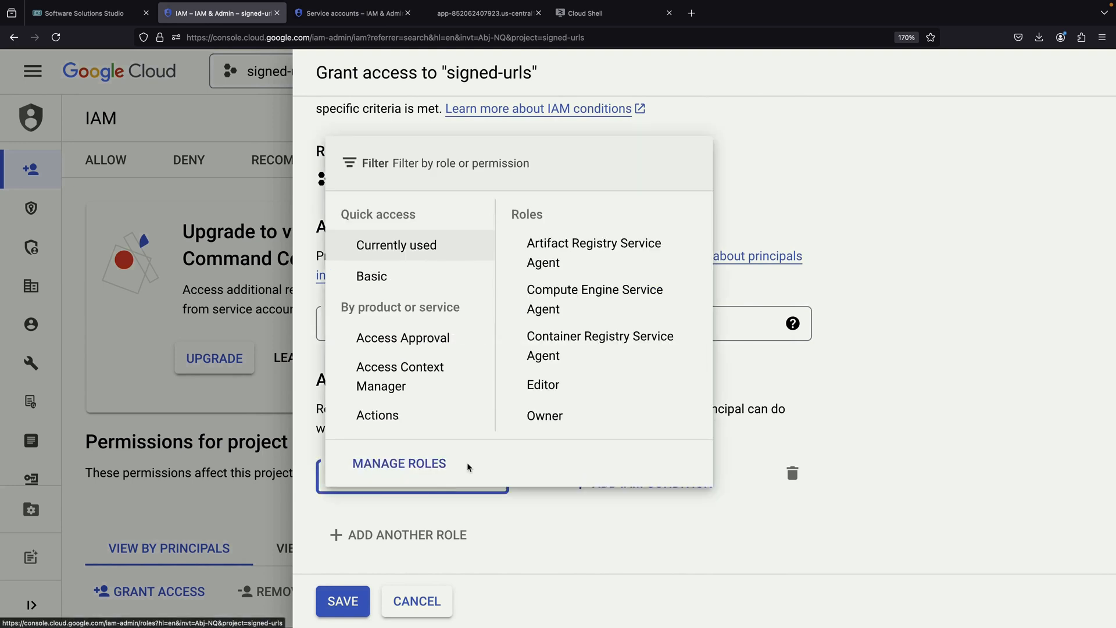
Assign the Service Account Token Creator role and save the grant.
text(T)
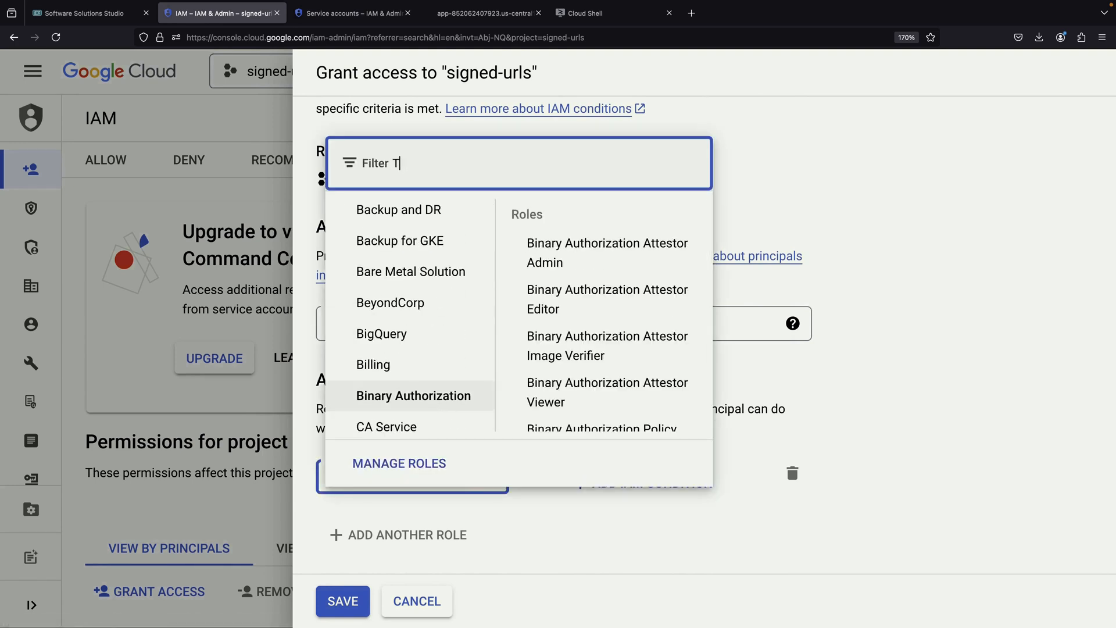
text(oken)
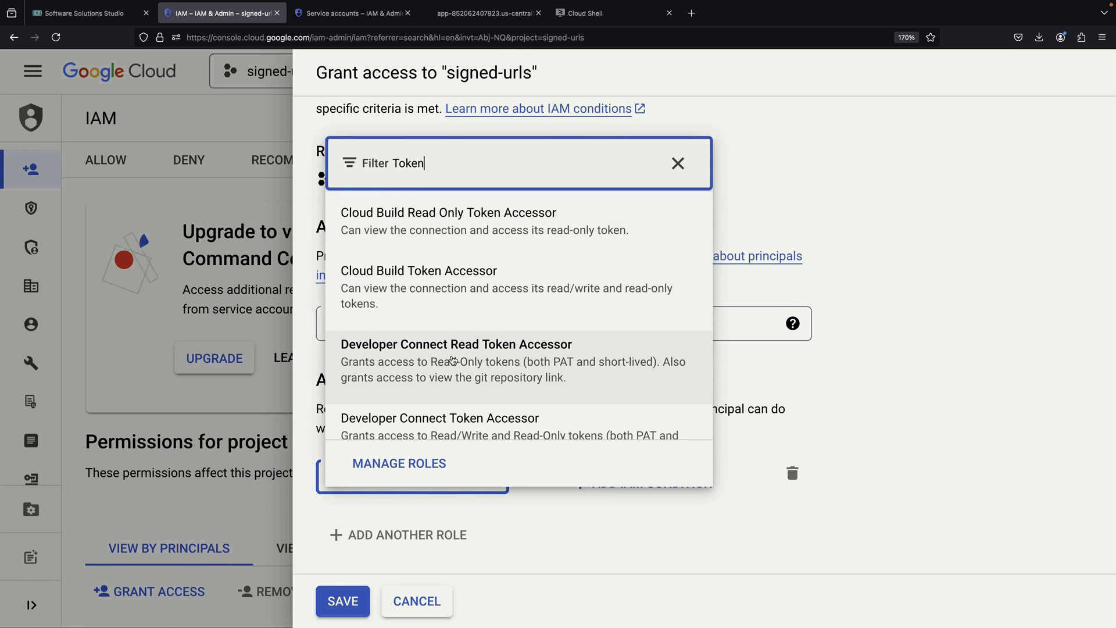
scroll(down, 3)
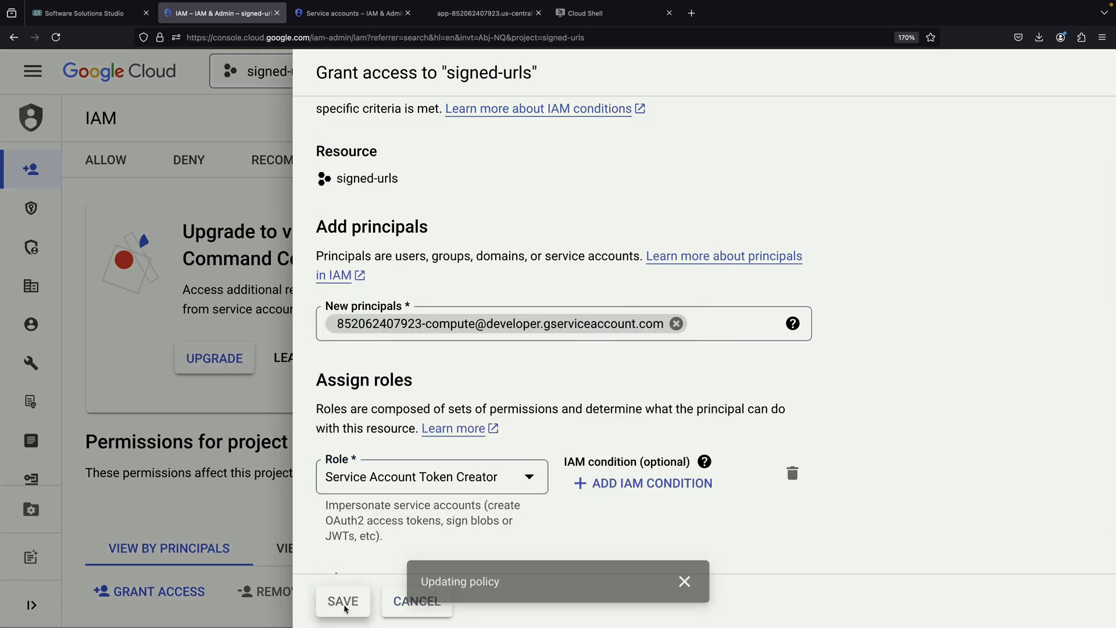
click(342, 601)
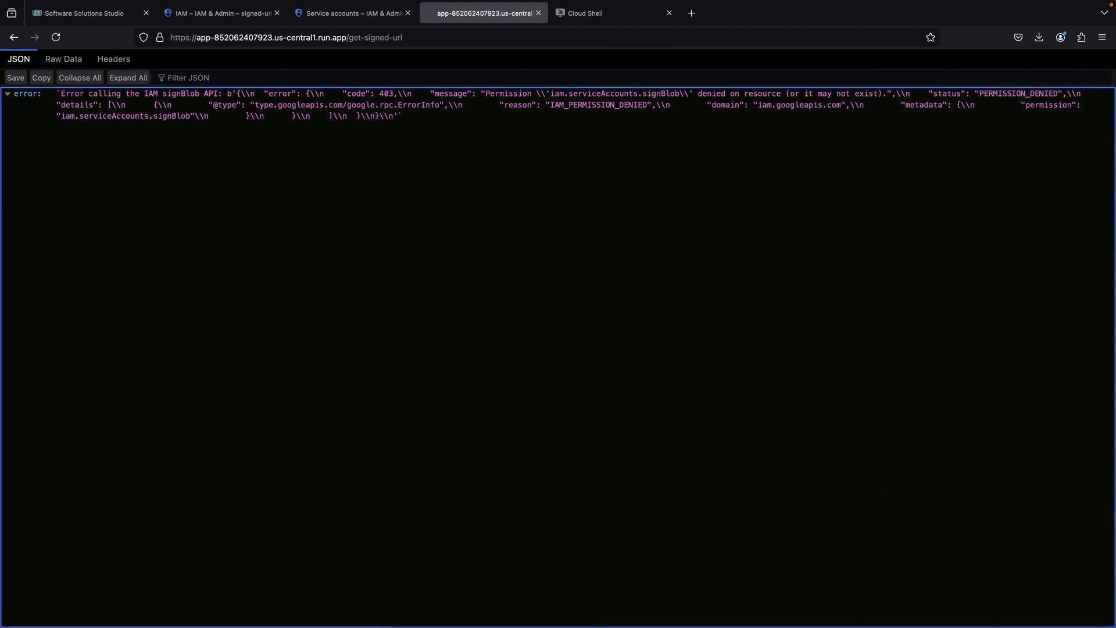
Reload /get-signed-url to receive a signed URL for secret-image.png expiring in 0:05:00.
click(55, 38)
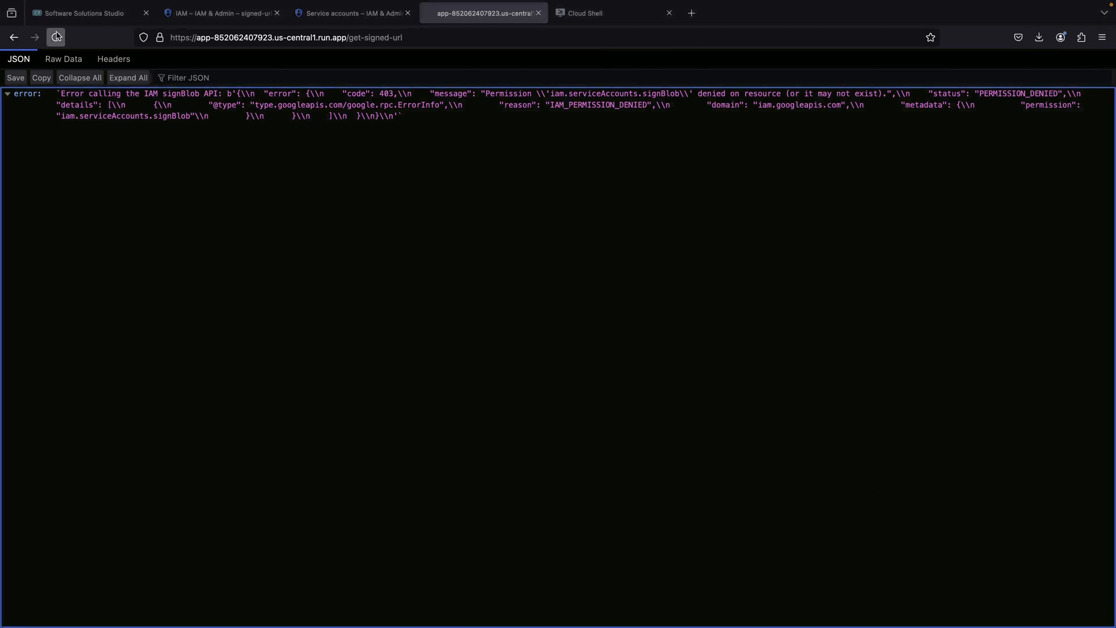
click(56, 38)
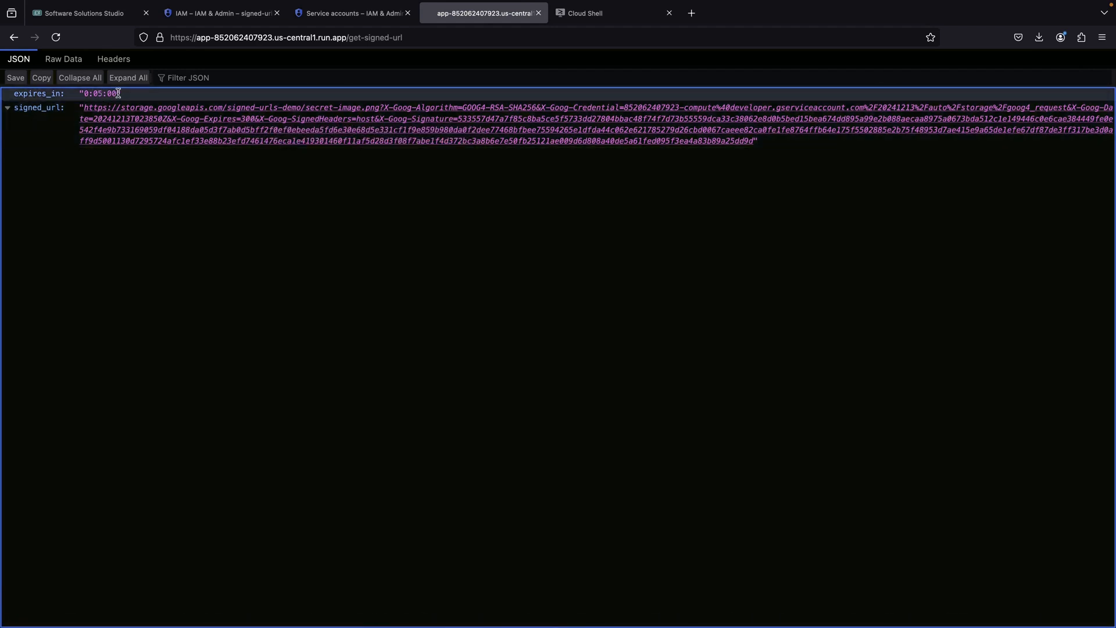
click(614, 12)
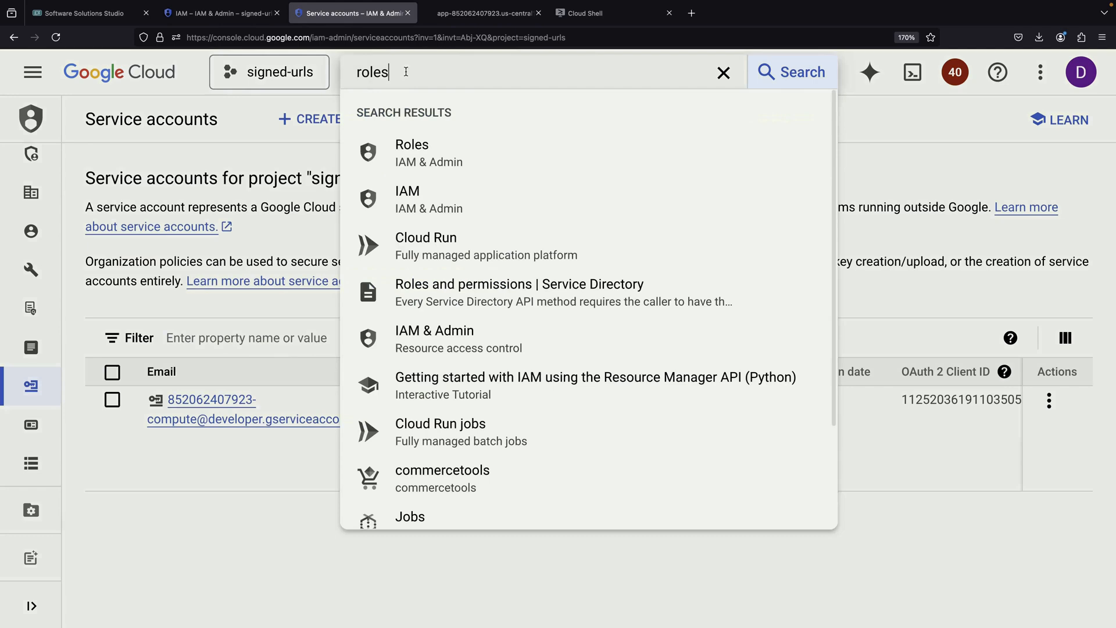
Navigate to the signed-urls-demo bucket and view secret-image.png's object details.
text(cloud storage)
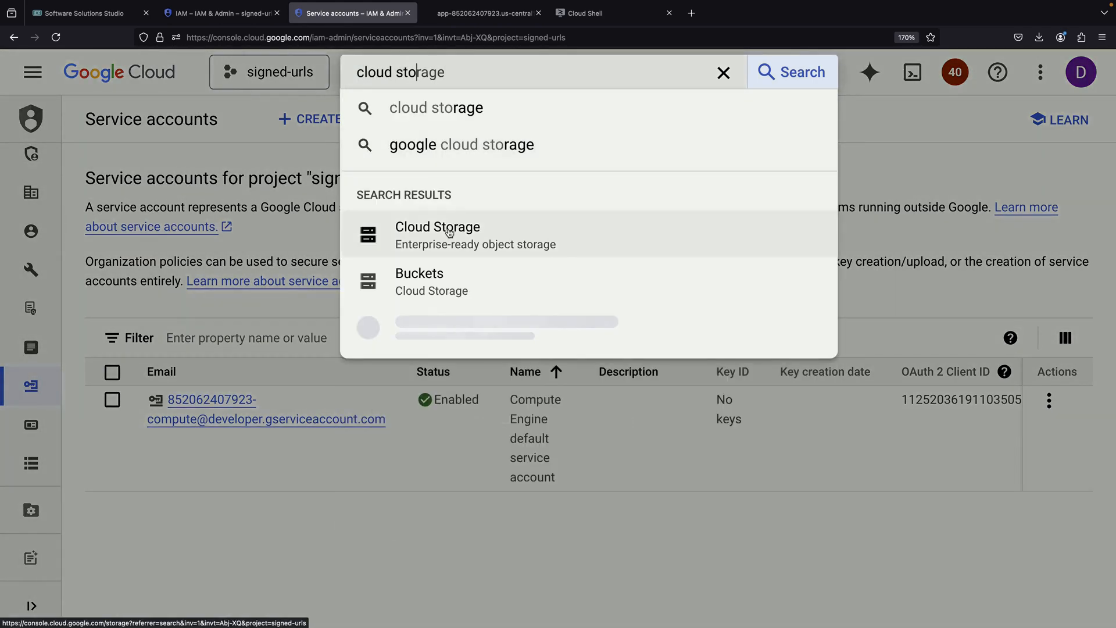
click(437, 235)
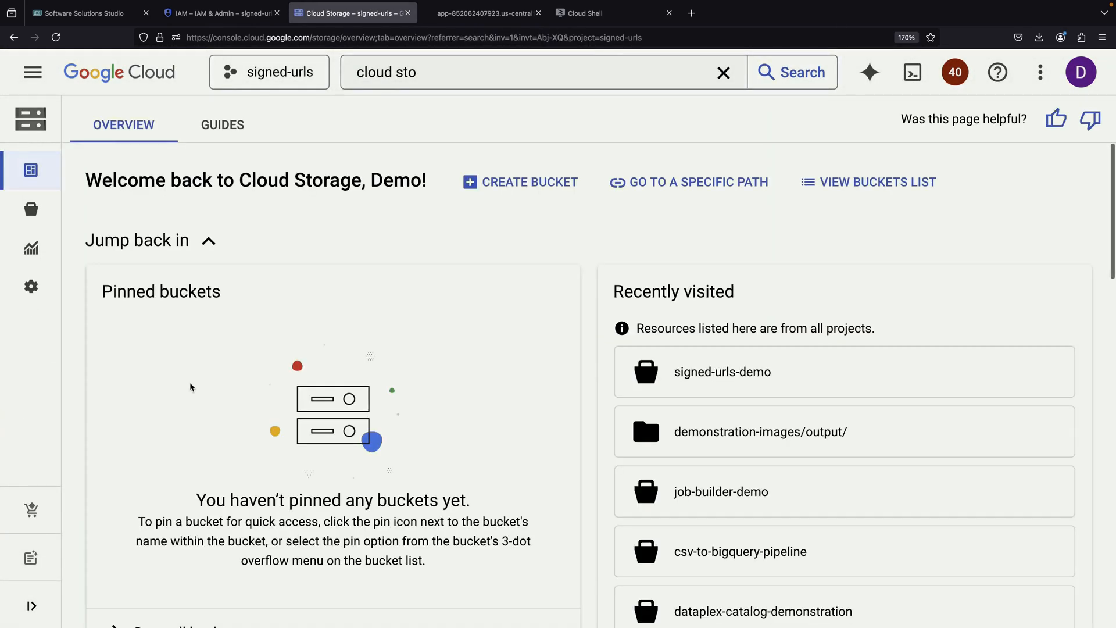
click(30, 208)
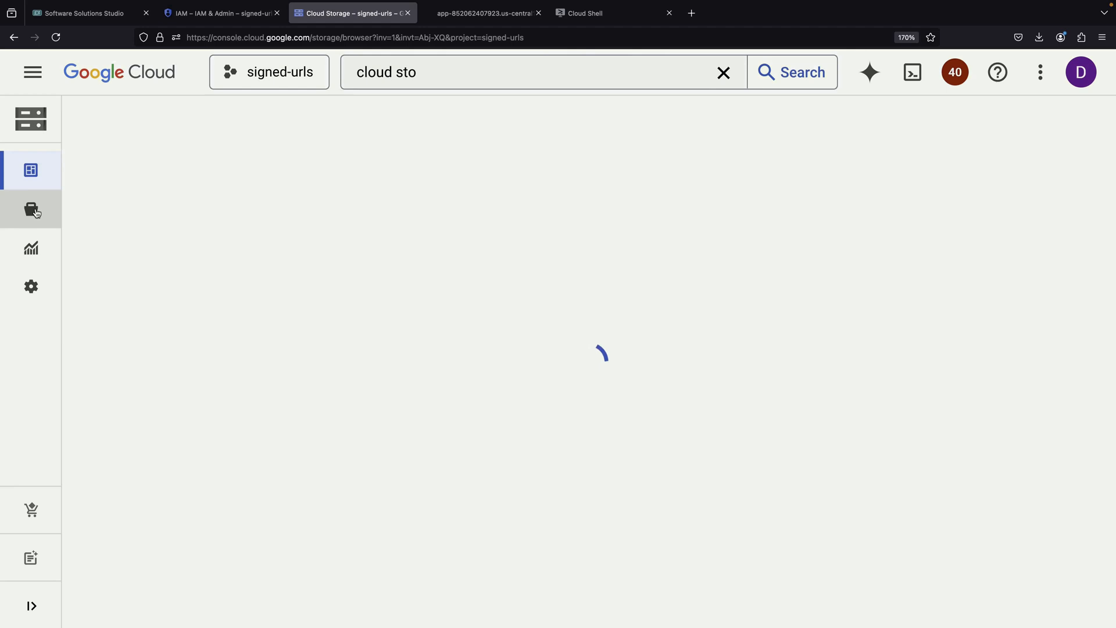
click(30, 208)
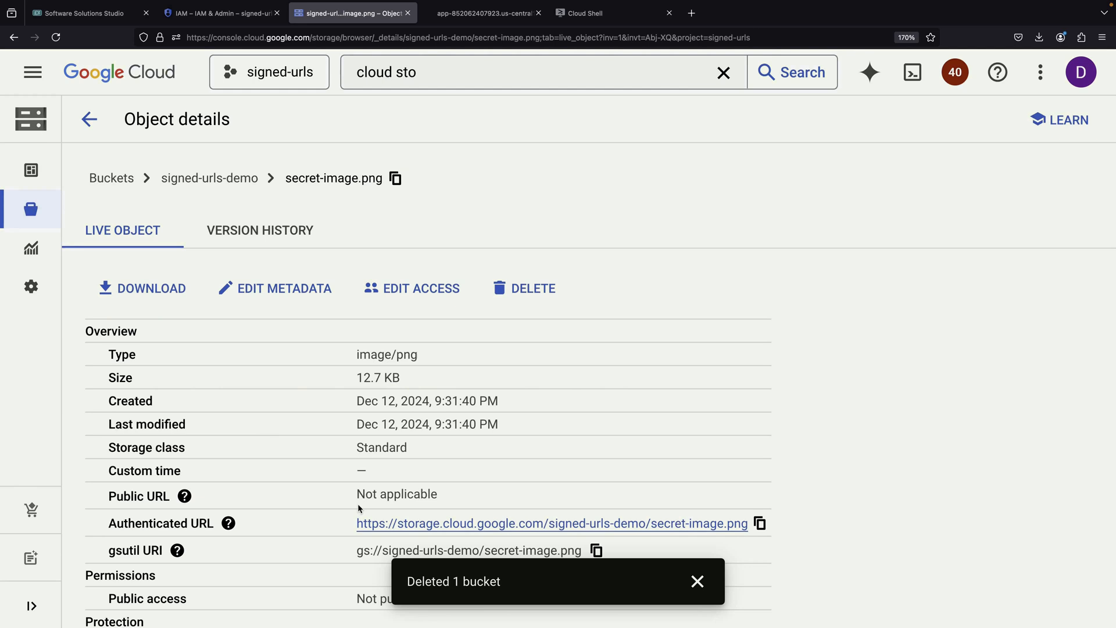
mouse_move(760, 524)
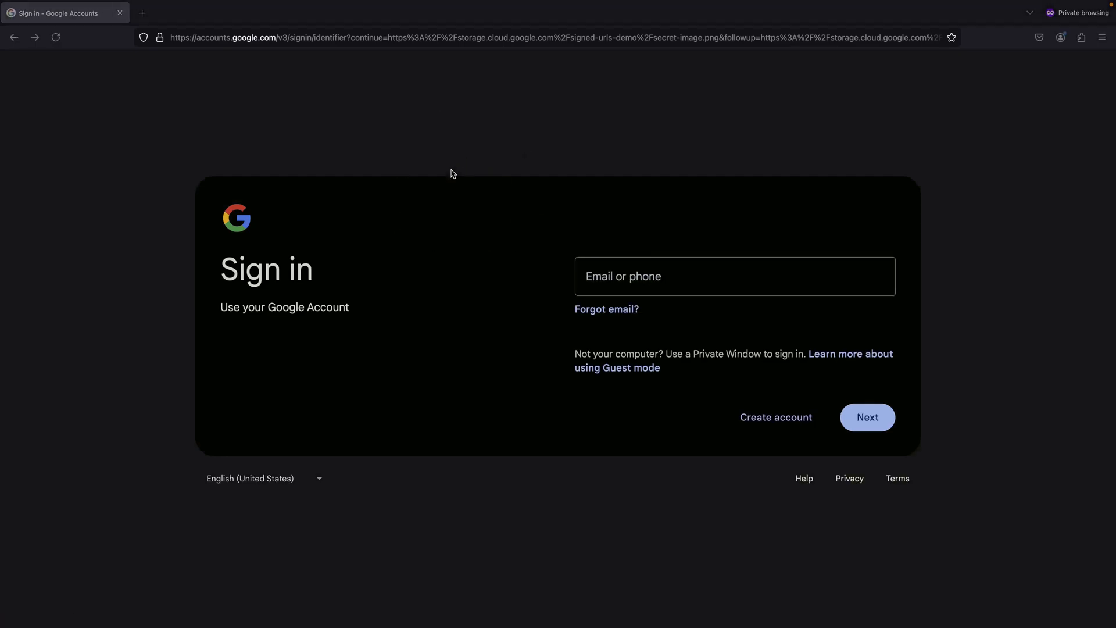
Confirm the authenticated URL demands sign-in in a private window, then close it.
click(272, 12)
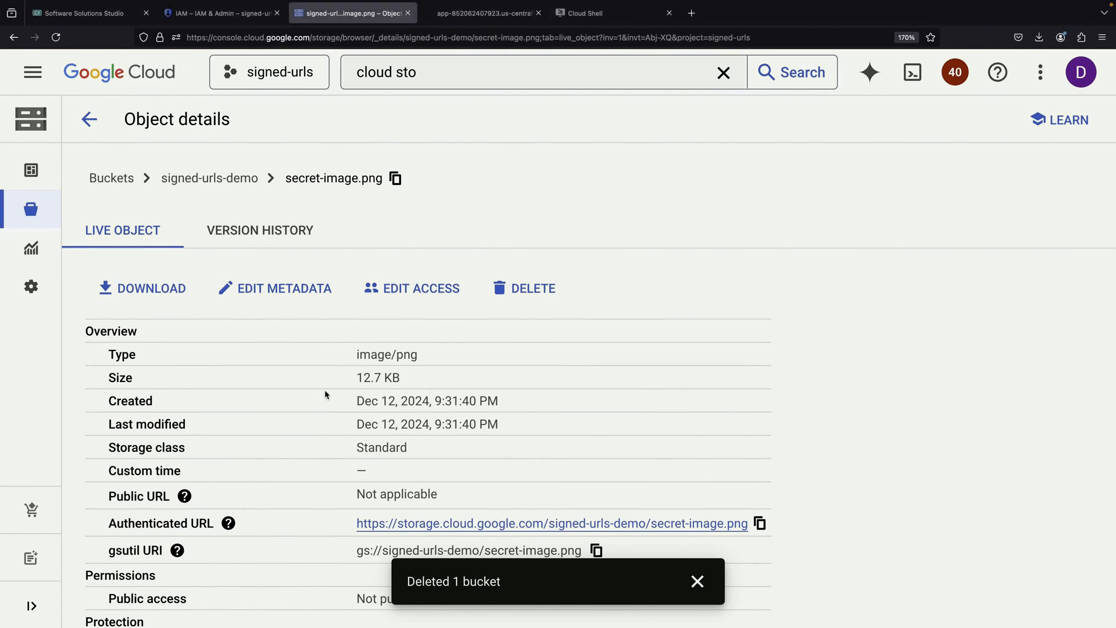
click(484, 13)
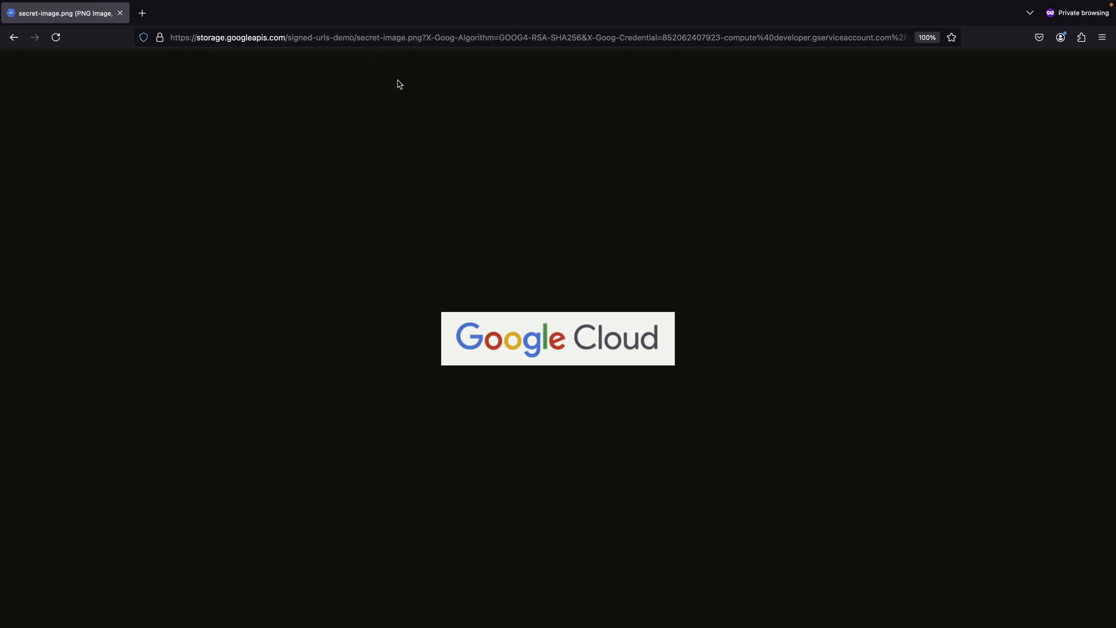
mouse_move(526, 136)
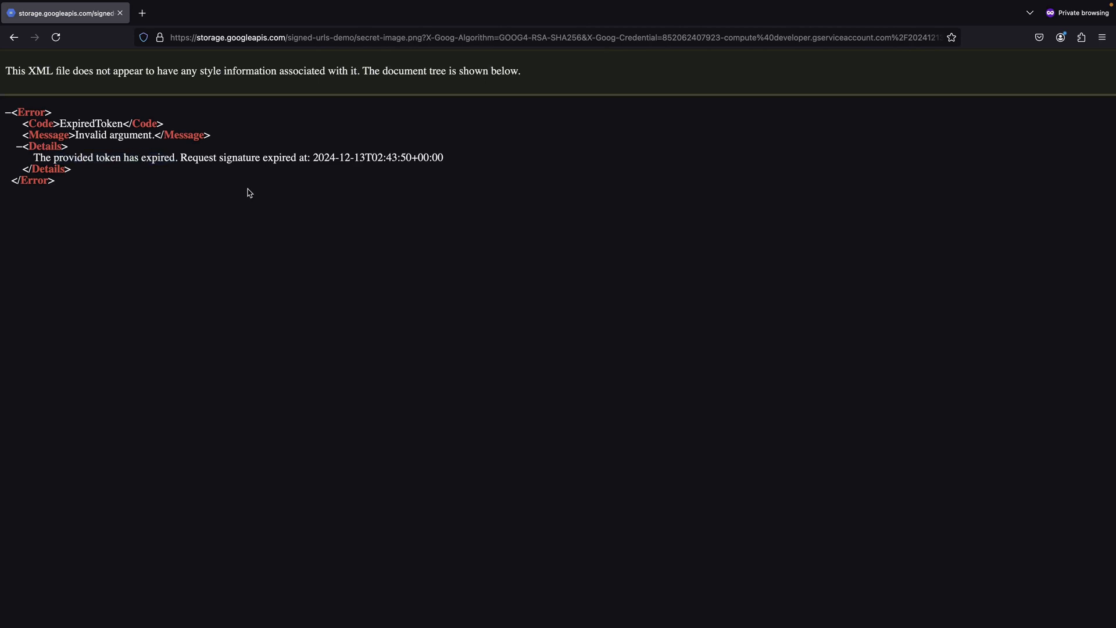
mouse_move(236, 201)
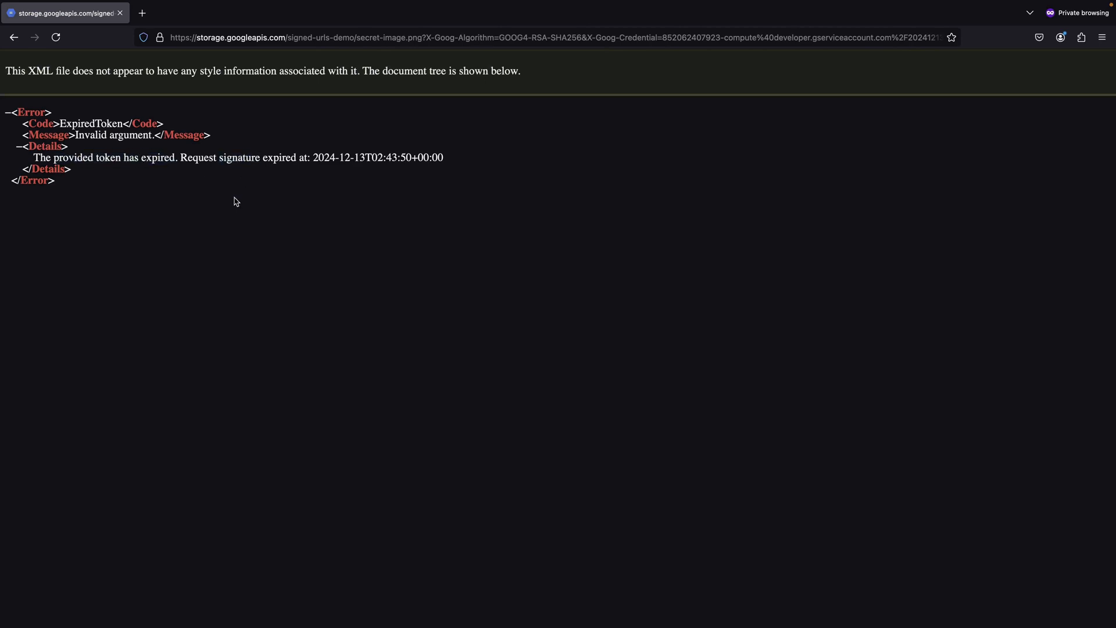
mouse_move(342, 202)
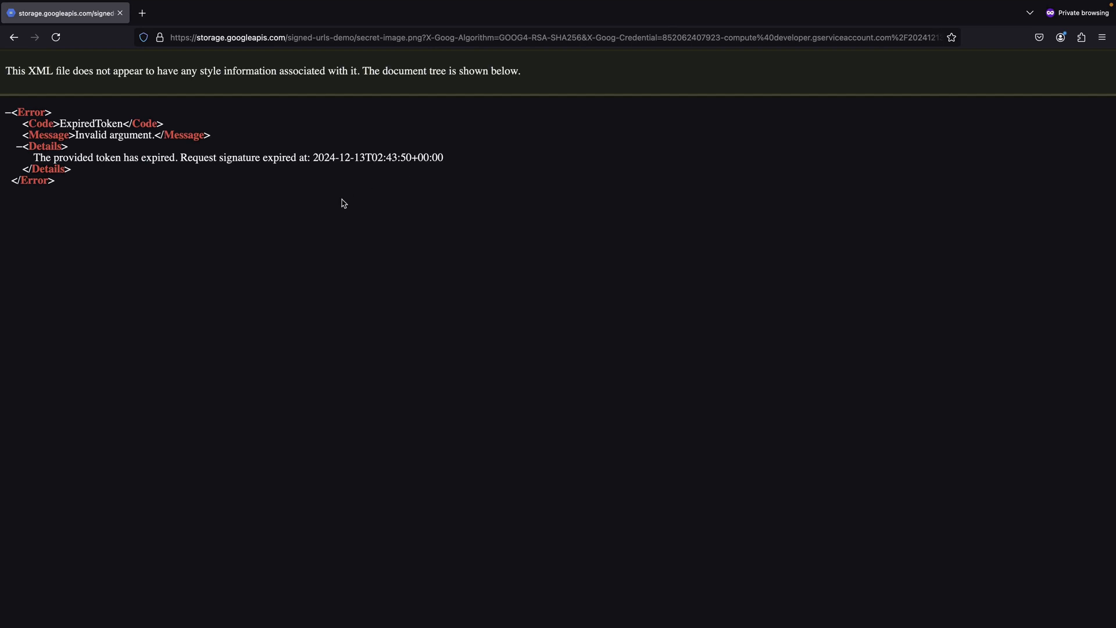
mouse_move(362, 219)
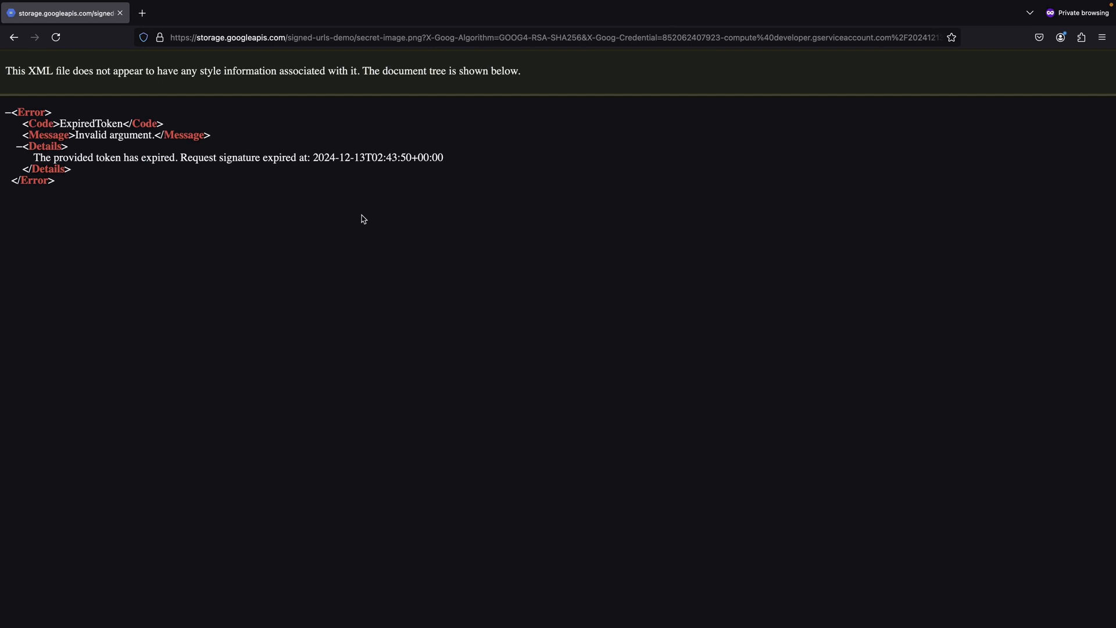